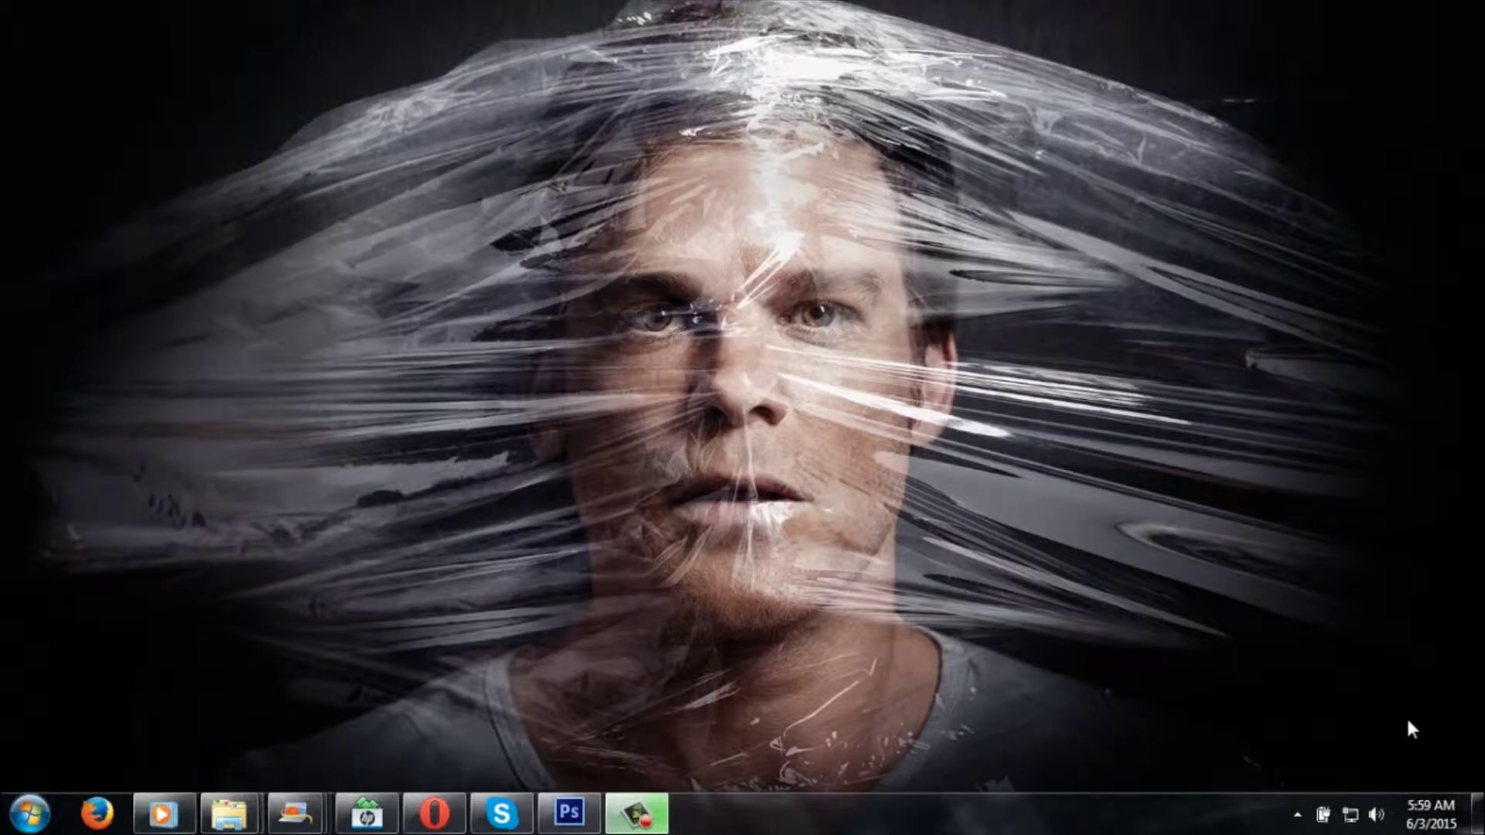
pyautogui.moveTo(740, 656)
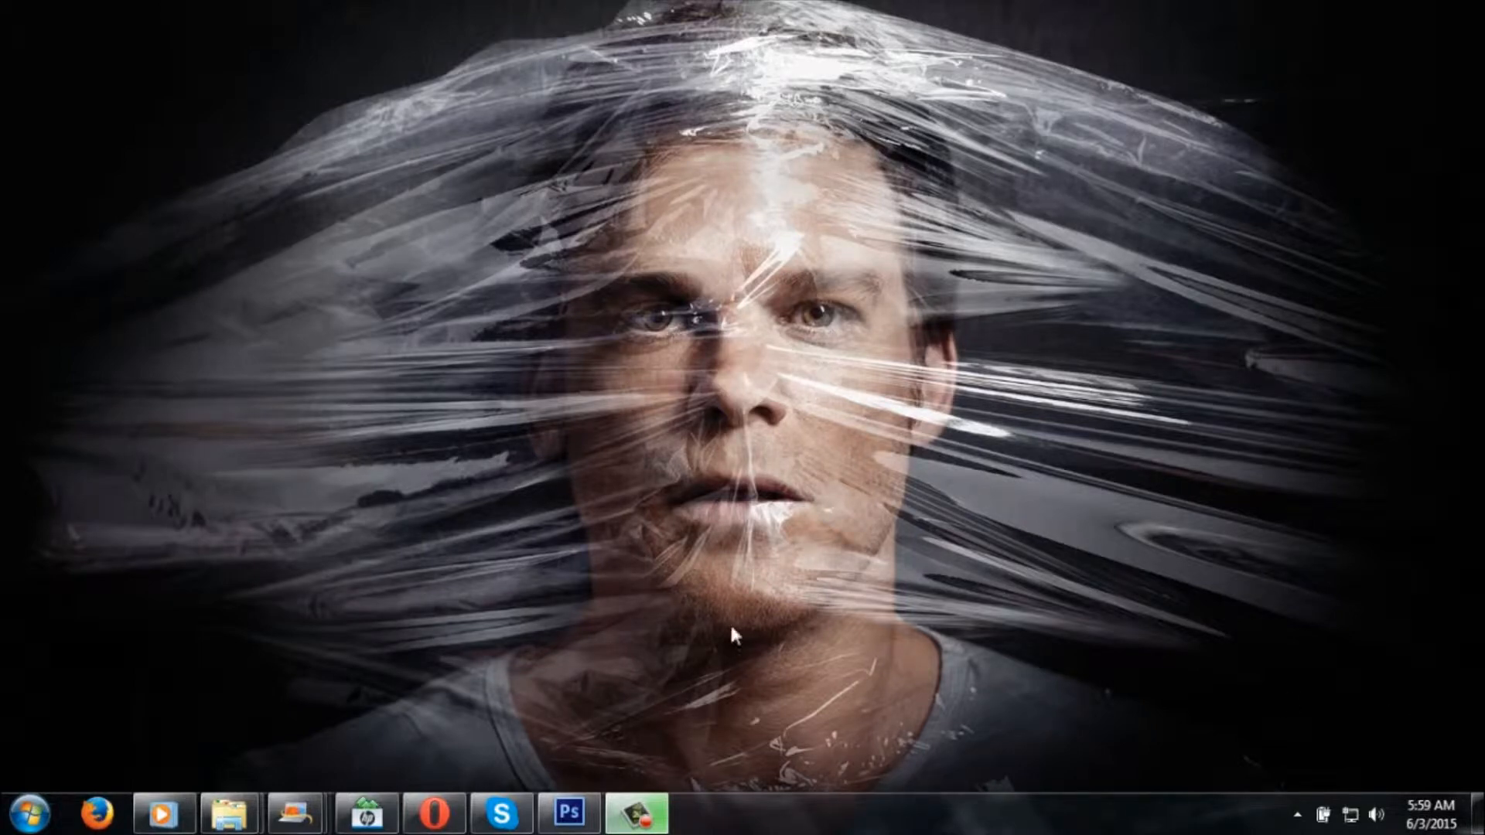
# Step: Restore the Photoshop window showing the beach beer ad from the taskbar
pyautogui.click(585, 812)
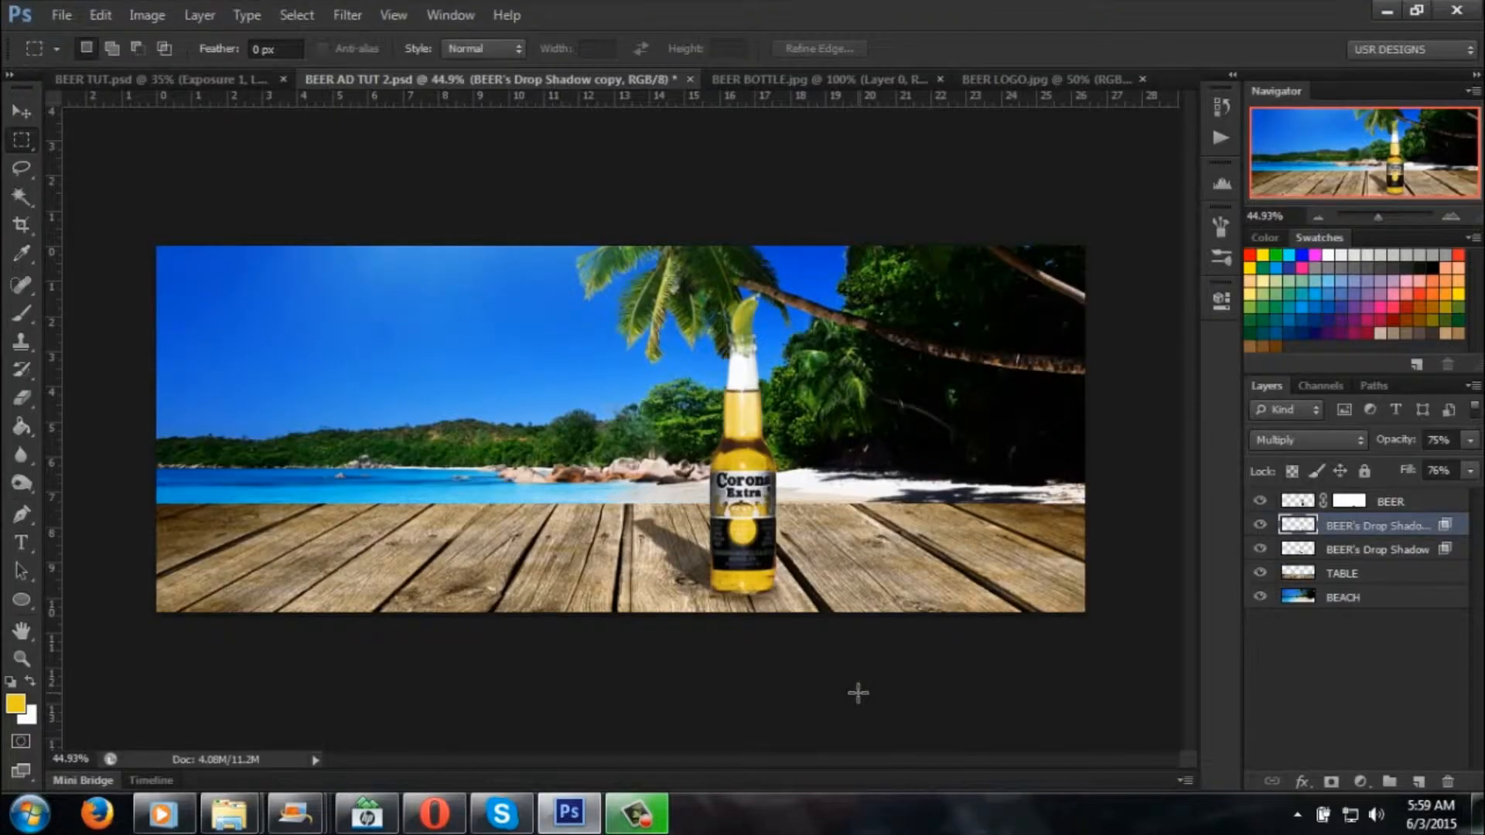
# Step: Save BEER AD TUT 2 with maximum compatibility, preview the finished BEER TUT ad, and return
pyautogui.click(62, 14)
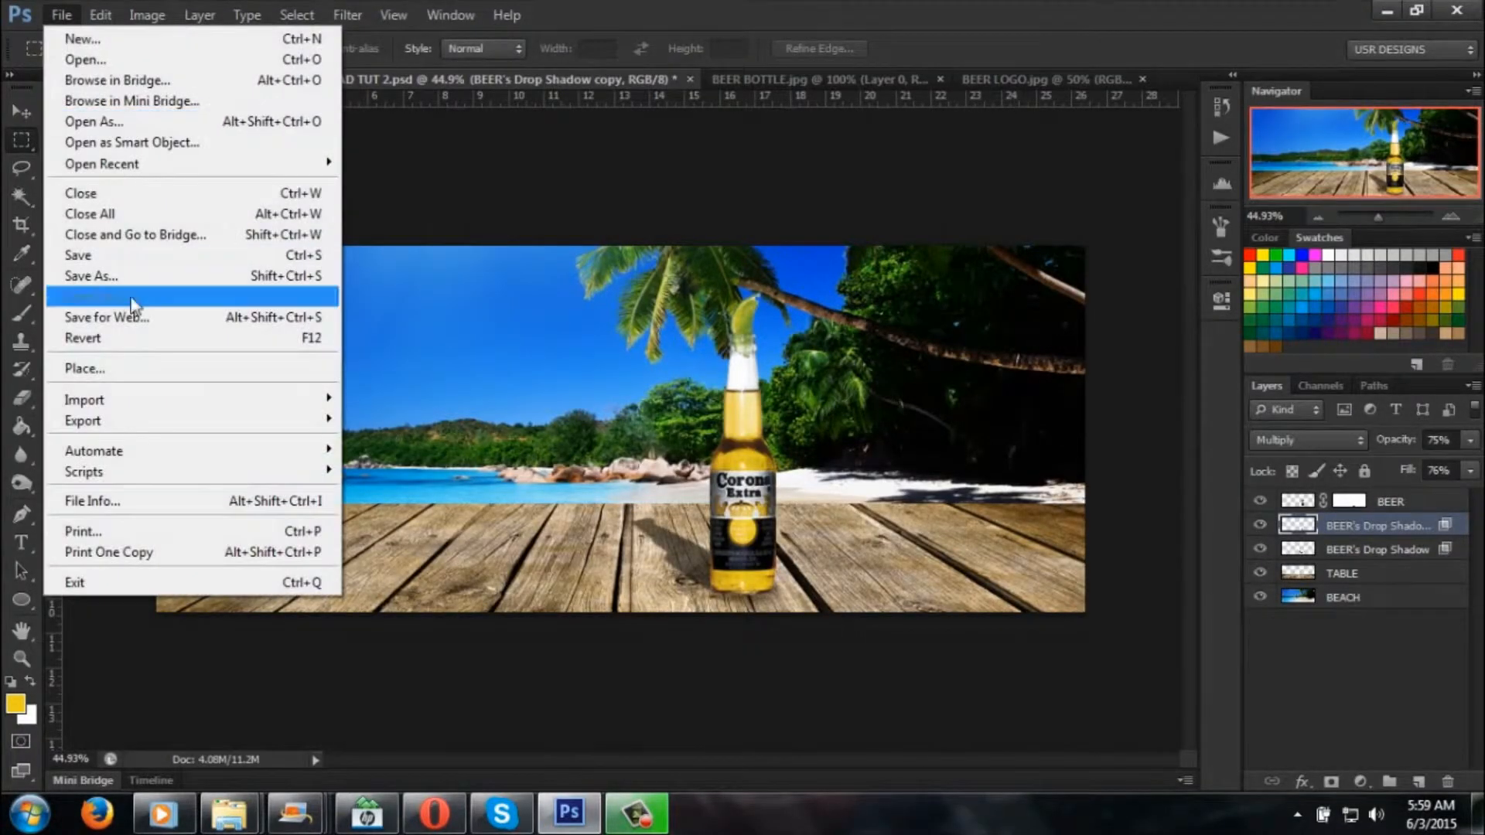
pyautogui.click(101, 297)
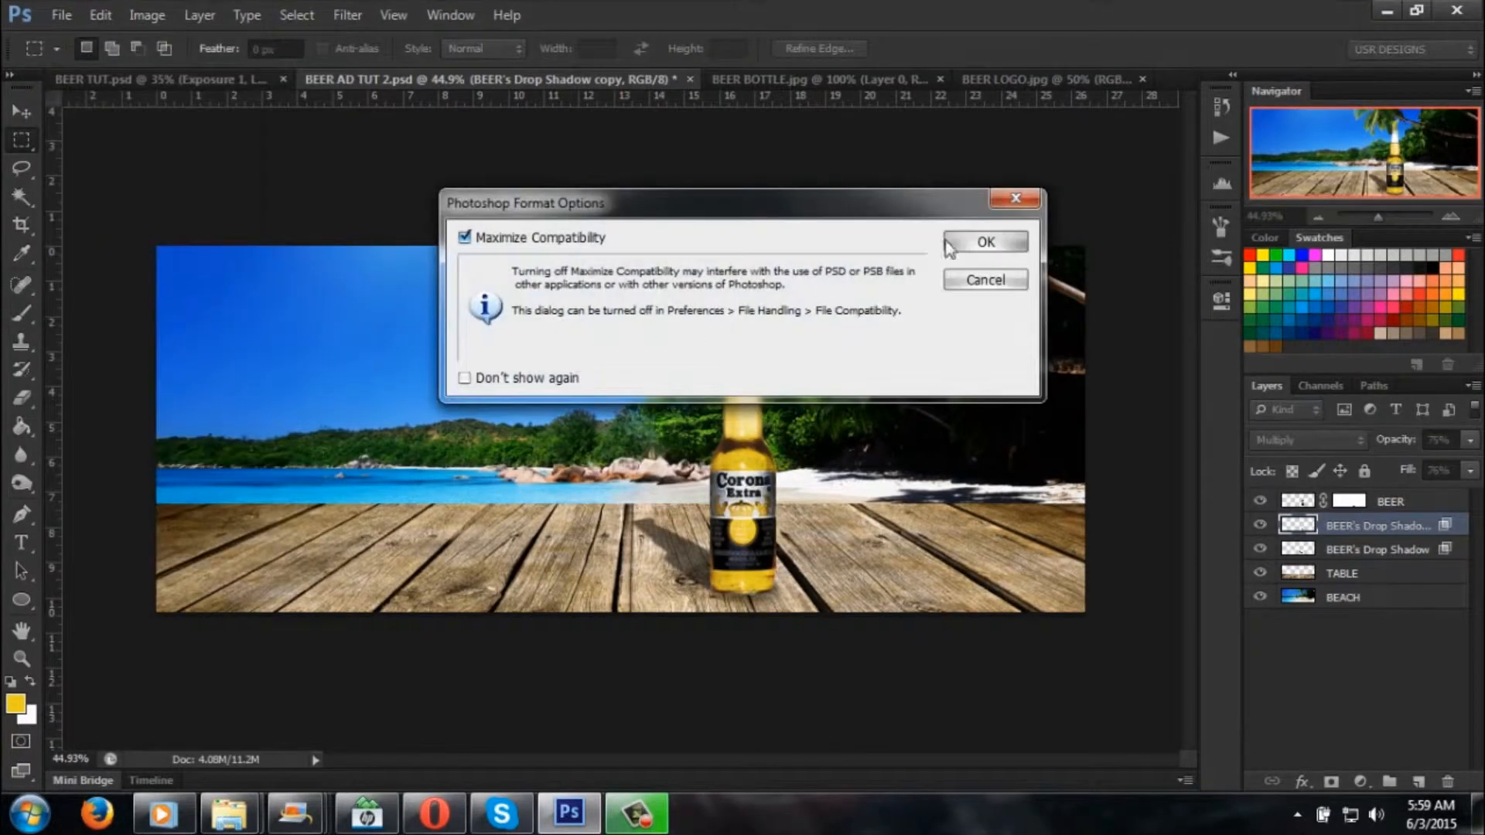
pyautogui.click(985, 241)
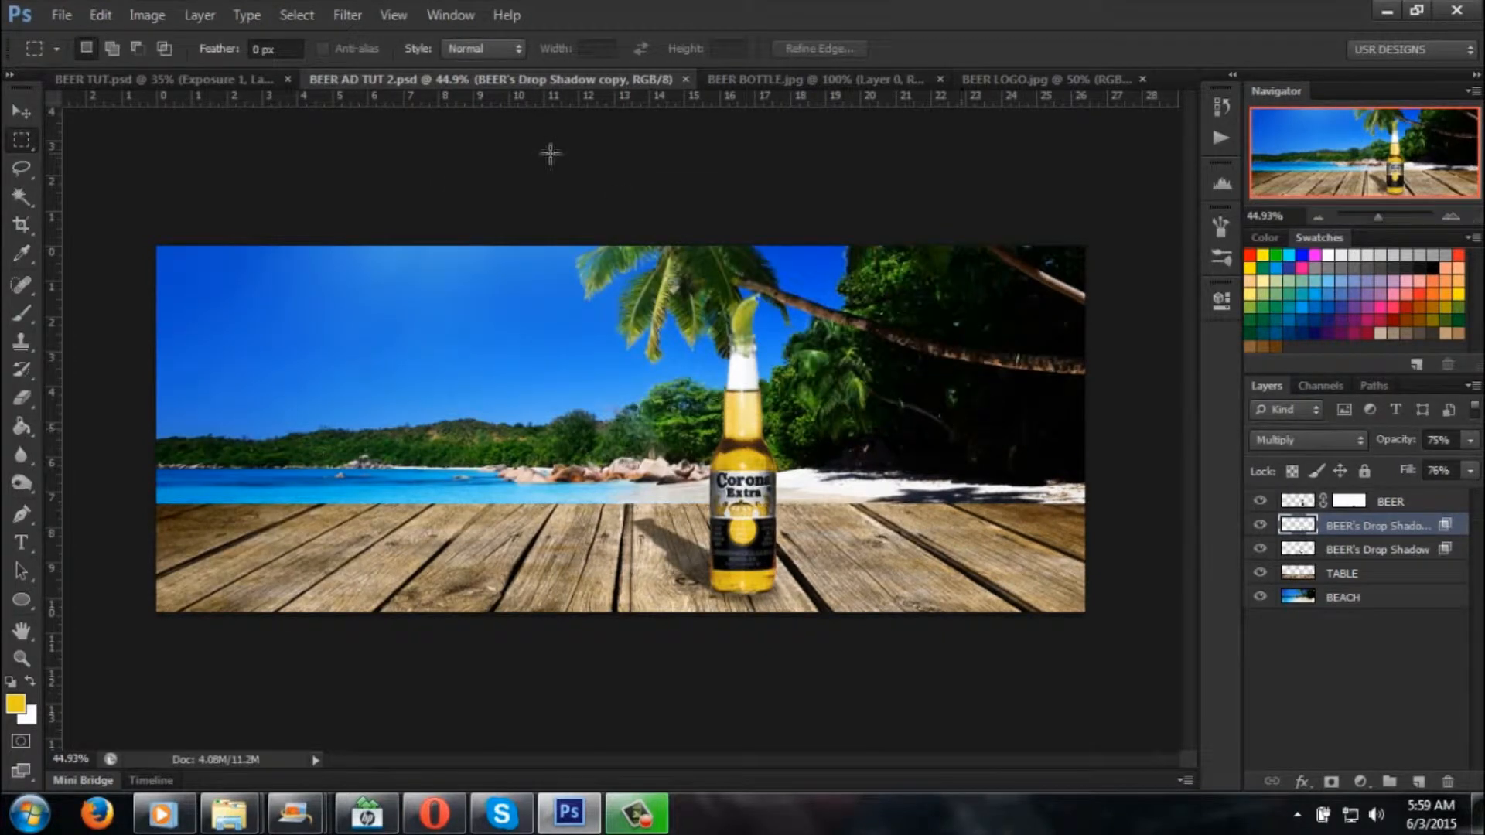
pyautogui.moveTo(727, 557)
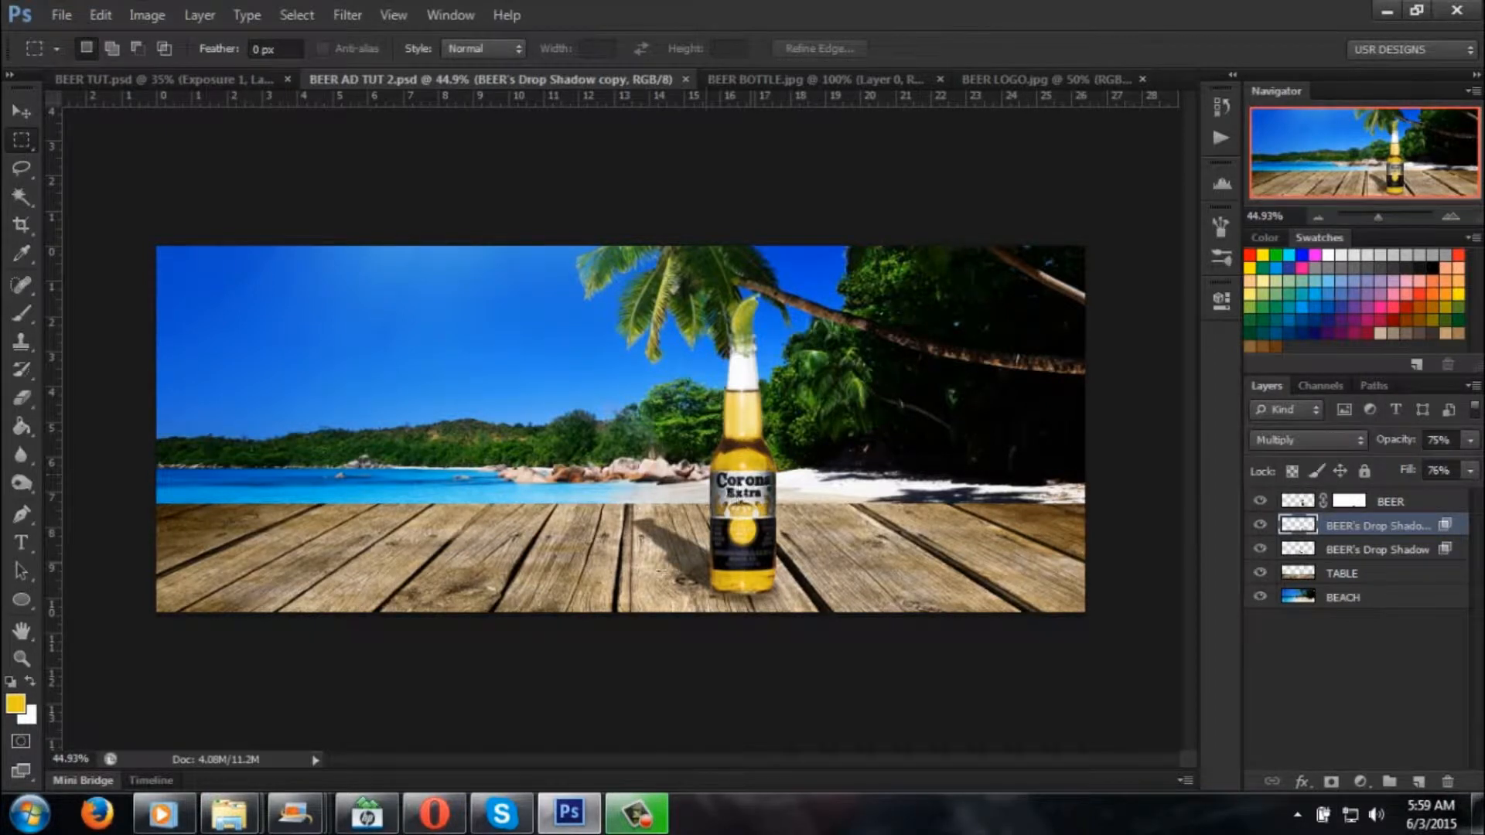
pyautogui.click(155, 99)
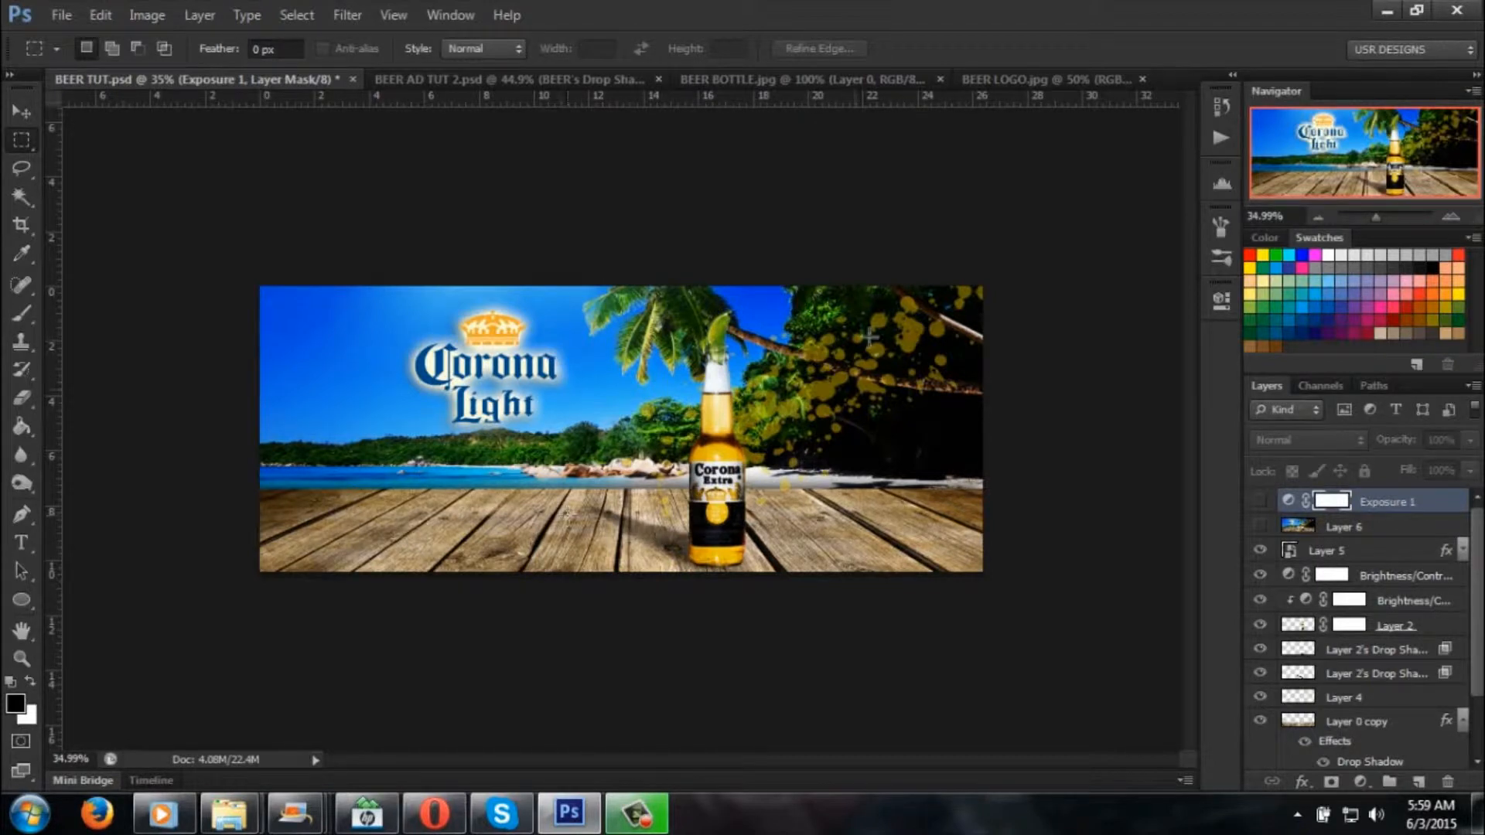
pyautogui.click(770, 80)
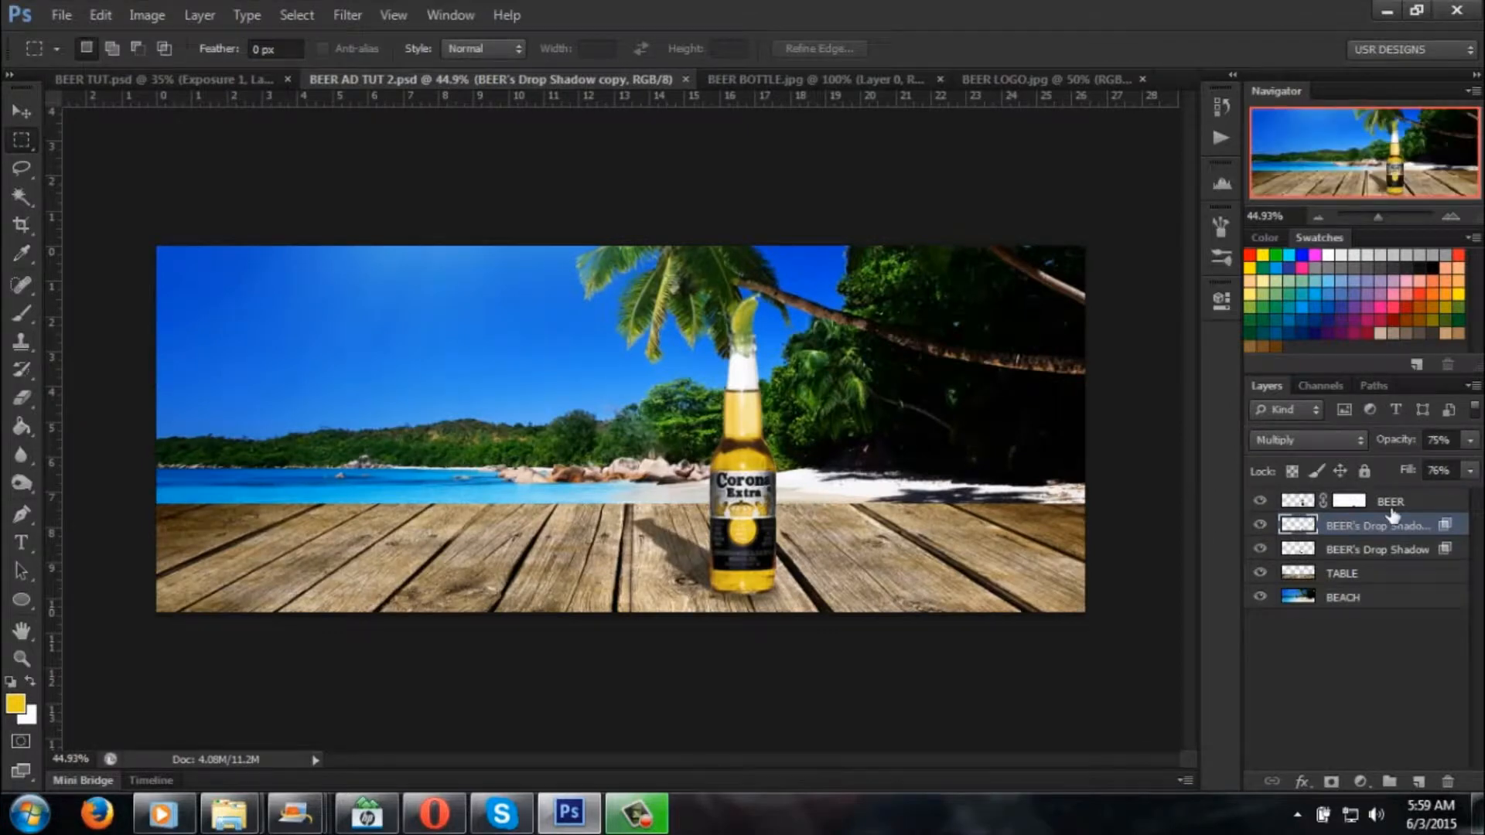
# Step: Apply a drop shadow to the TABLE layer at 100% opacity, spread 7, size 7
pyautogui.click(1342, 572)
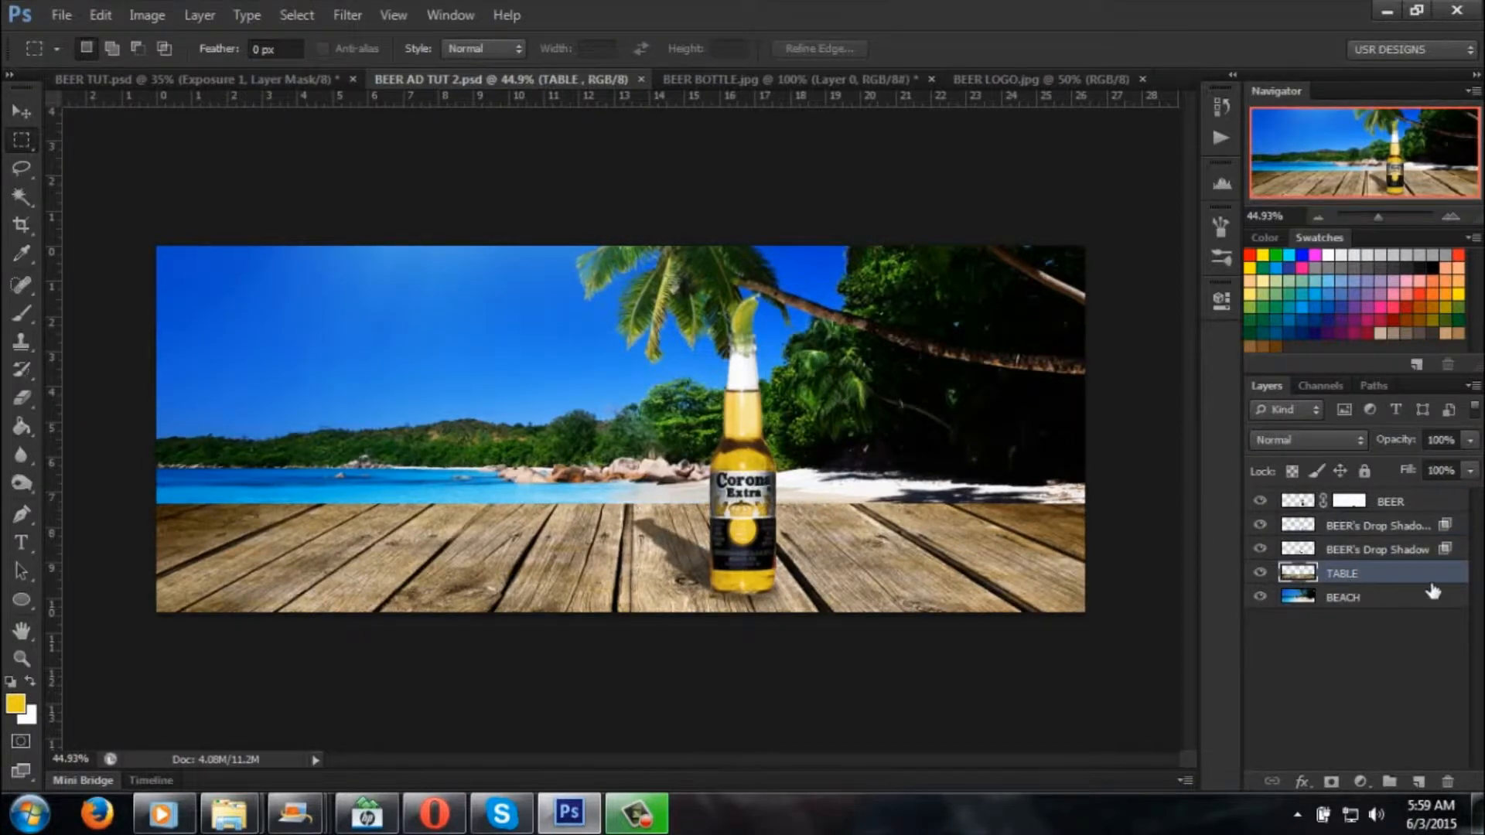
pyautogui.doubleClick(1342, 572)
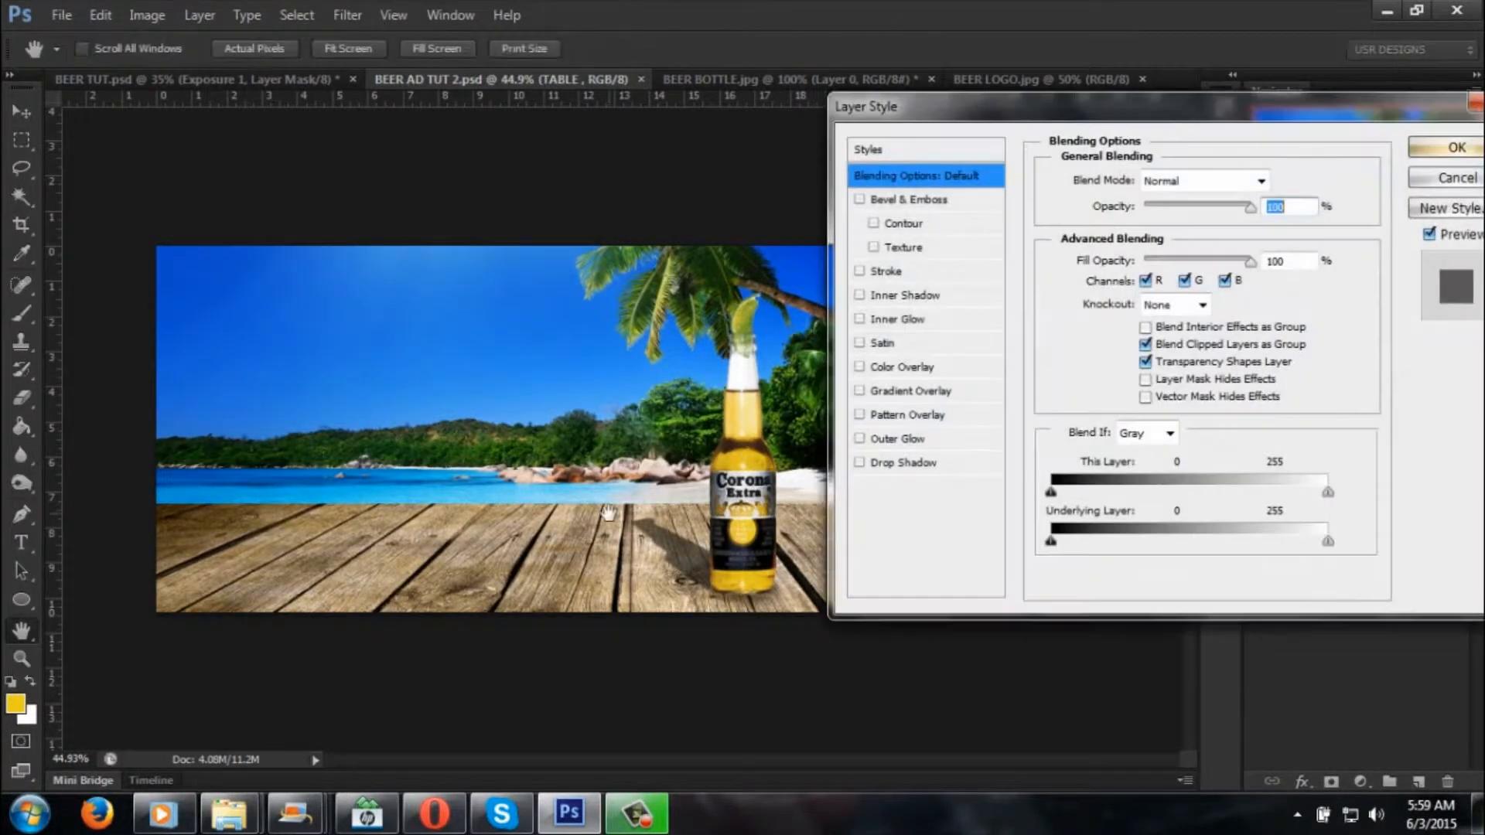
pyautogui.click(860, 462)
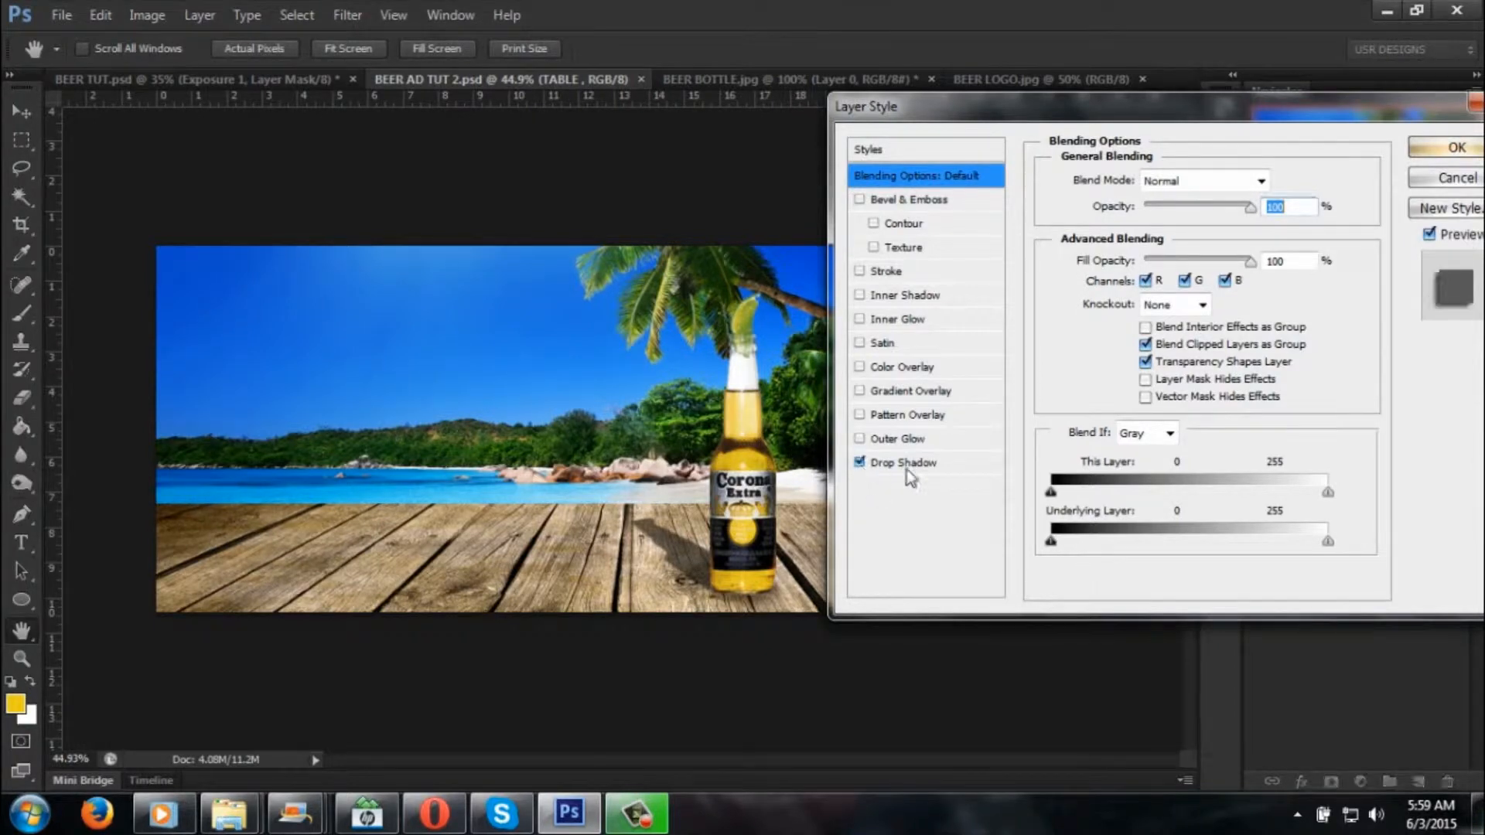
pyautogui.click(903, 463)
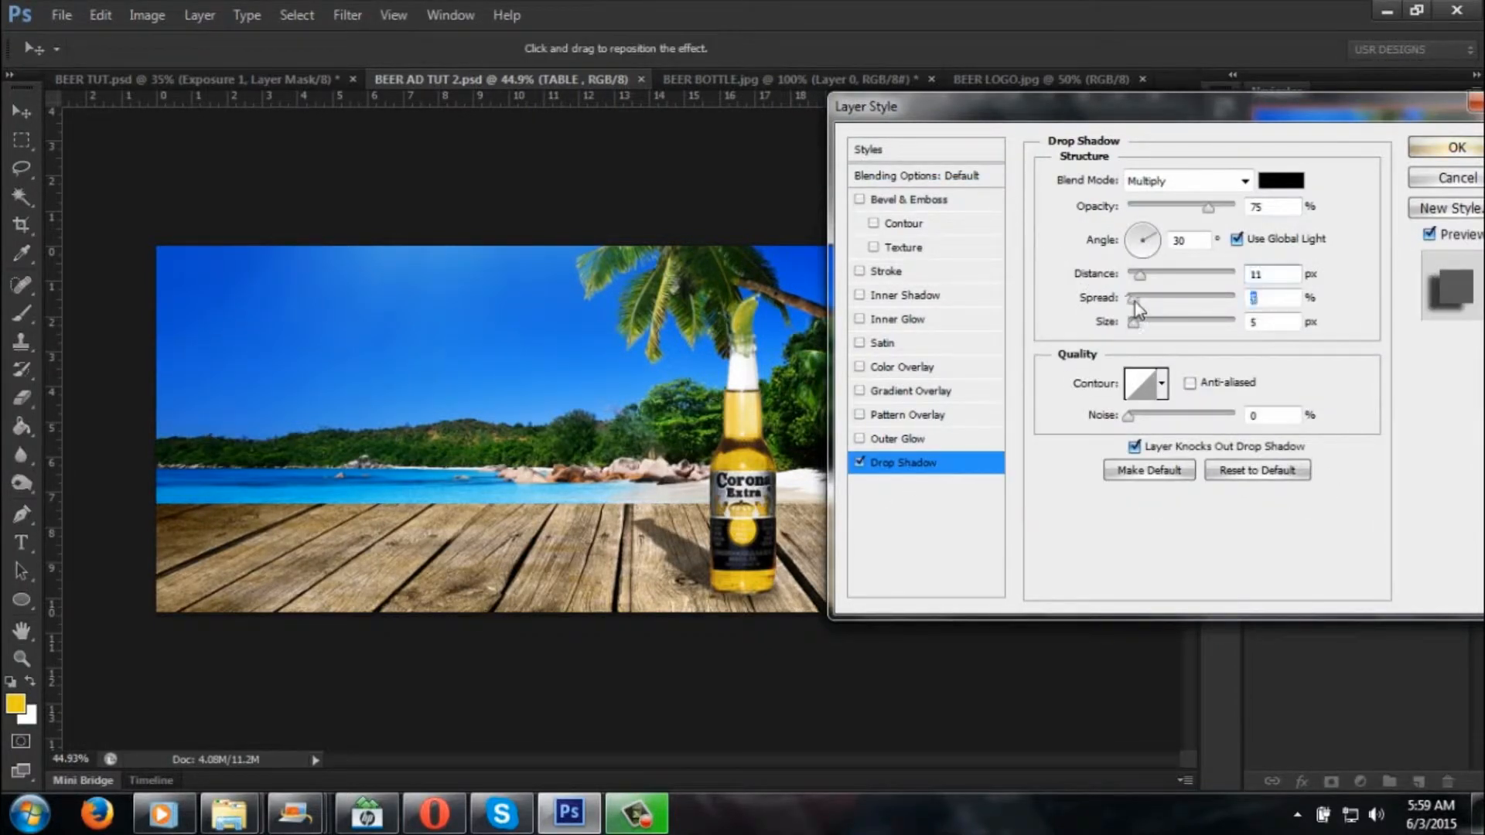
pyautogui.moveTo(1134, 297); pyautogui.dragTo(1160, 297)
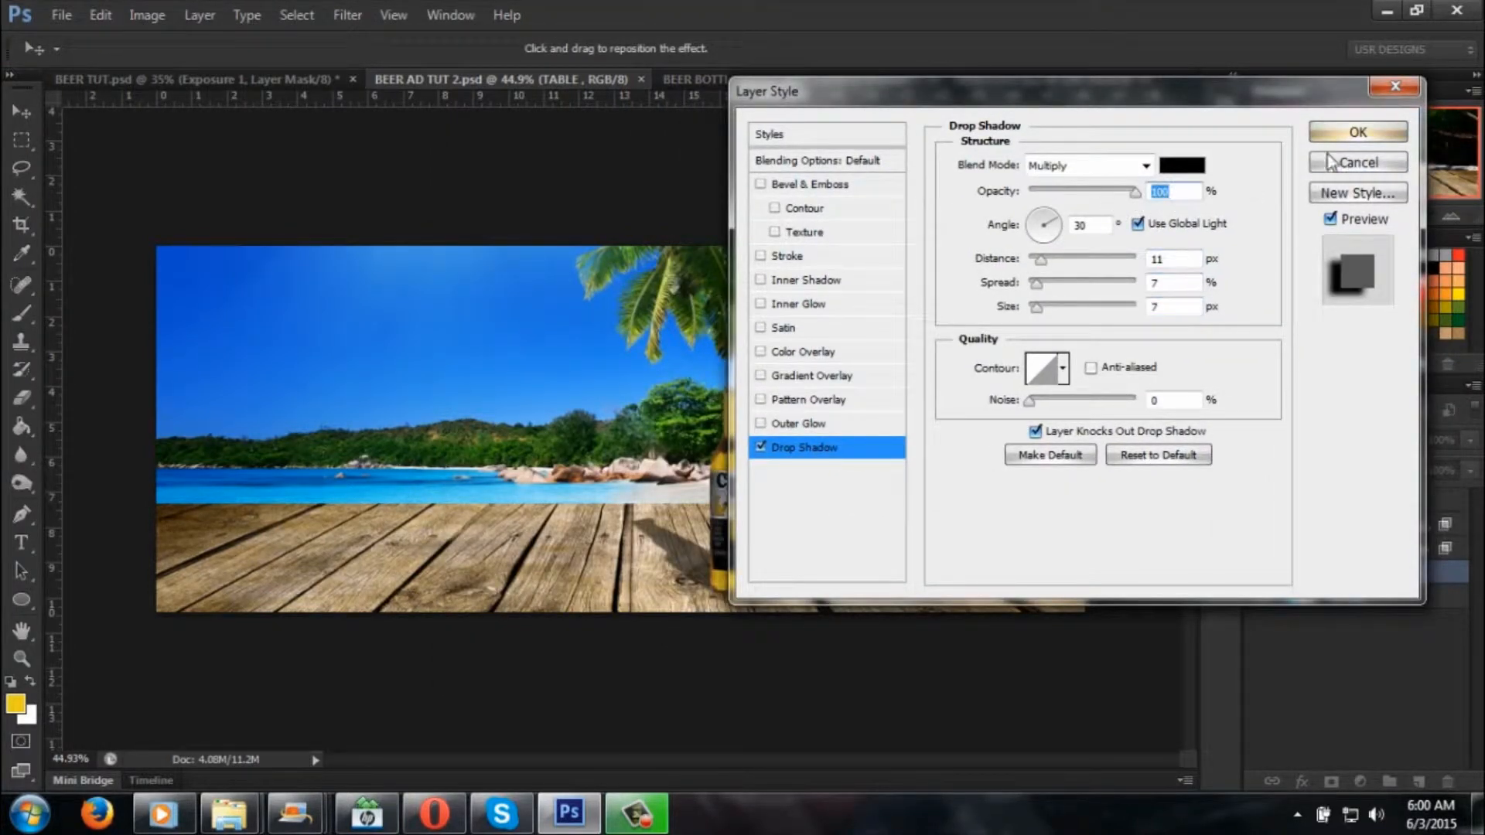
pyautogui.click(1358, 131)
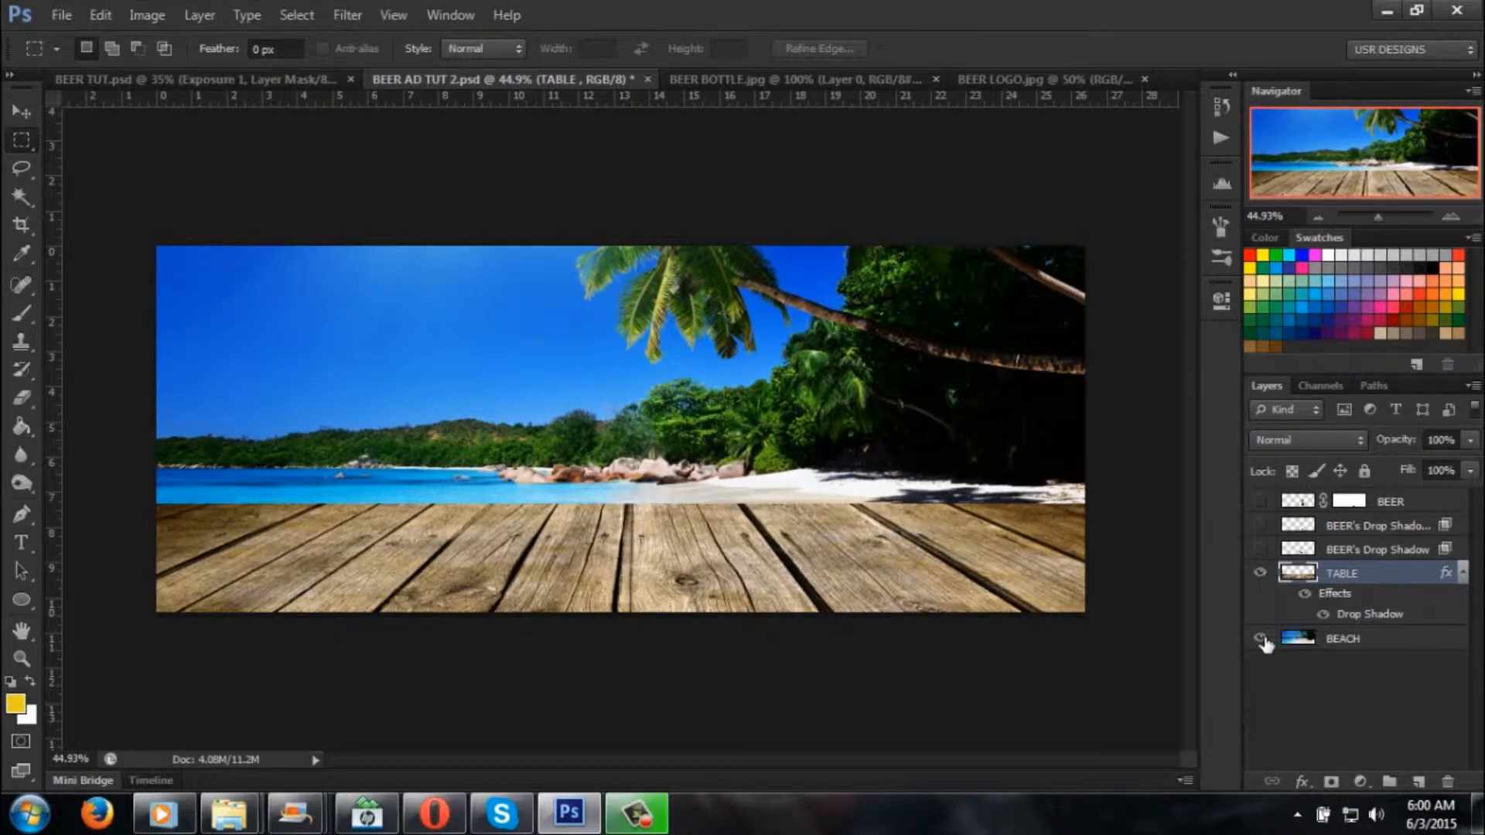
# Step: Hide BEACH, then replace TABLE's drop shadow with a black outer glow at 4% spread
pyautogui.click(1259, 637)
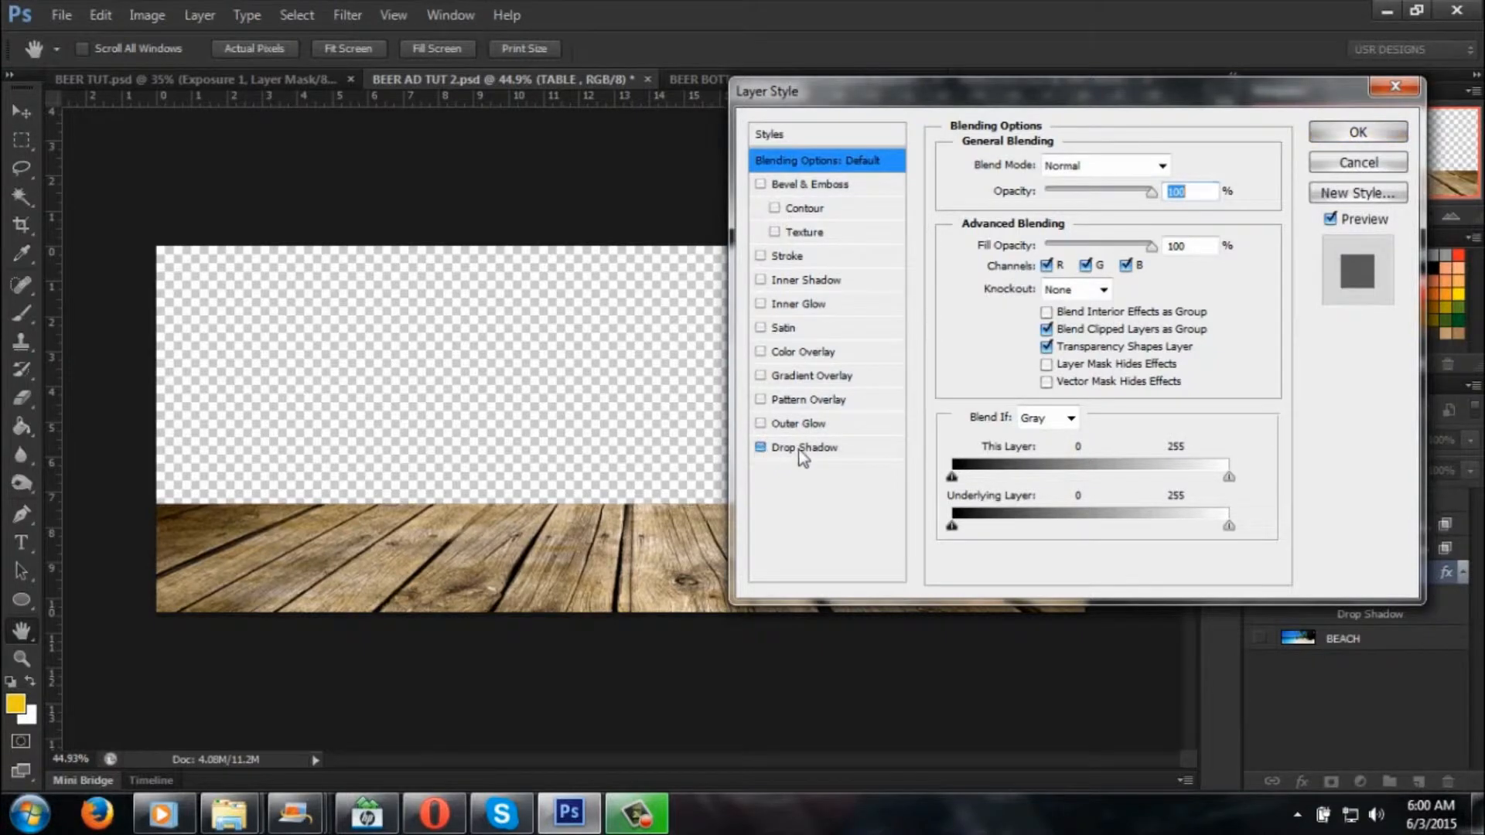
pyautogui.click(805, 447)
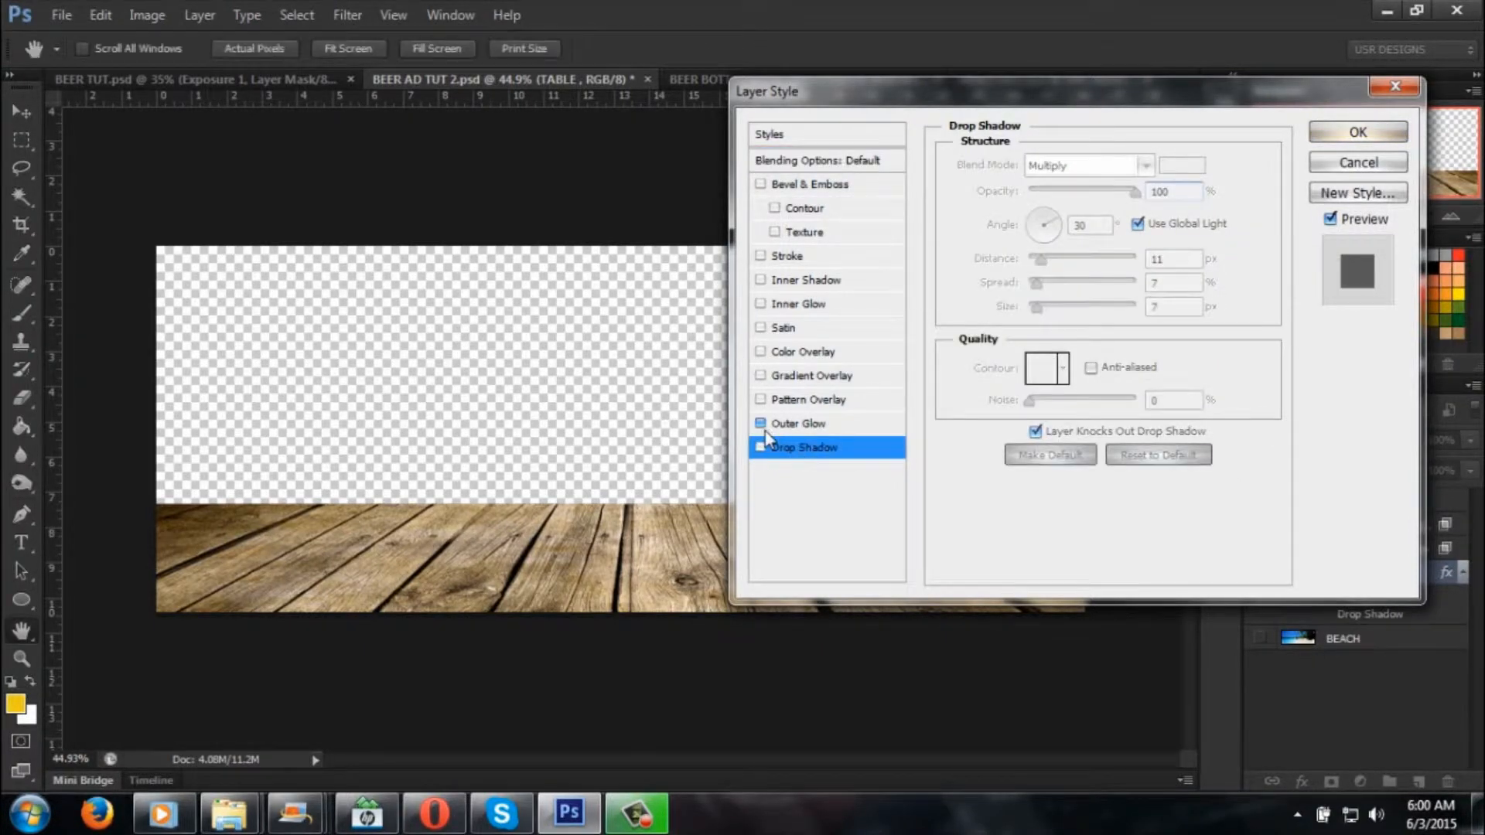
pyautogui.click(761, 422)
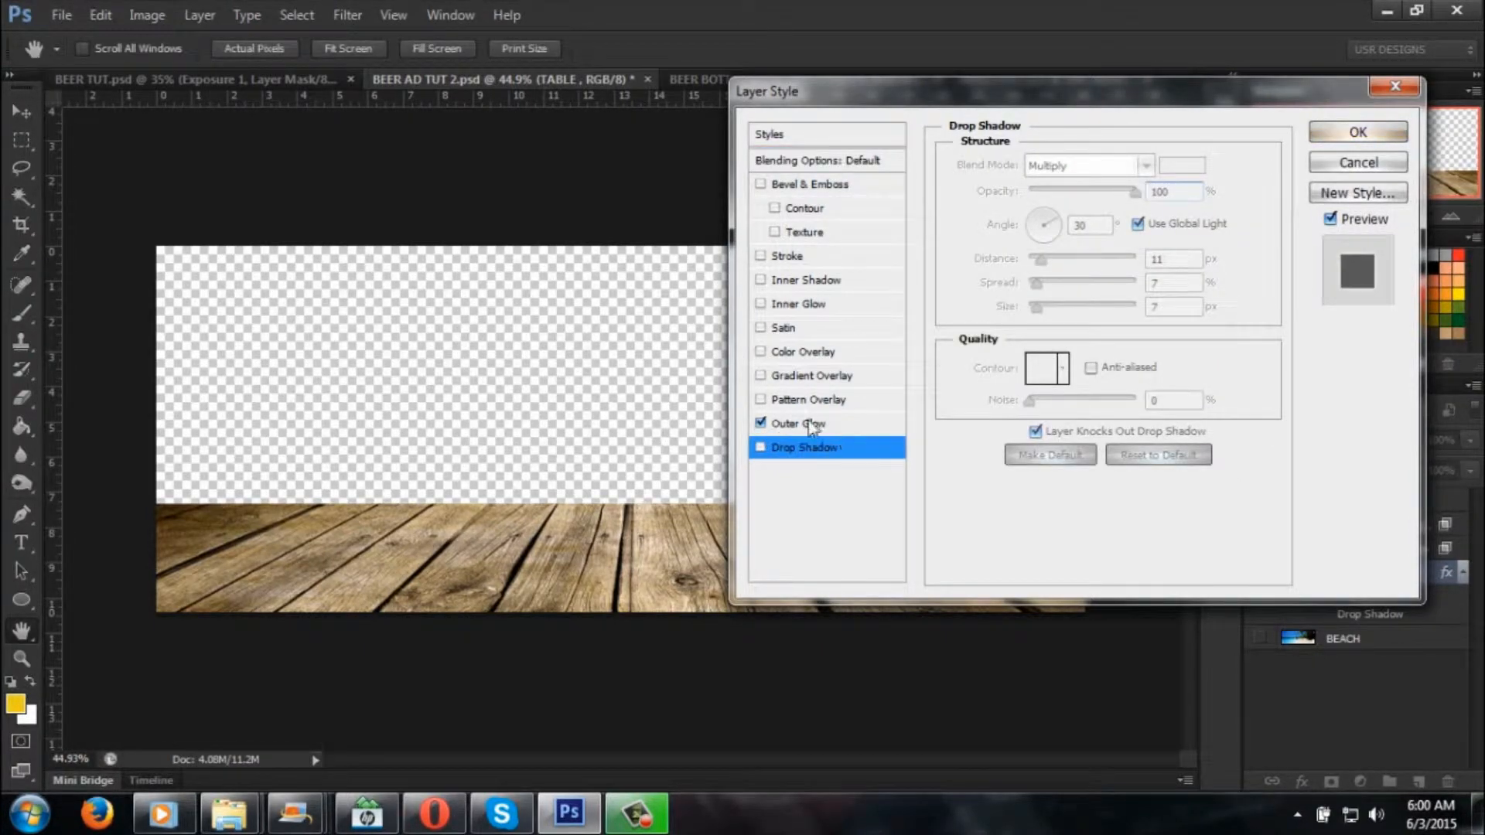
pyautogui.click(798, 422)
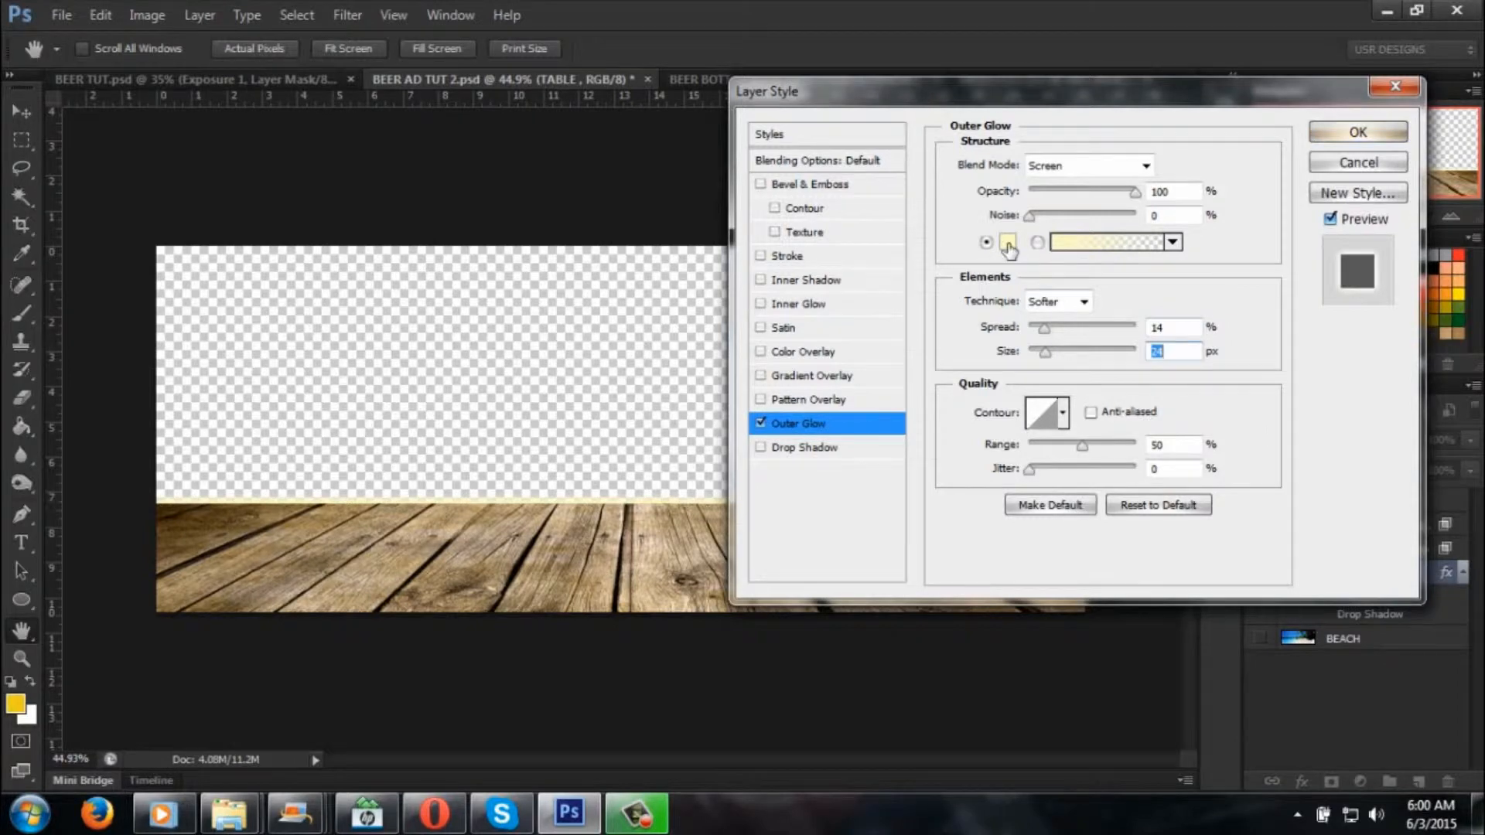
pyautogui.click(1007, 241)
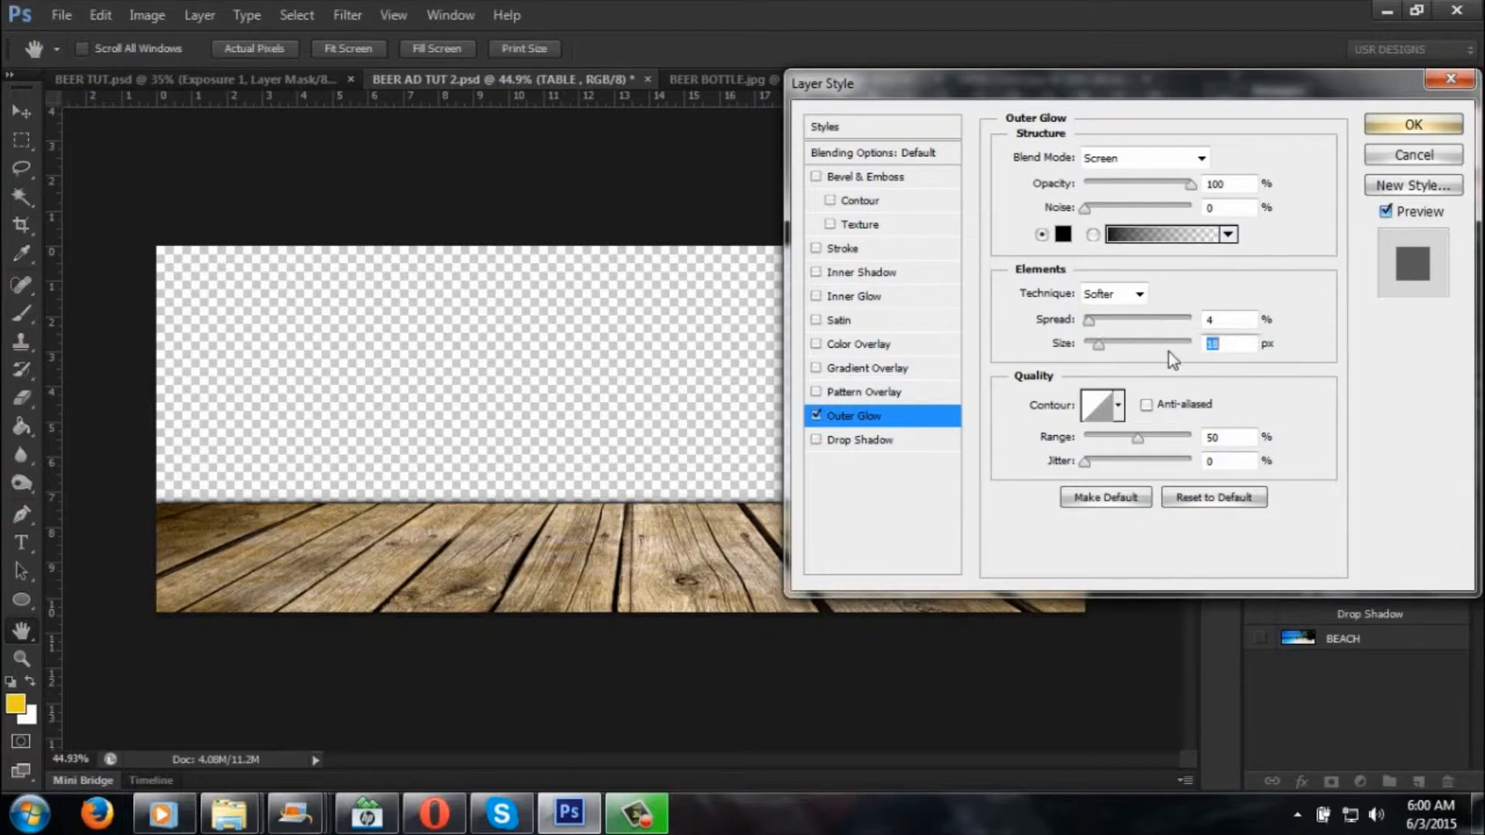
pyautogui.moveTo(1411, 120)
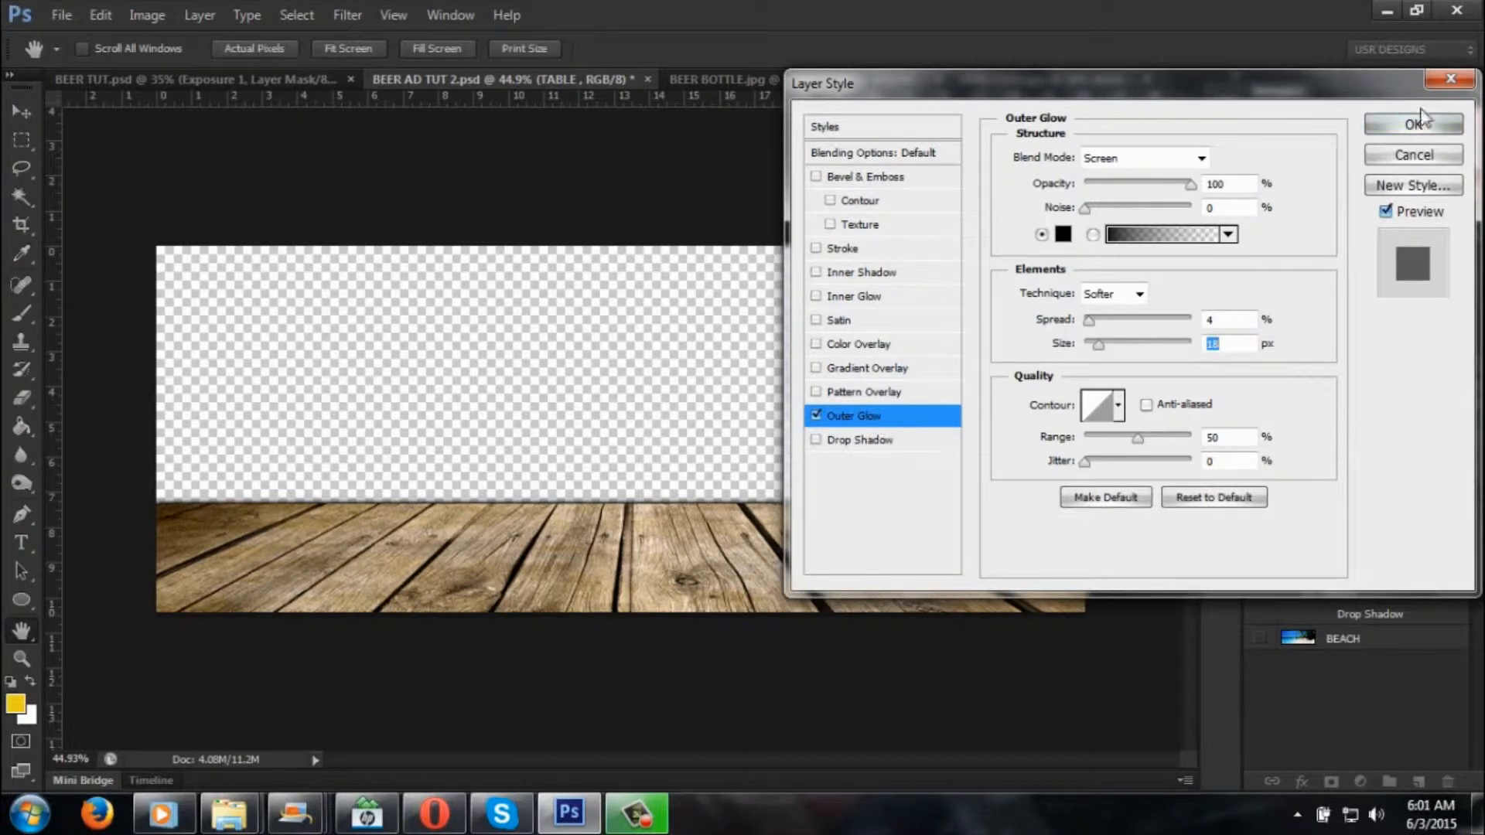
pyautogui.click(1417, 123)
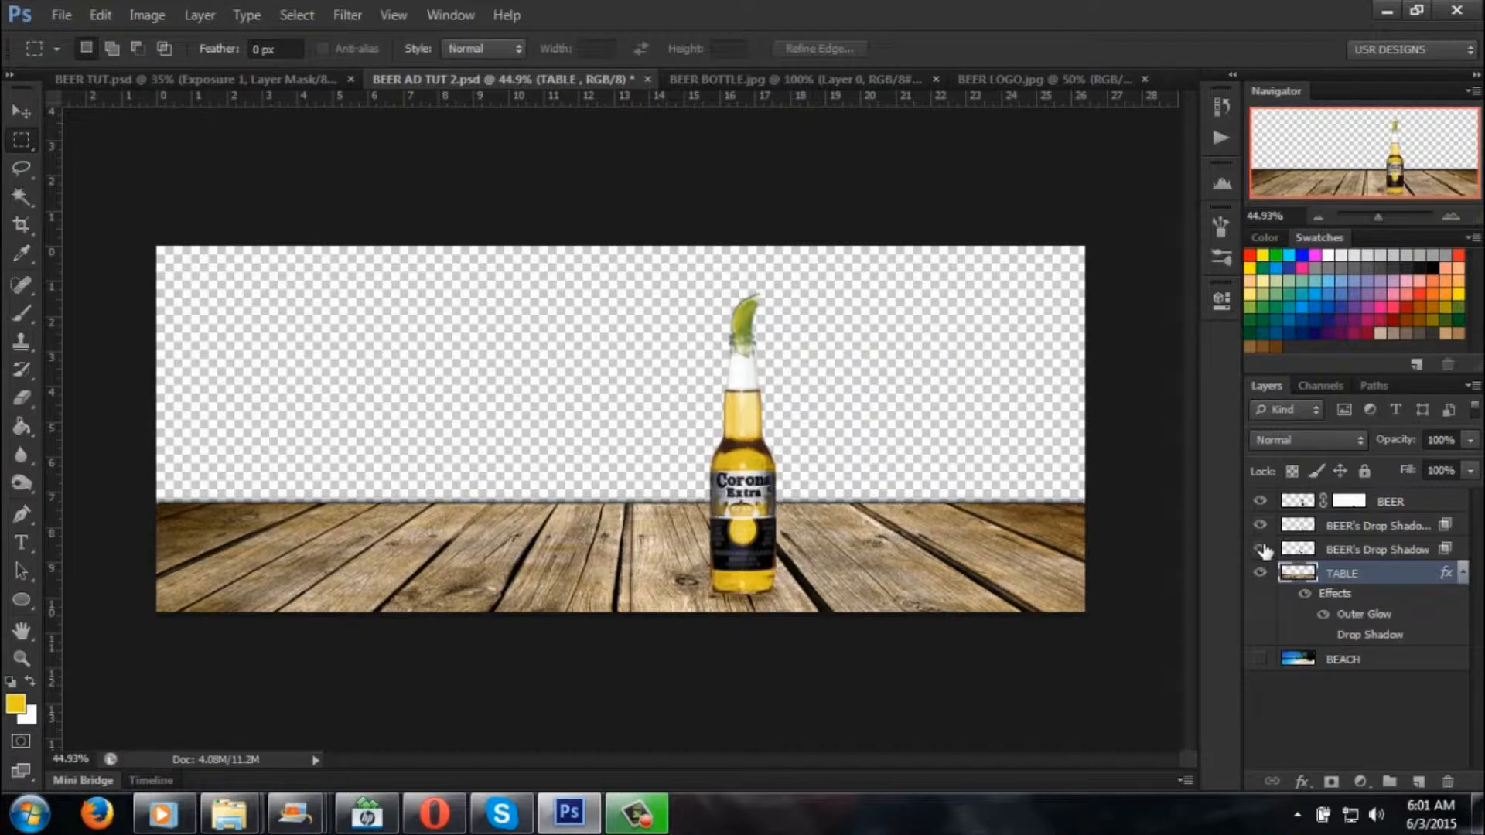
pyautogui.click(1257, 659)
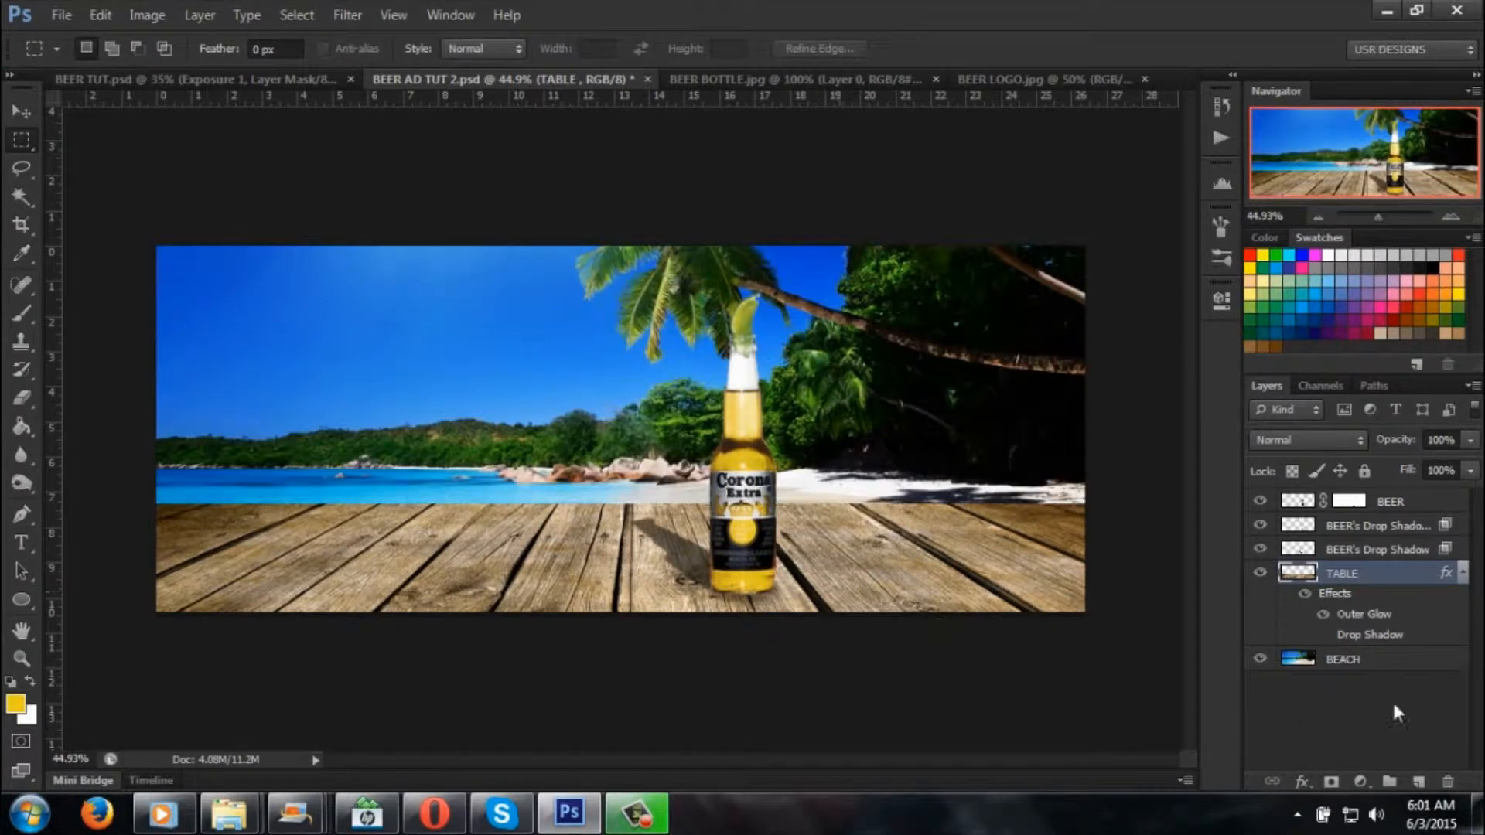
pyautogui.moveTo(652, 496)
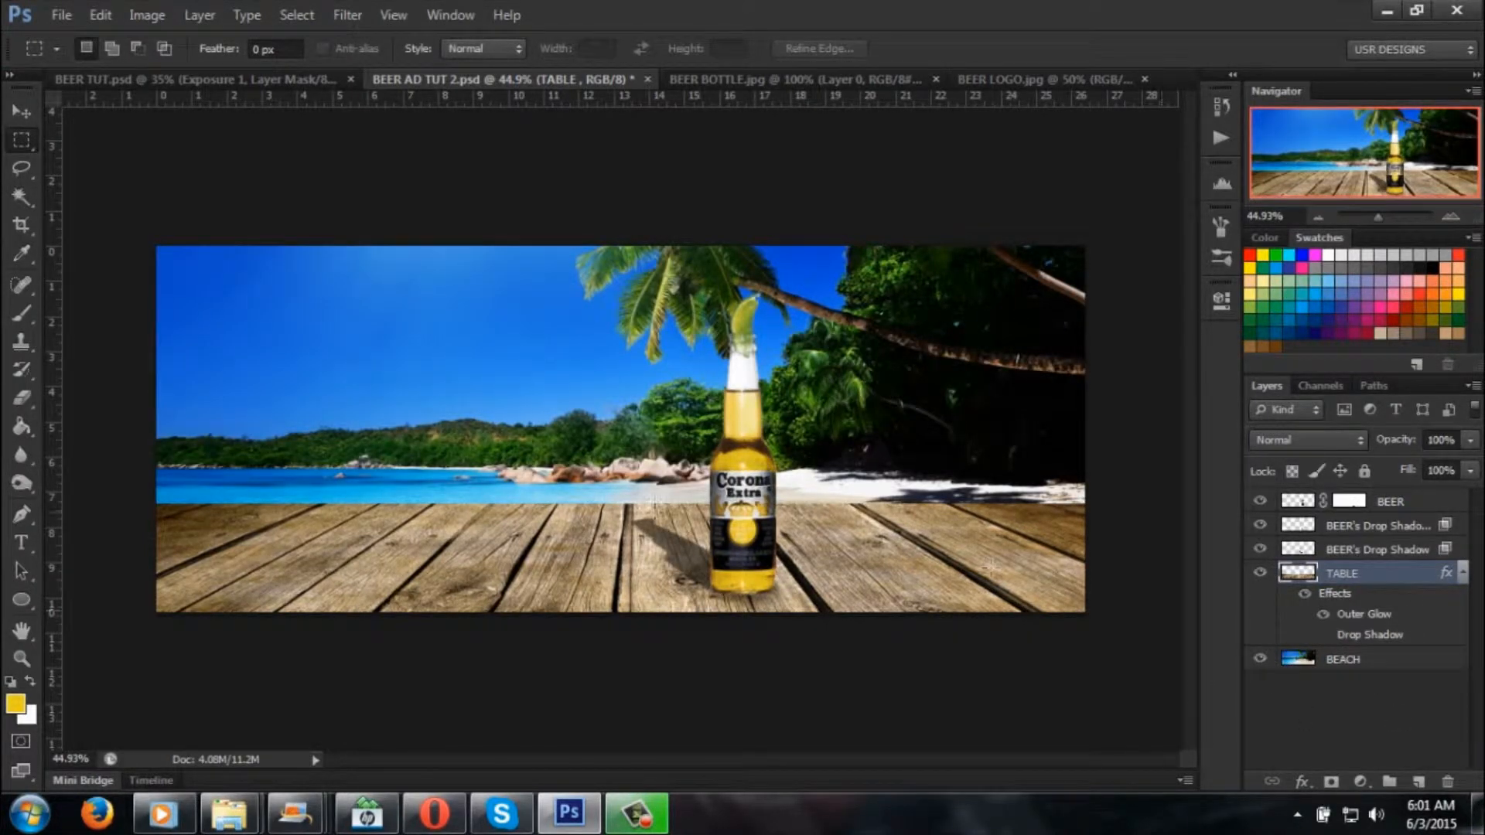
pyautogui.click(1343, 659)
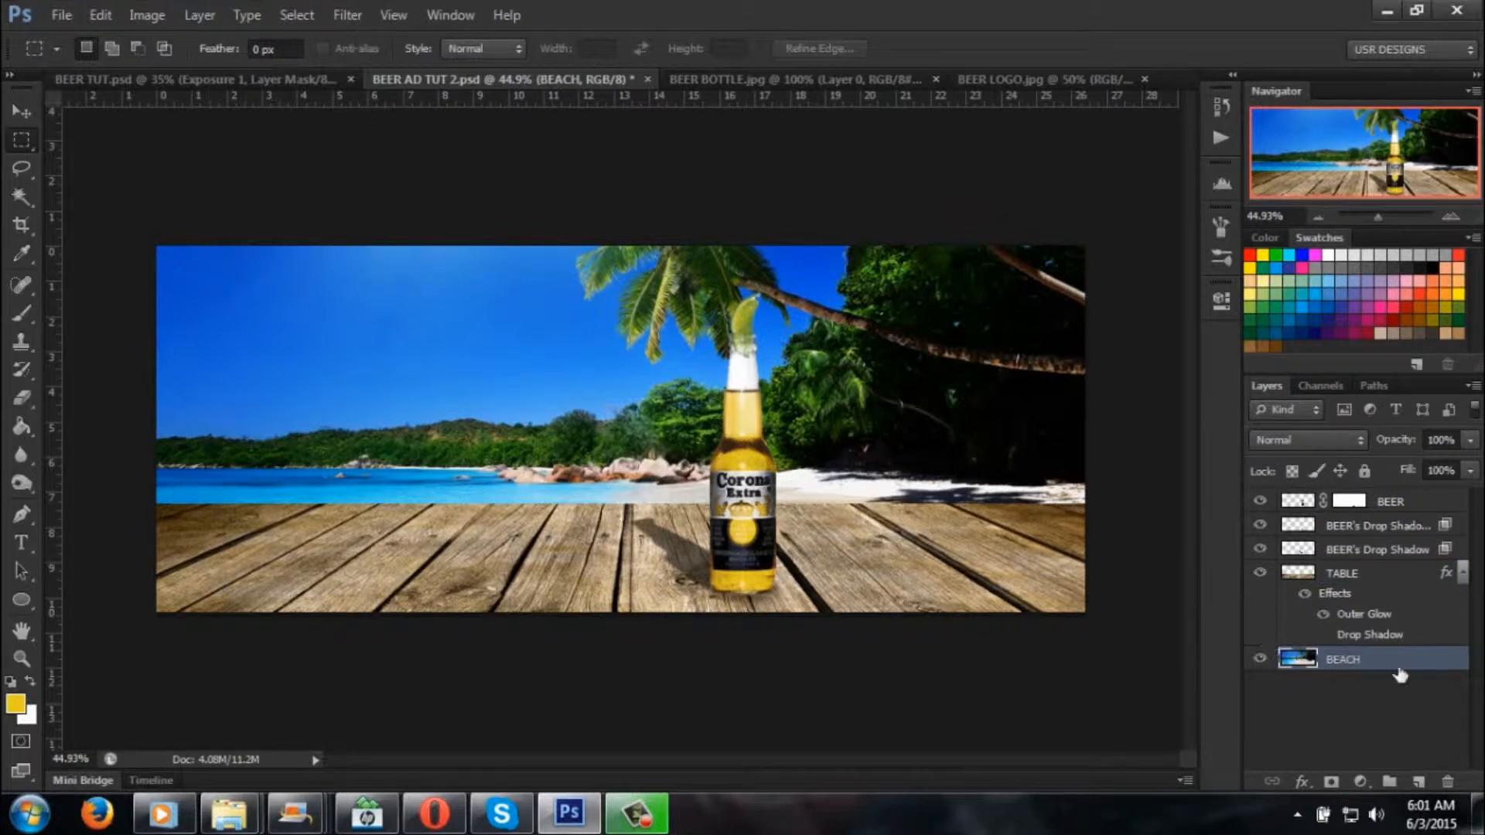
pyautogui.click(1341, 573)
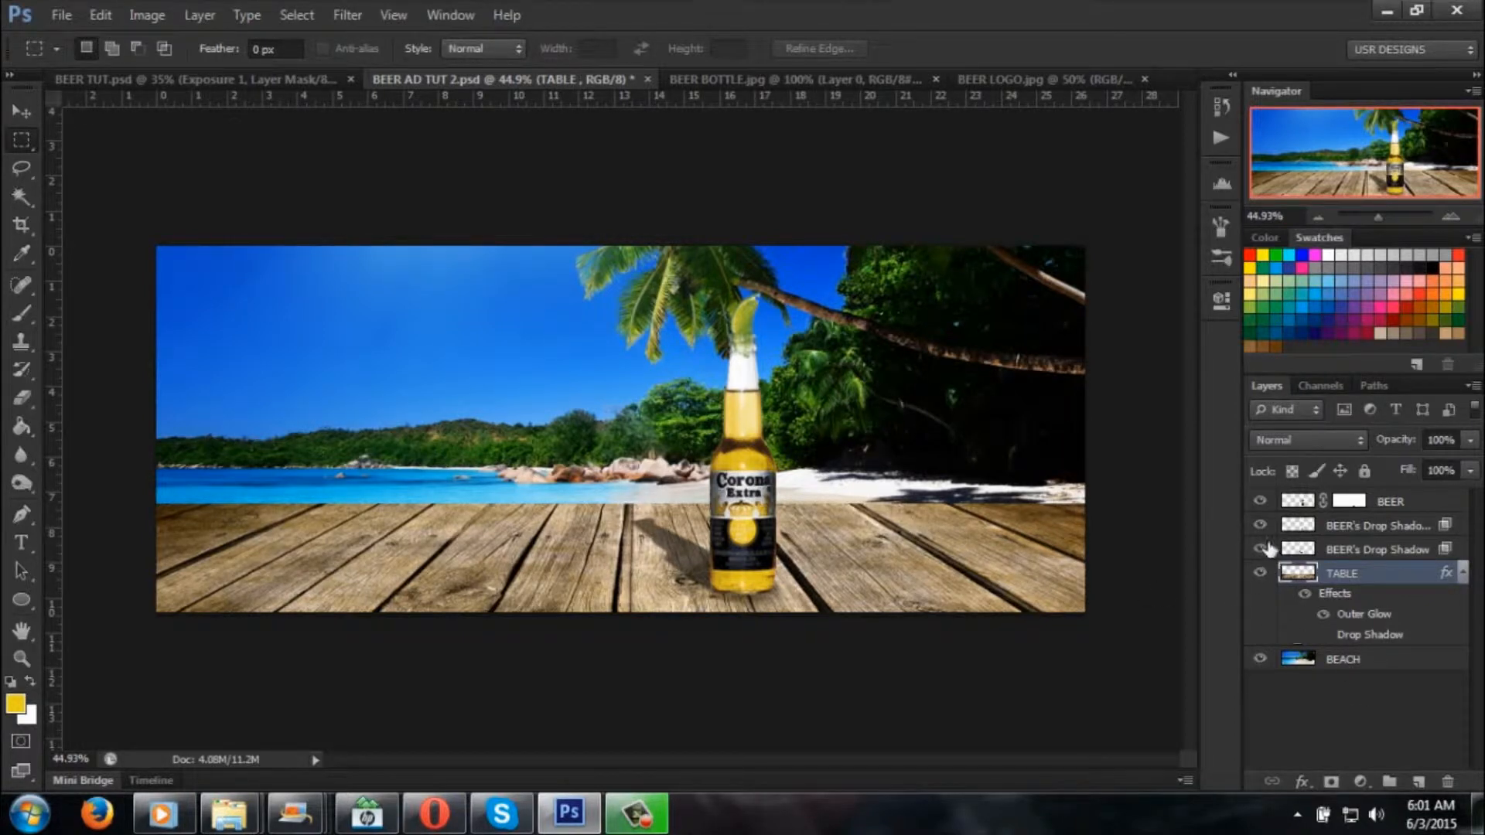
pyautogui.click(1259, 659)
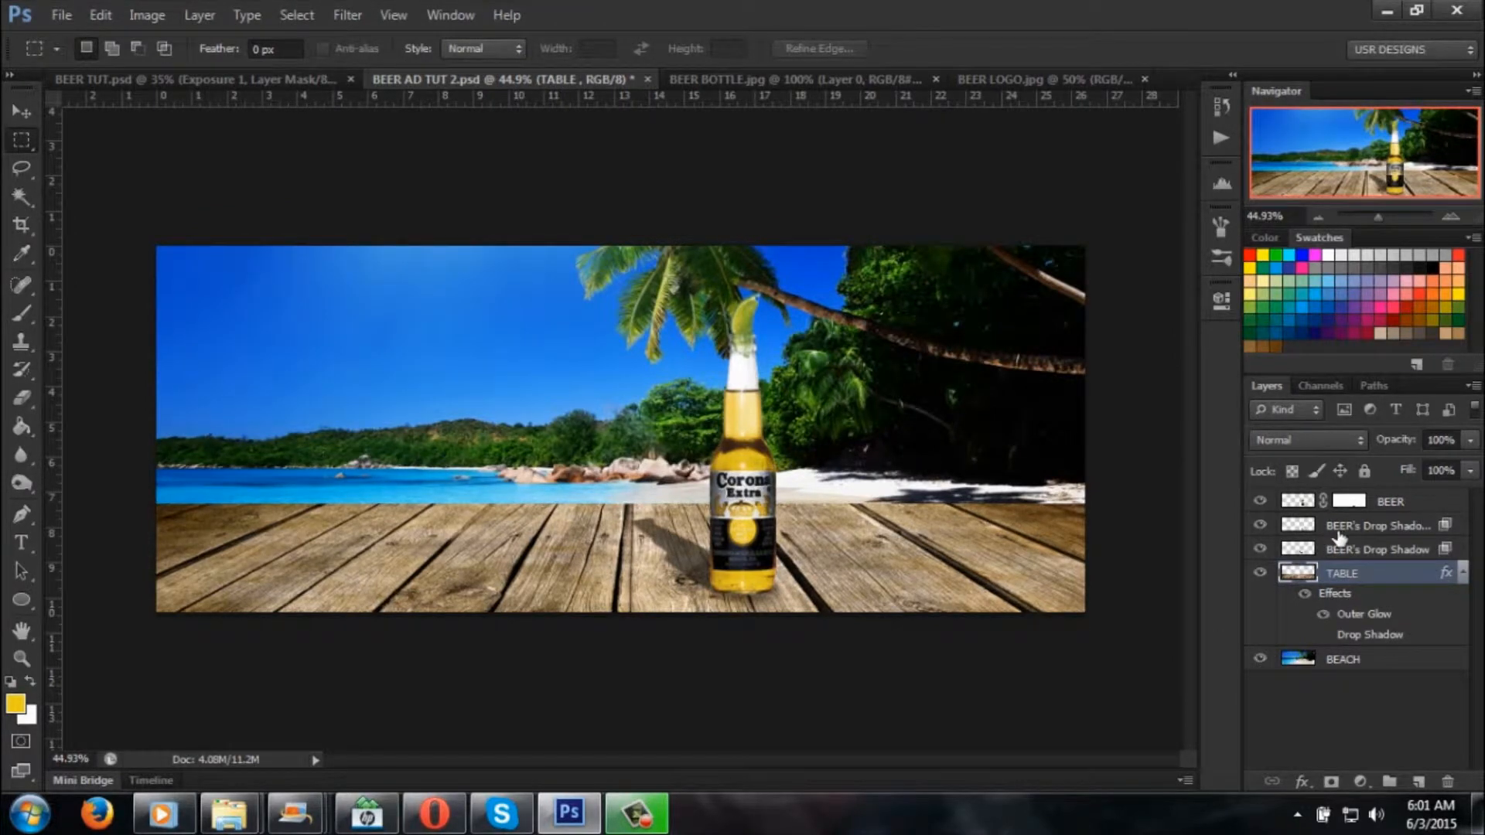
pyautogui.moveTo(157, 115)
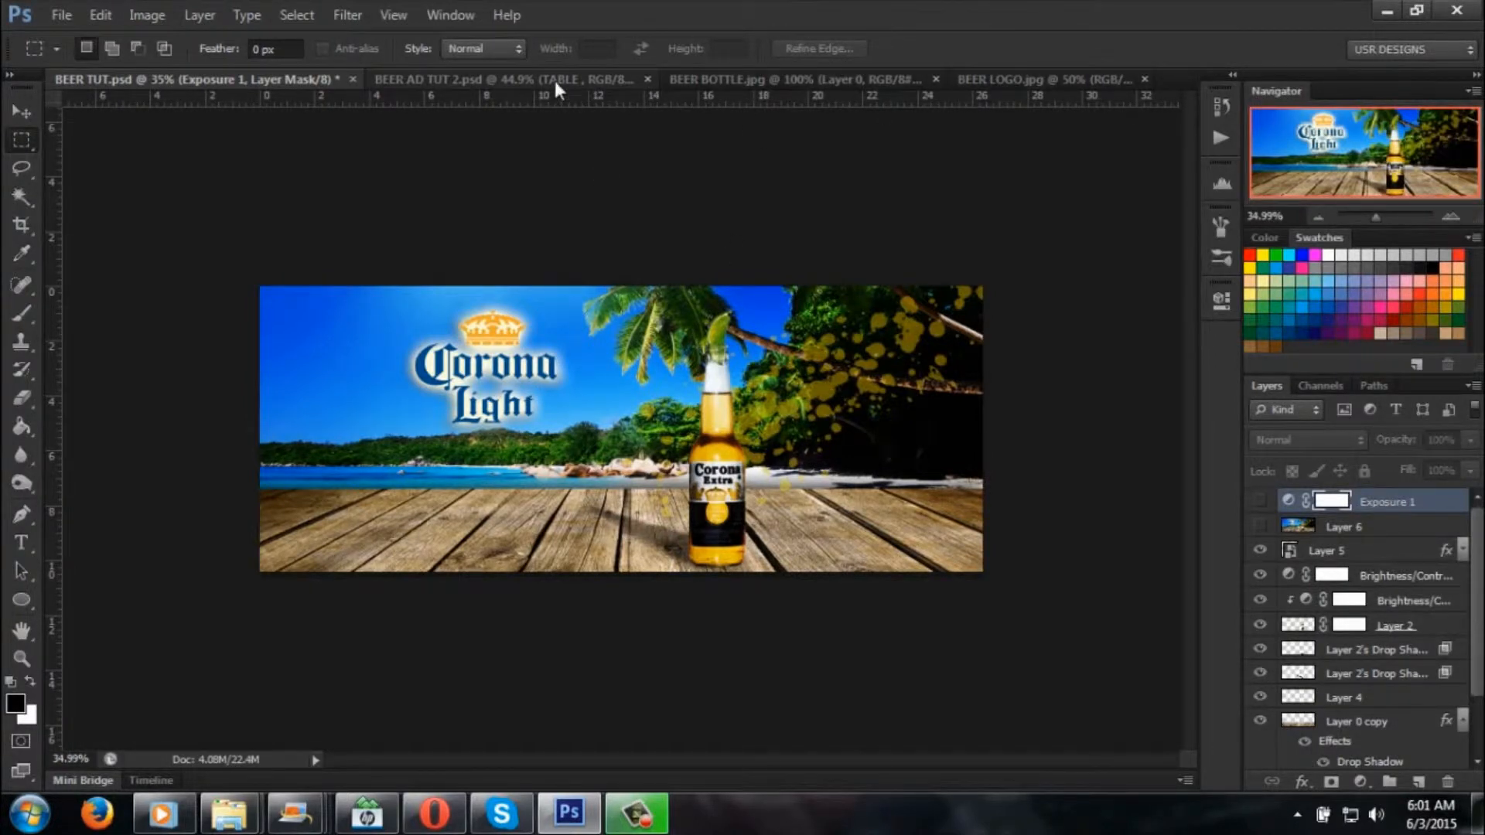
pyautogui.click(503, 80)
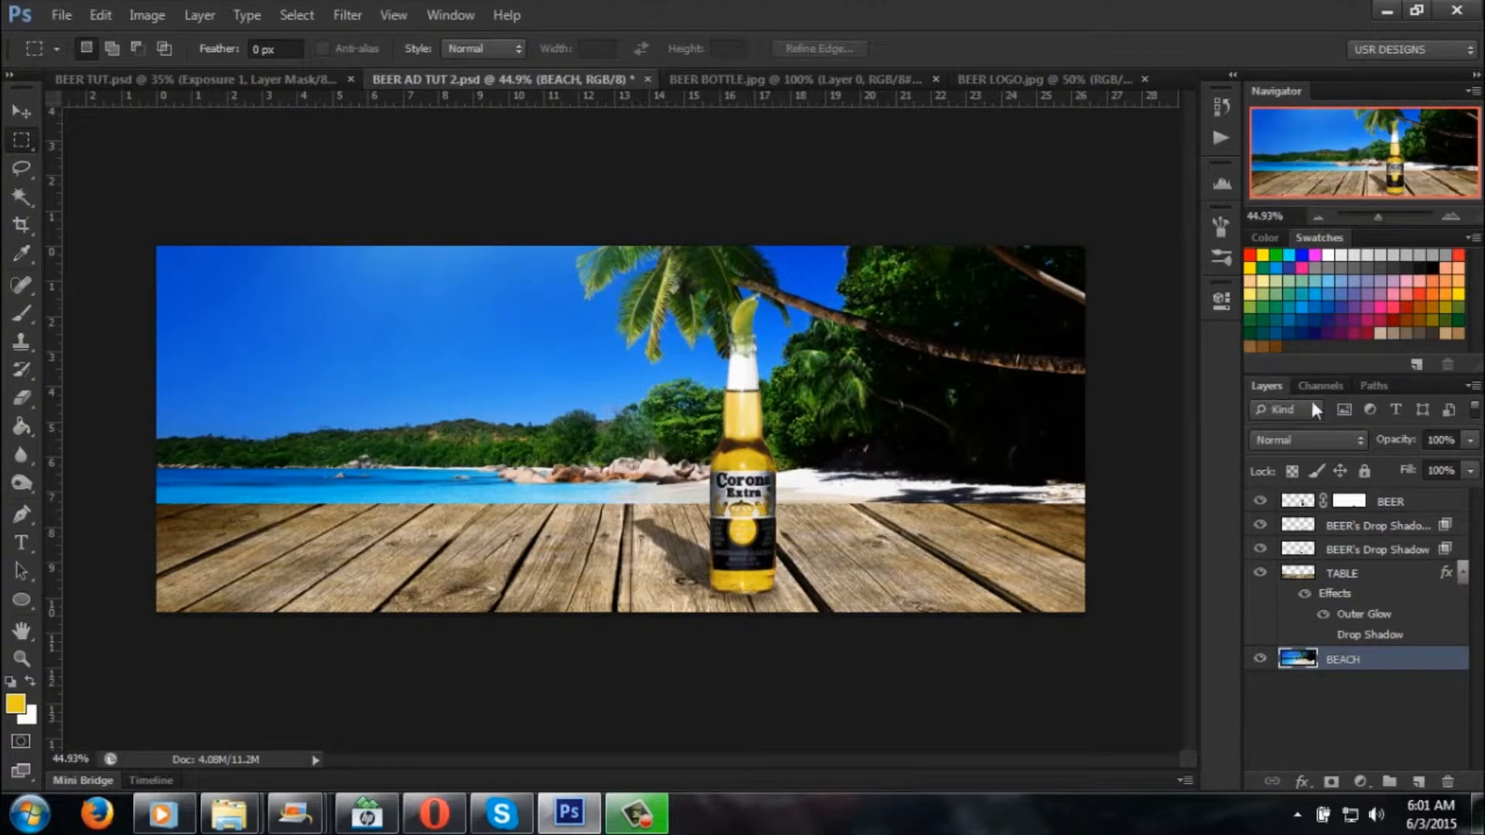
pyautogui.click(1343, 573)
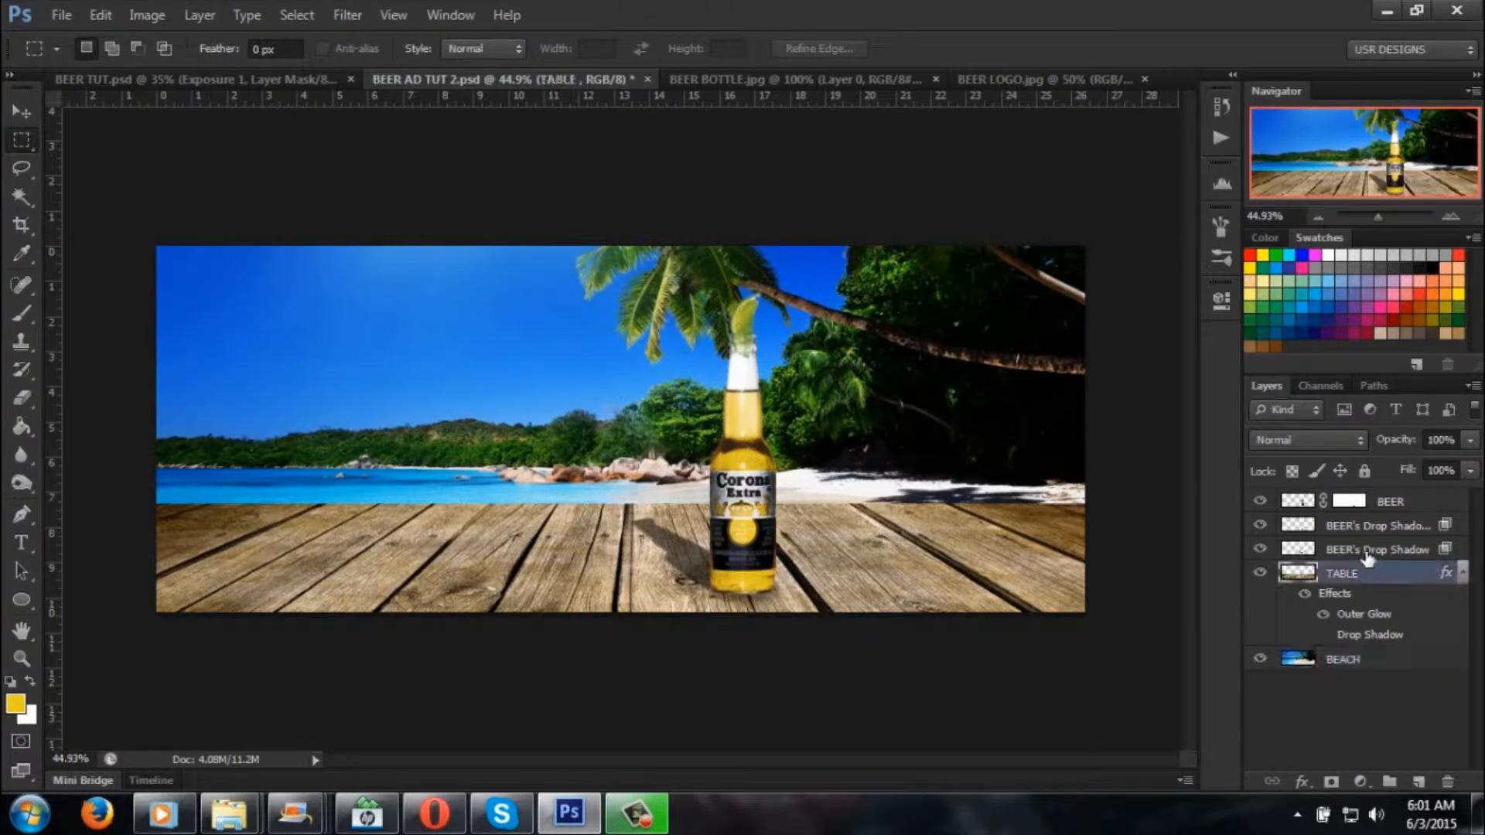
# Step: Clip a Brightness/Contrast adjustment to the BEER layer at brightness 9, contrast 65
pyautogui.click(1379, 526)
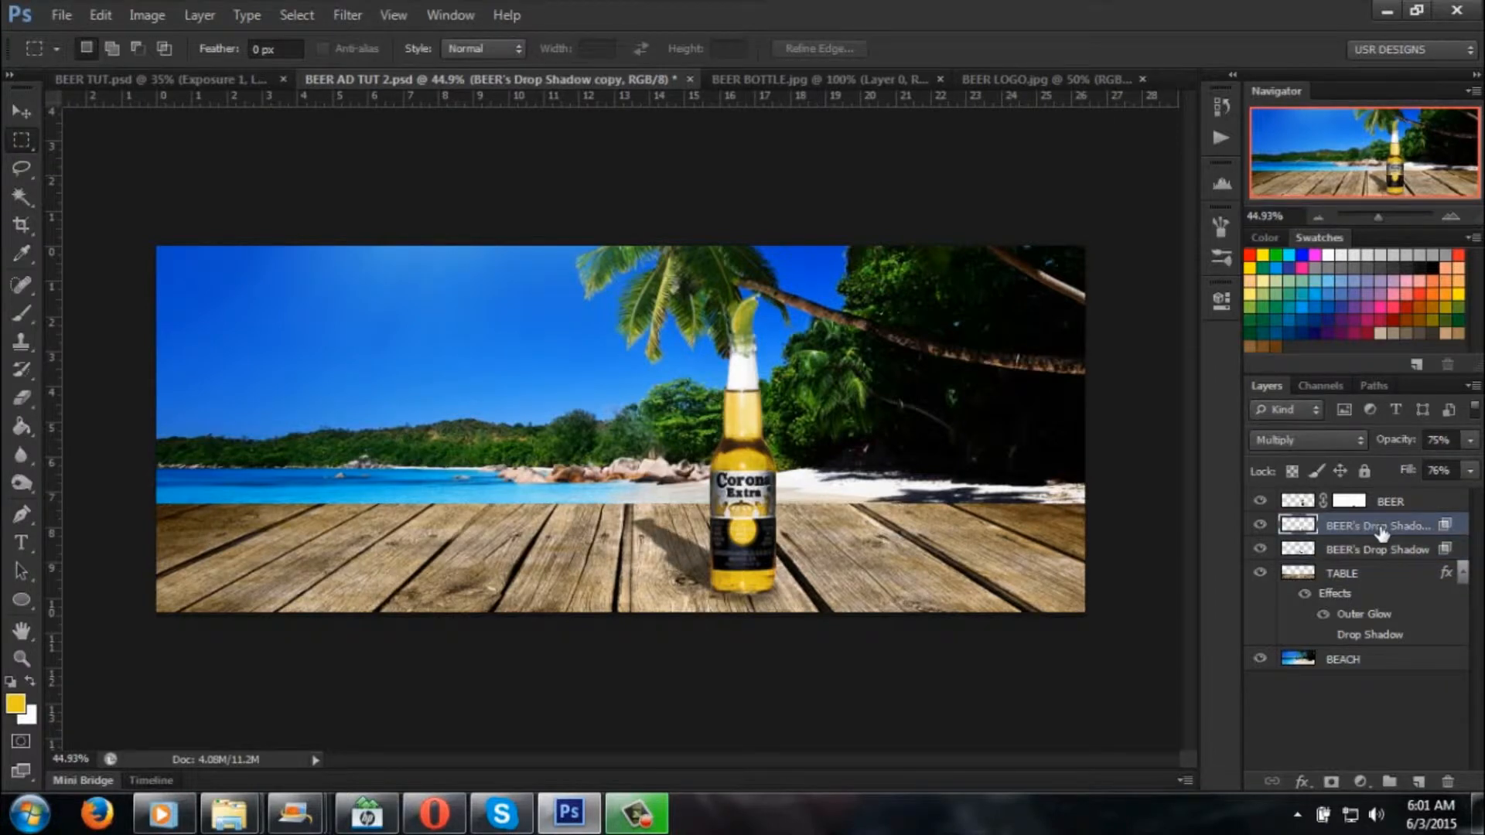
pyautogui.moveTo(1356, 711)
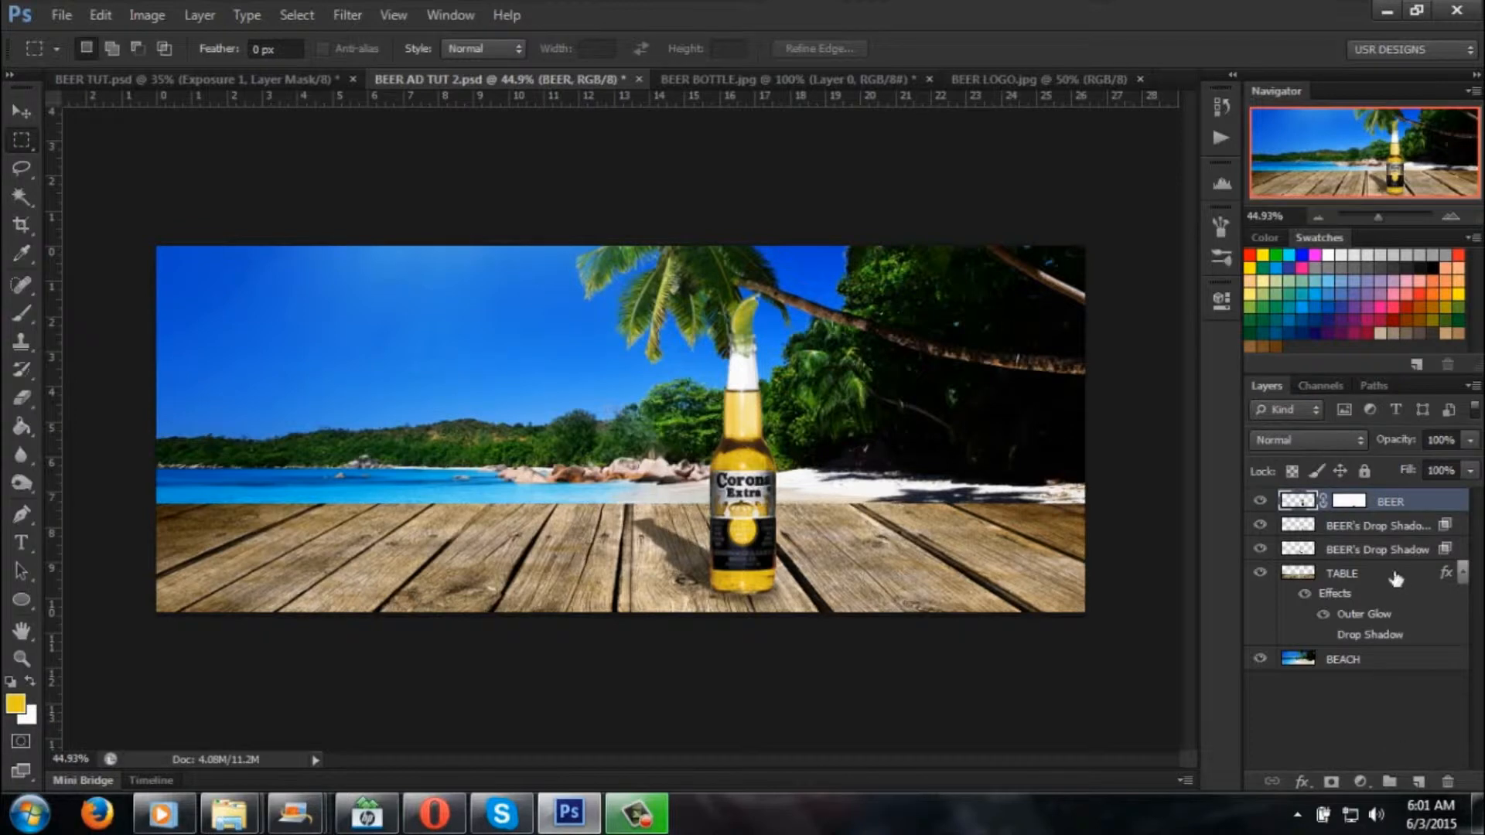
pyautogui.moveTo(1474, 758)
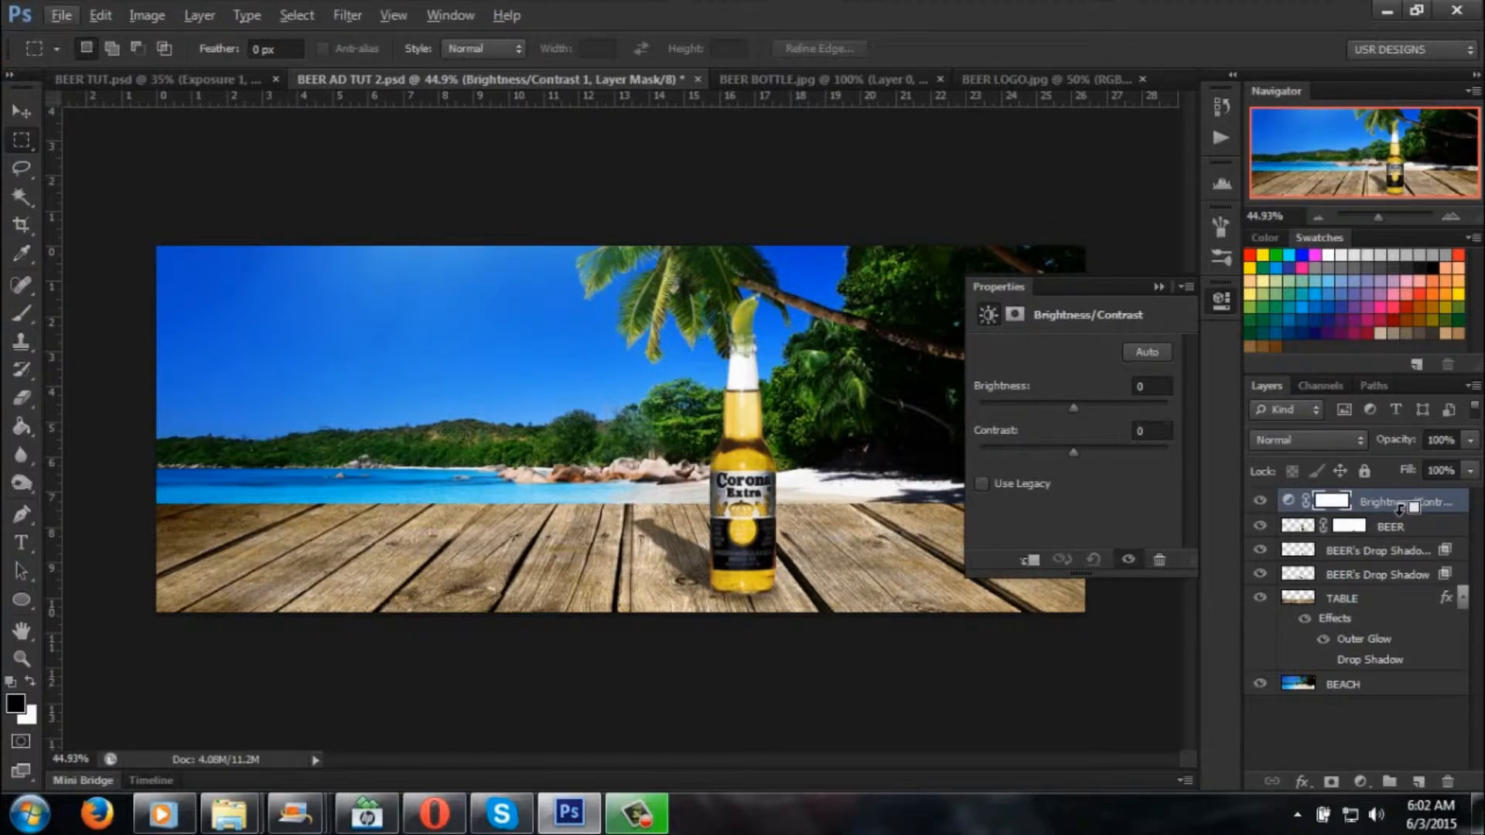
pyautogui.moveTo(1073, 408); pyautogui.dragTo(1083, 409)
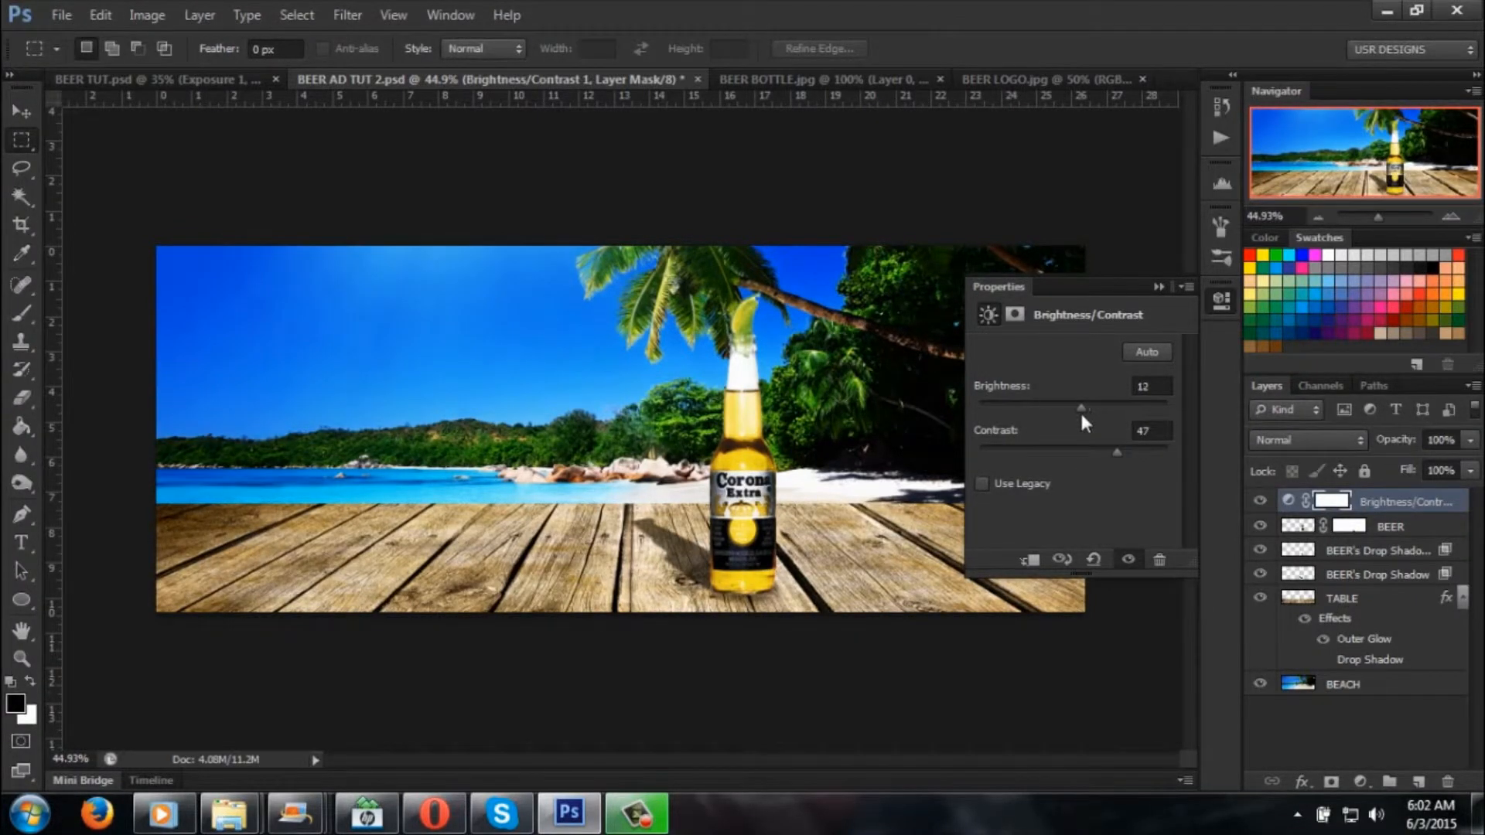
pyautogui.moveTo(1081, 408); pyautogui.dragTo(1078, 408)
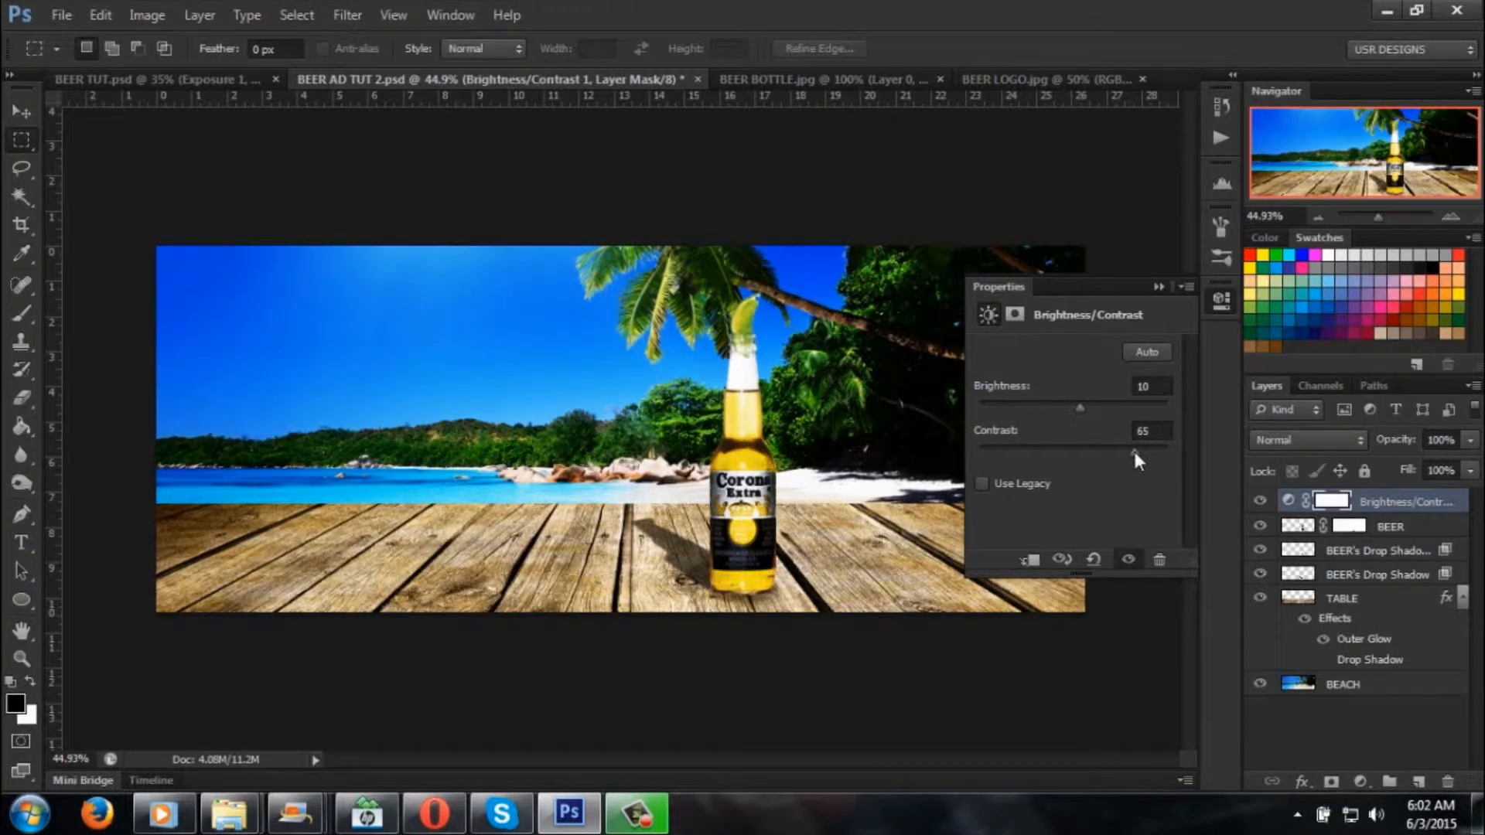
pyautogui.moveTo(1080, 406); pyautogui.dragTo(1077, 407)
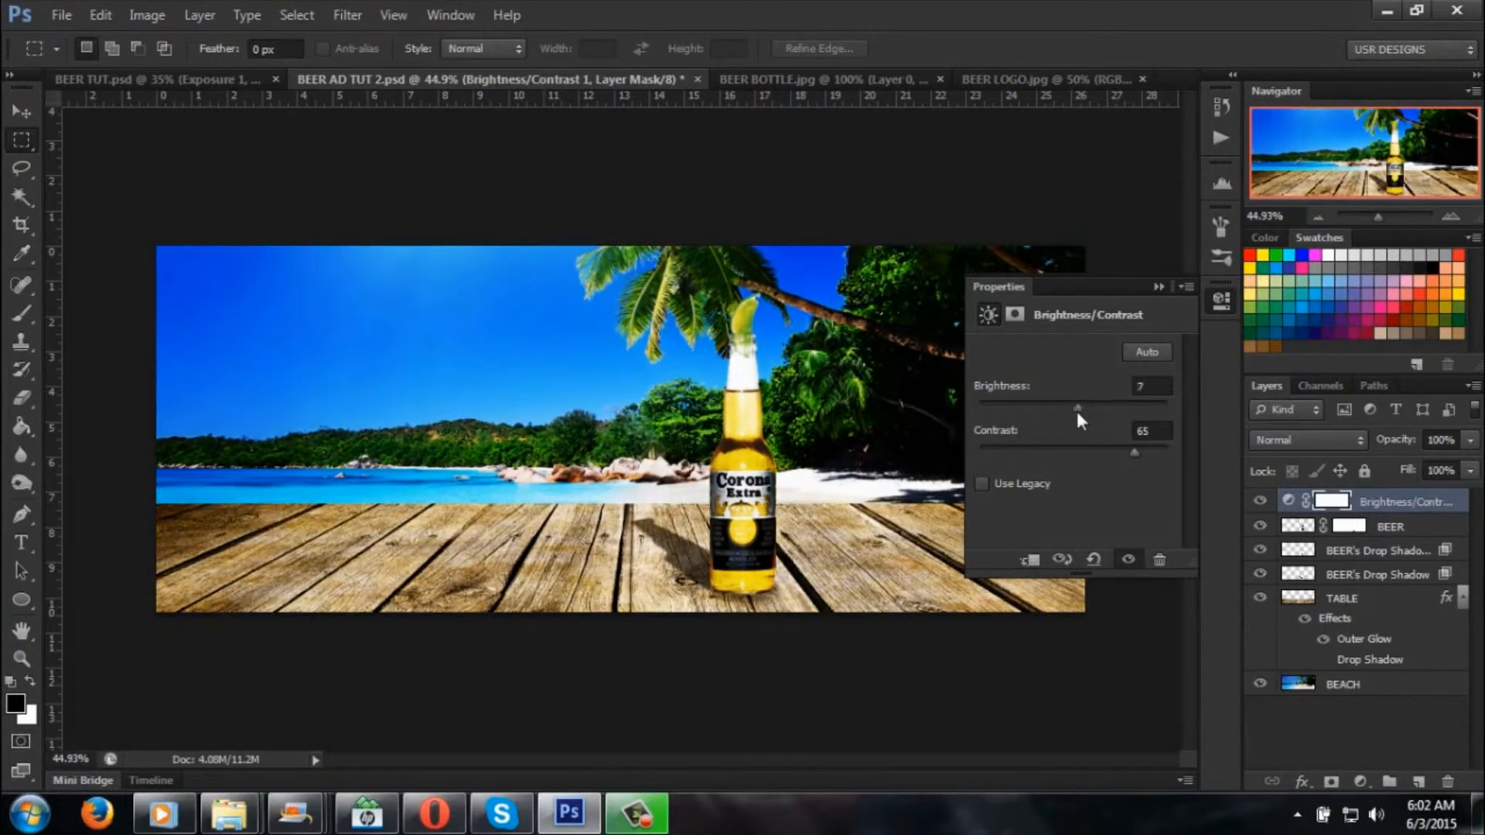
pyautogui.moveTo(1077, 407); pyautogui.dragTo(1079, 407)
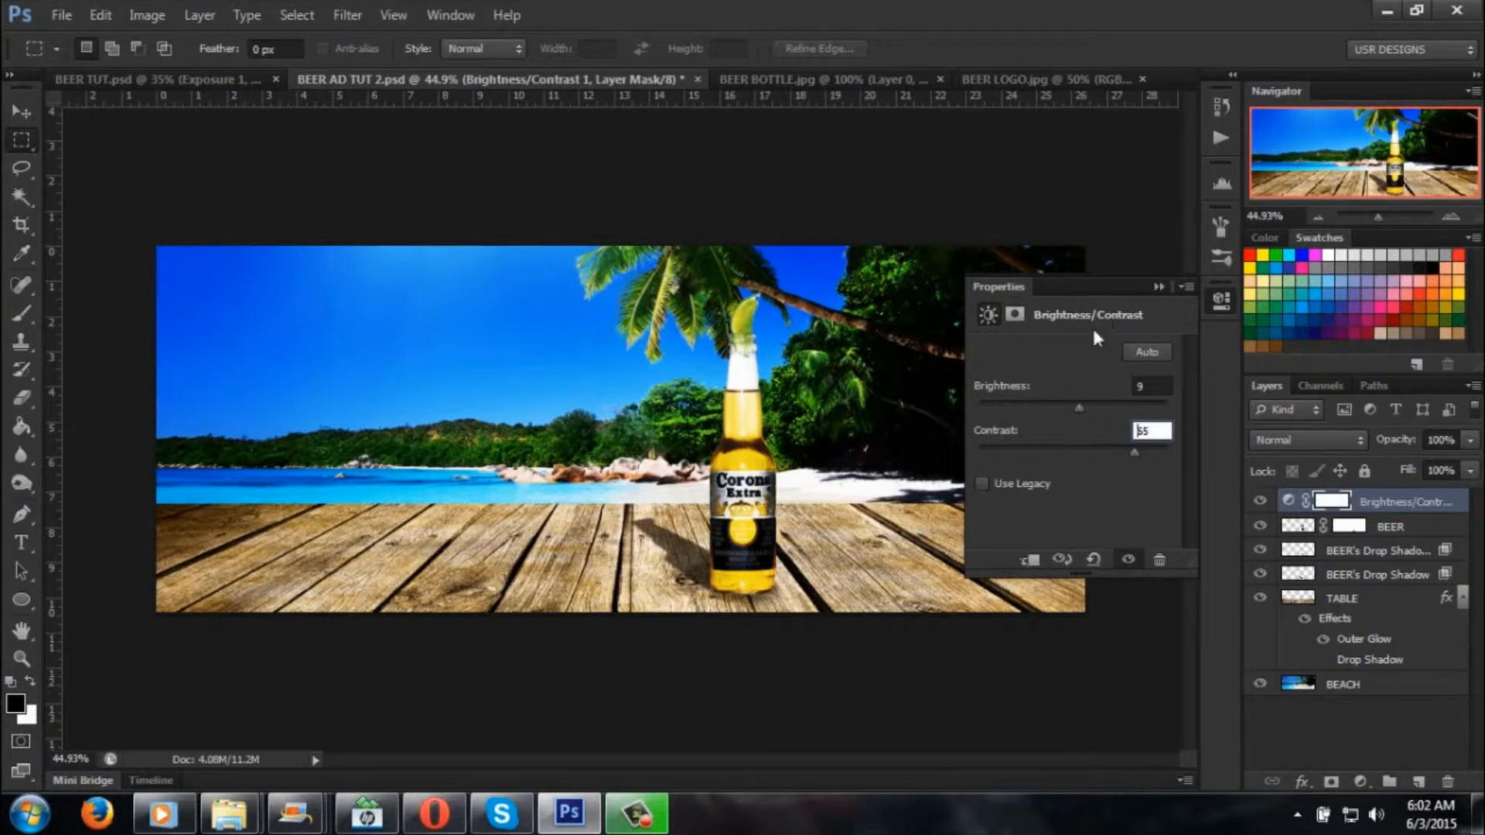
pyautogui.moveTo(1086, 483)
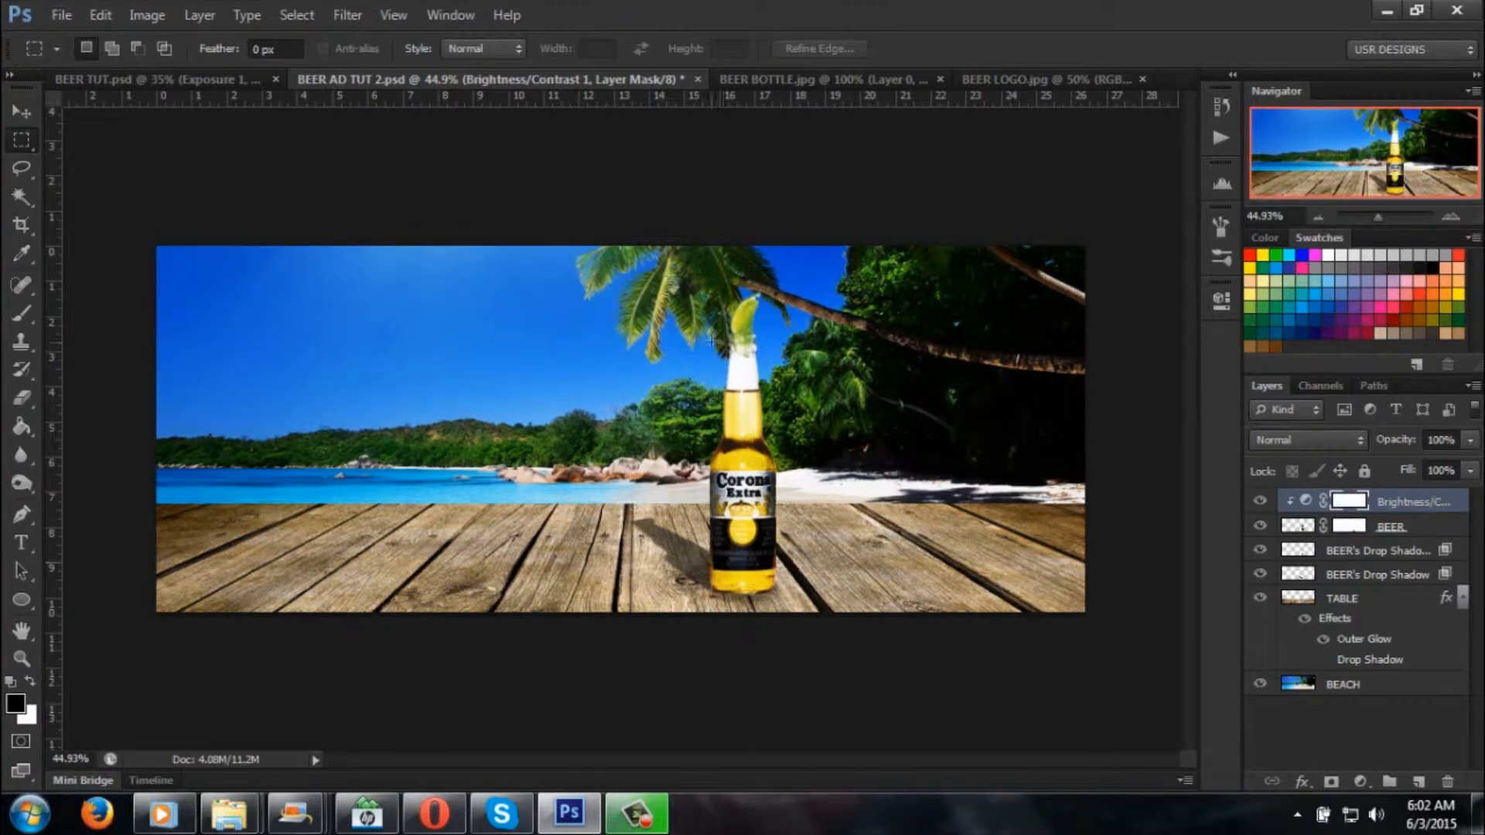
pyautogui.moveTo(1157, 585)
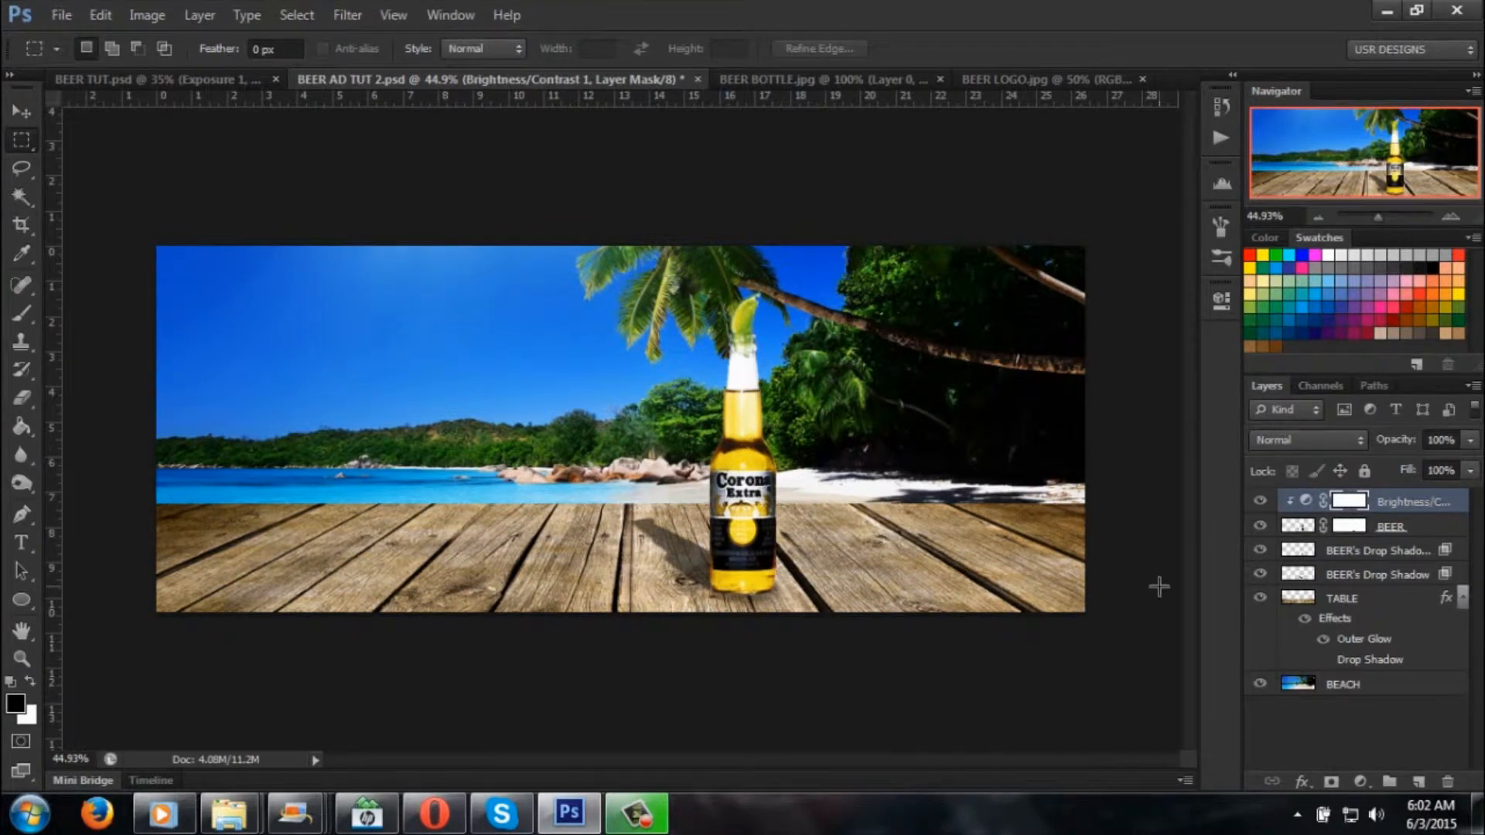
# Step: Add a scene-wide Brightness/Contrast adjustment at brightness -19, contrast 44, and collapse Properties
pyautogui.click(155, 77)
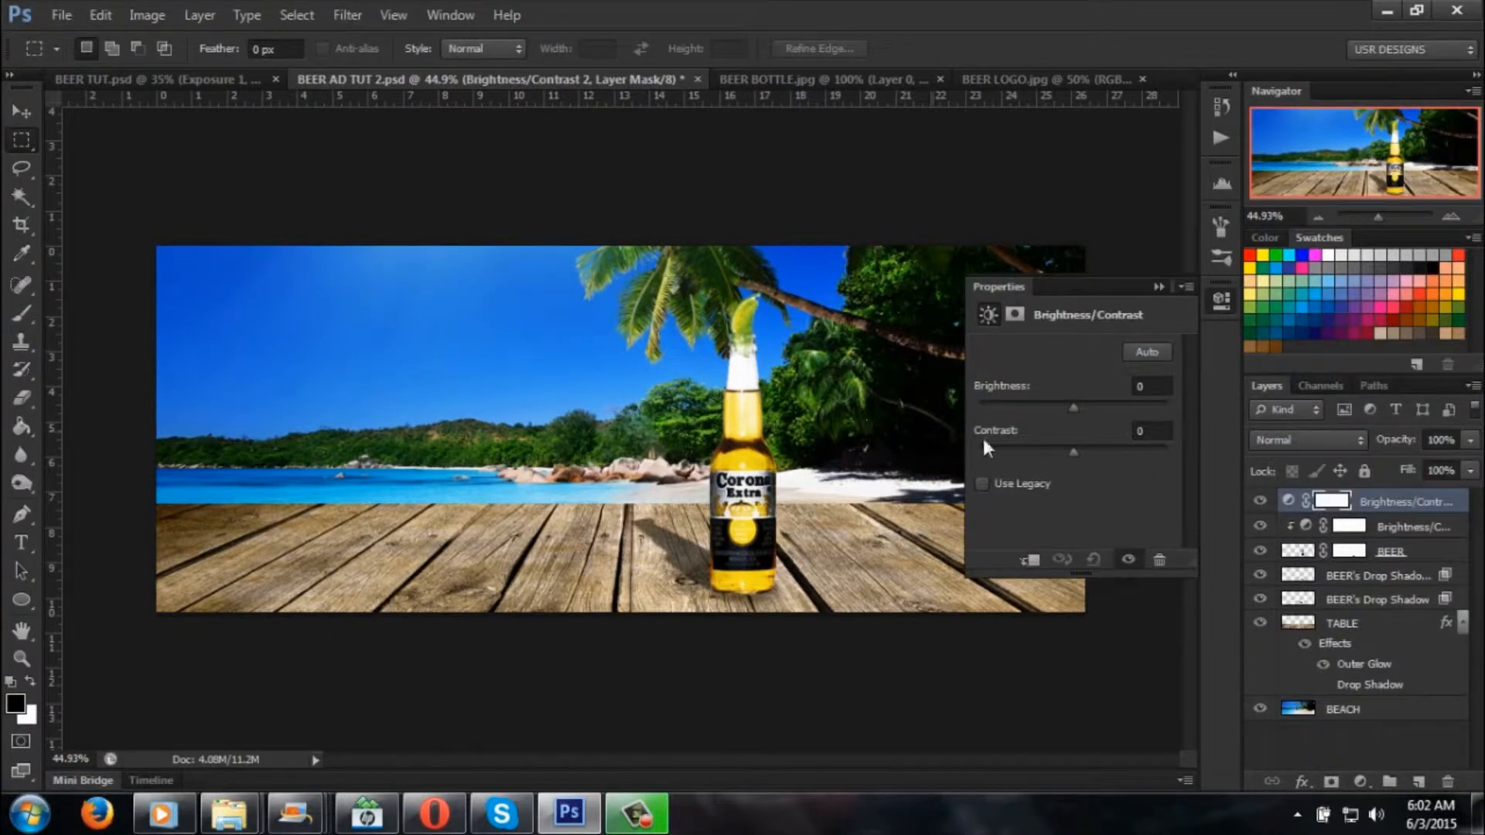
pyautogui.moveTo(1070, 407); pyautogui.dragTo(1083, 407)
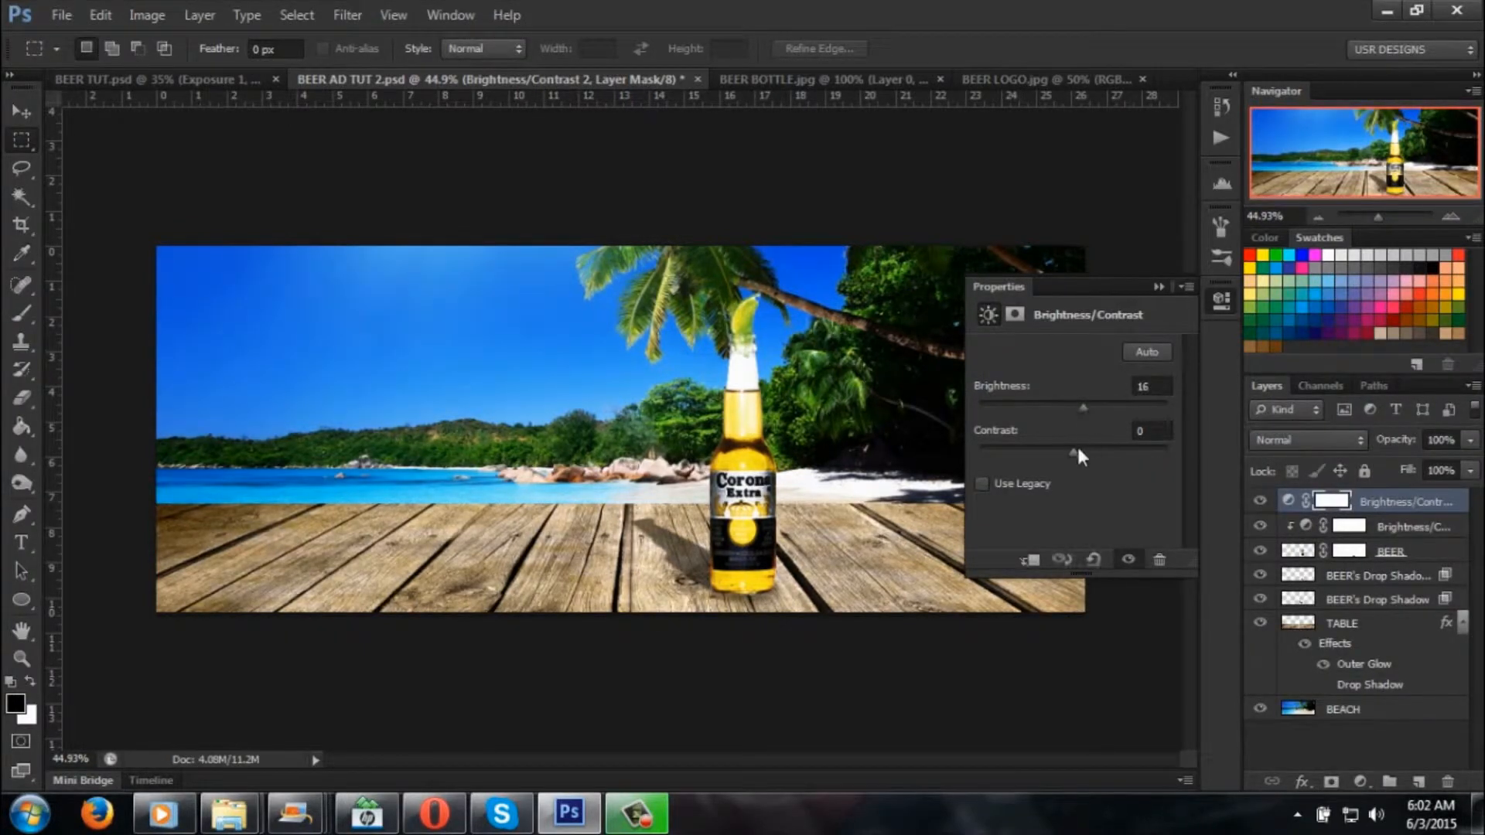
pyautogui.moveTo(1075, 451); pyautogui.dragTo(1084, 452)
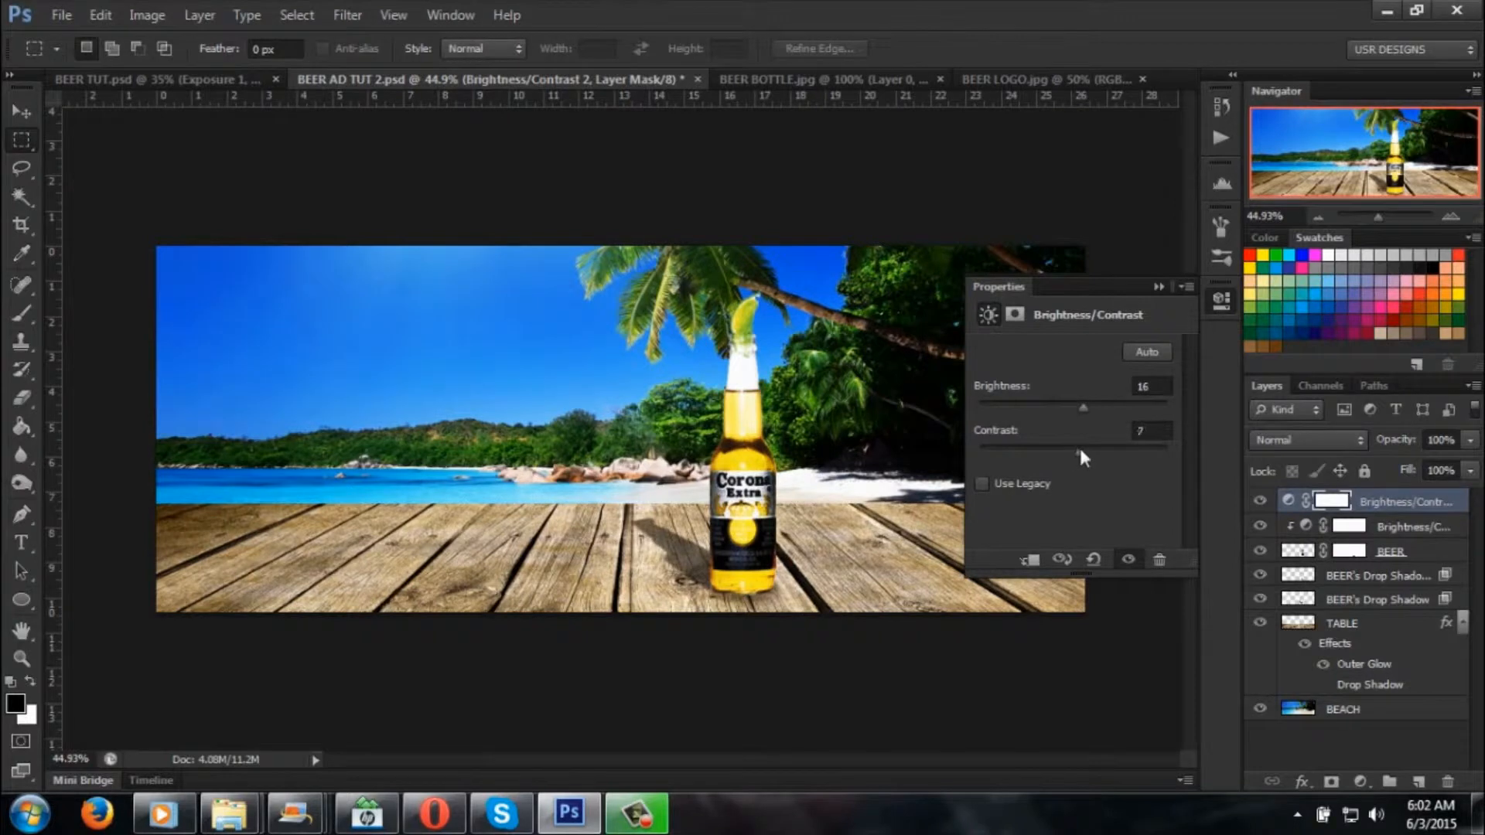
pyautogui.moveTo(1083, 406); pyautogui.dragTo(1072, 406)
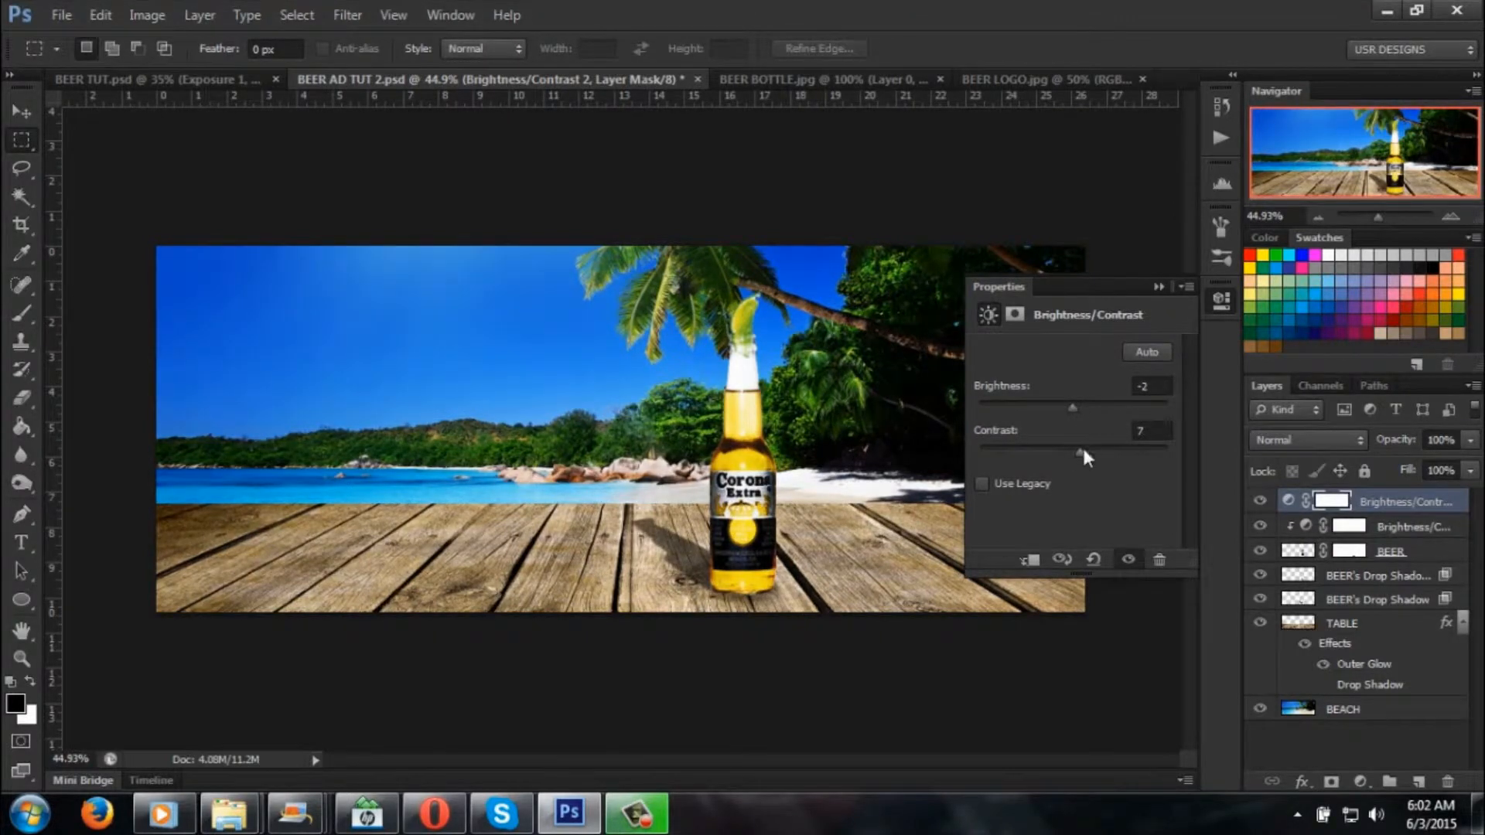
pyautogui.moveTo(1074, 408); pyautogui.dragTo(1103, 452)
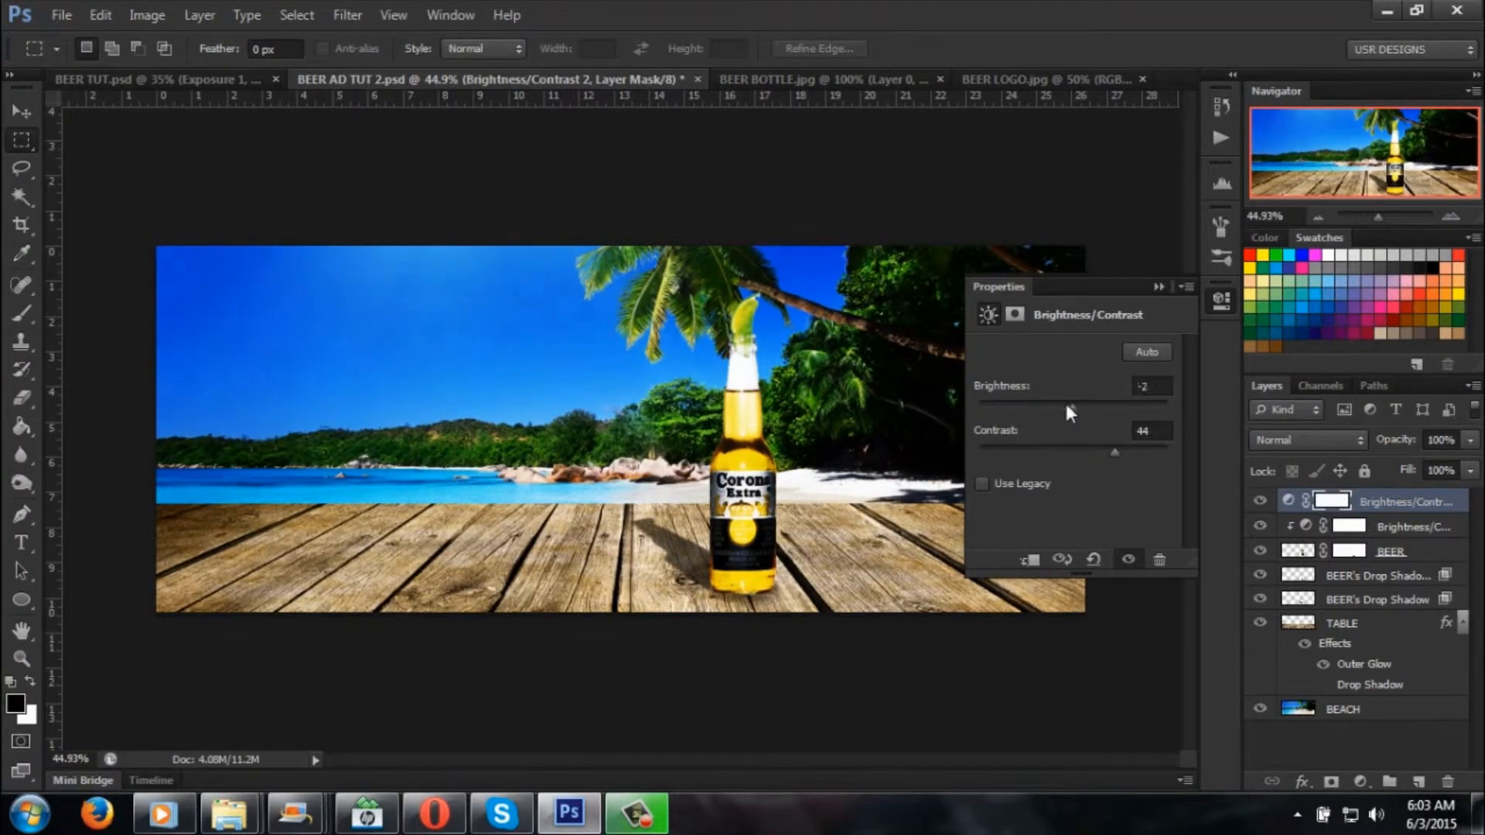
pyautogui.moveTo(1070, 407); pyautogui.dragTo(1058, 407)
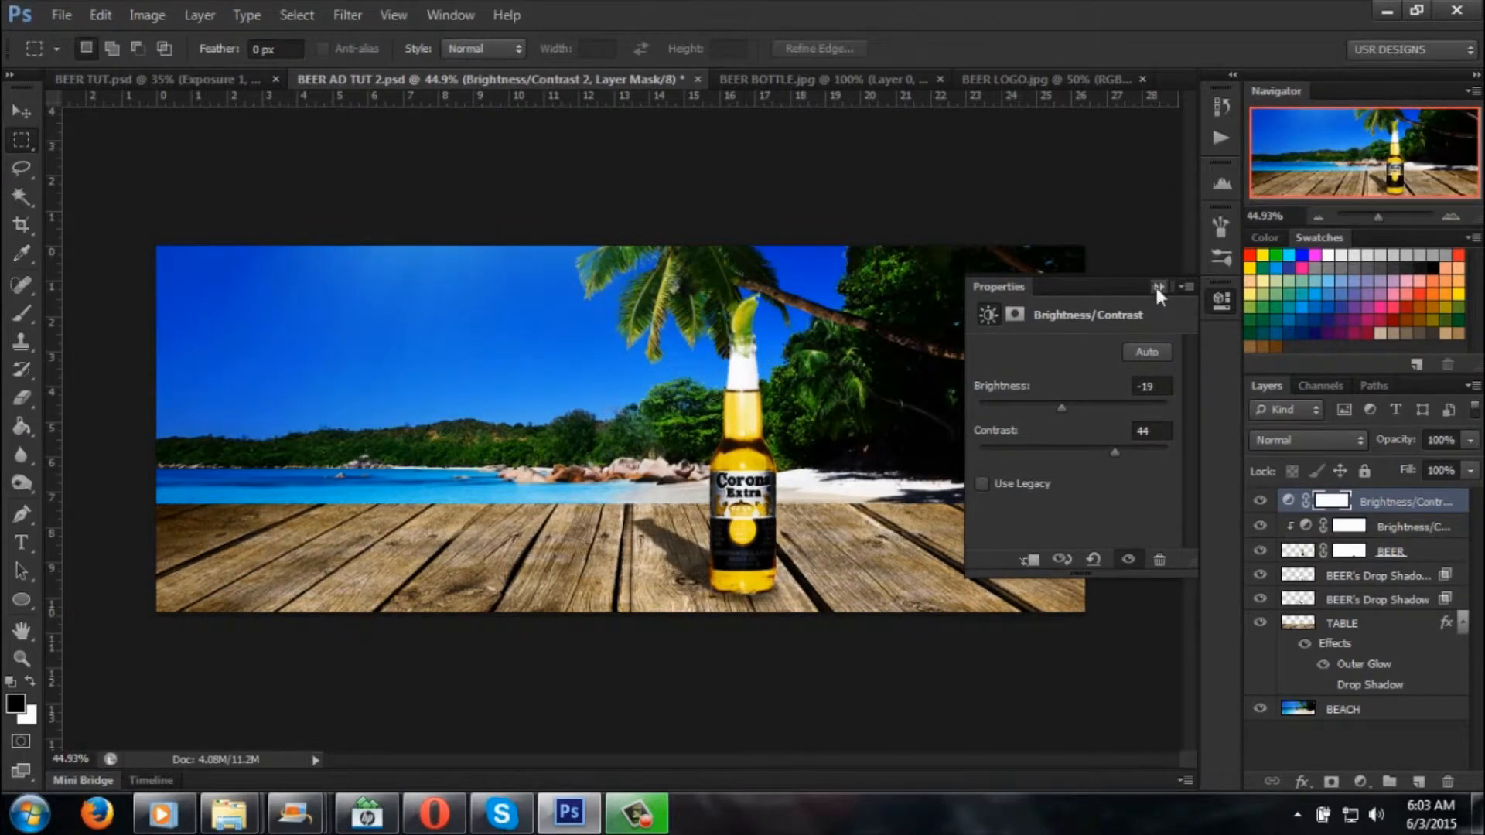
pyautogui.click(1157, 287)
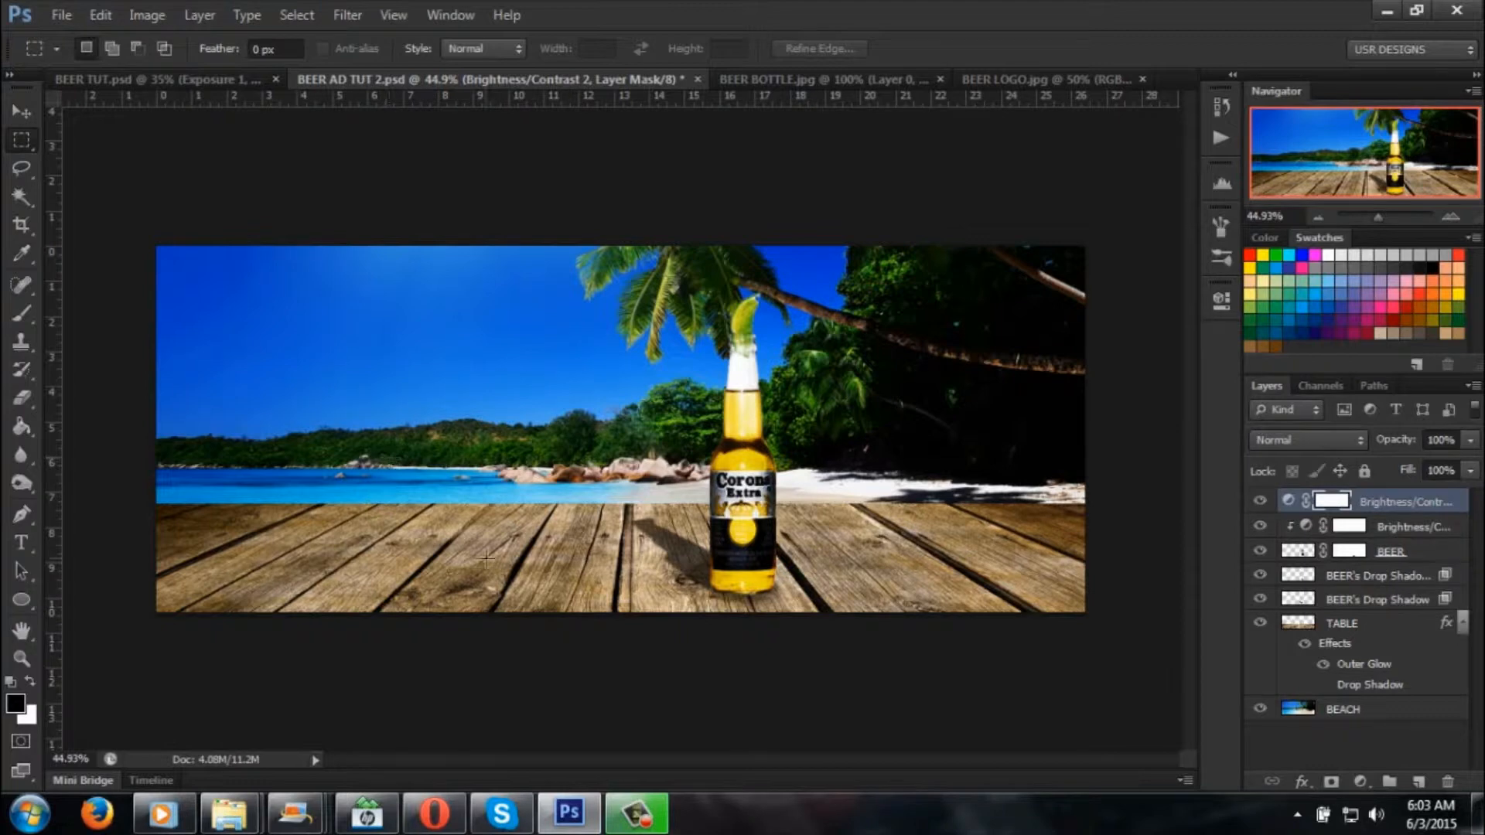
# Step: Flip between BEER TUT and the draft to compare, then bring up BEER LOGO.jpg
pyautogui.click(154, 79)
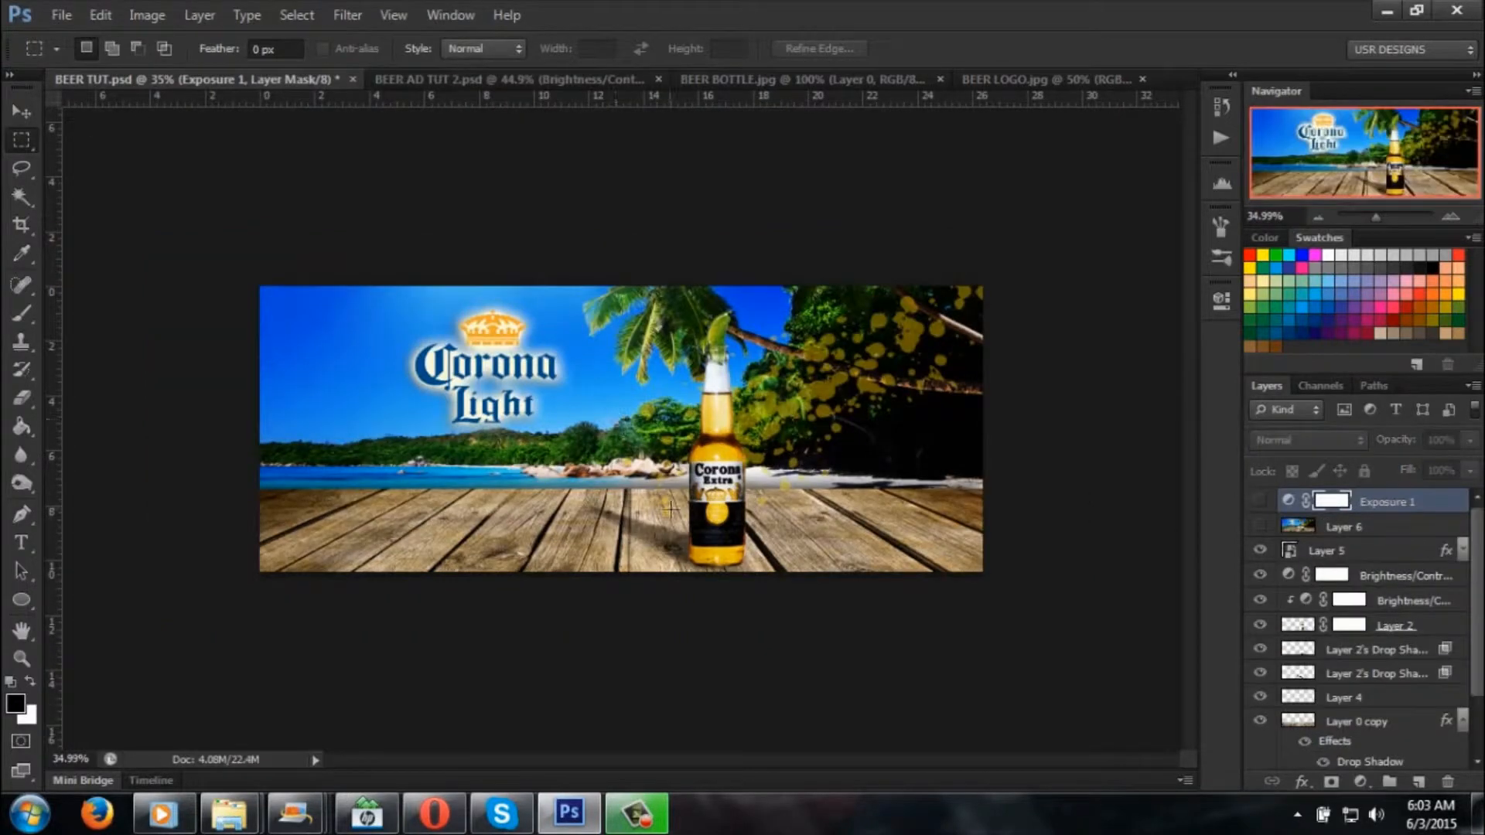
pyautogui.click(458, 79)
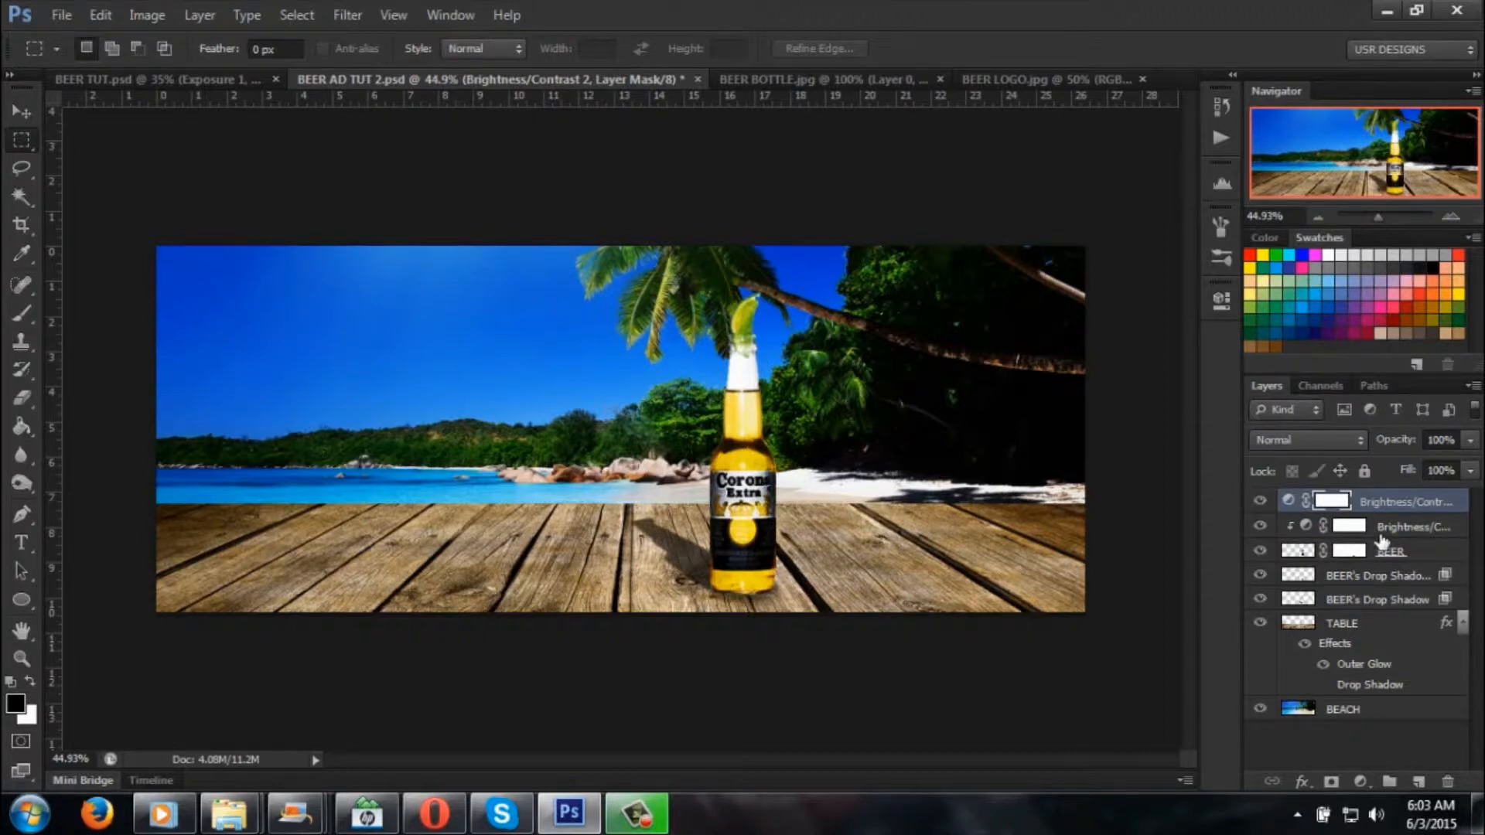
pyautogui.click(154, 77)
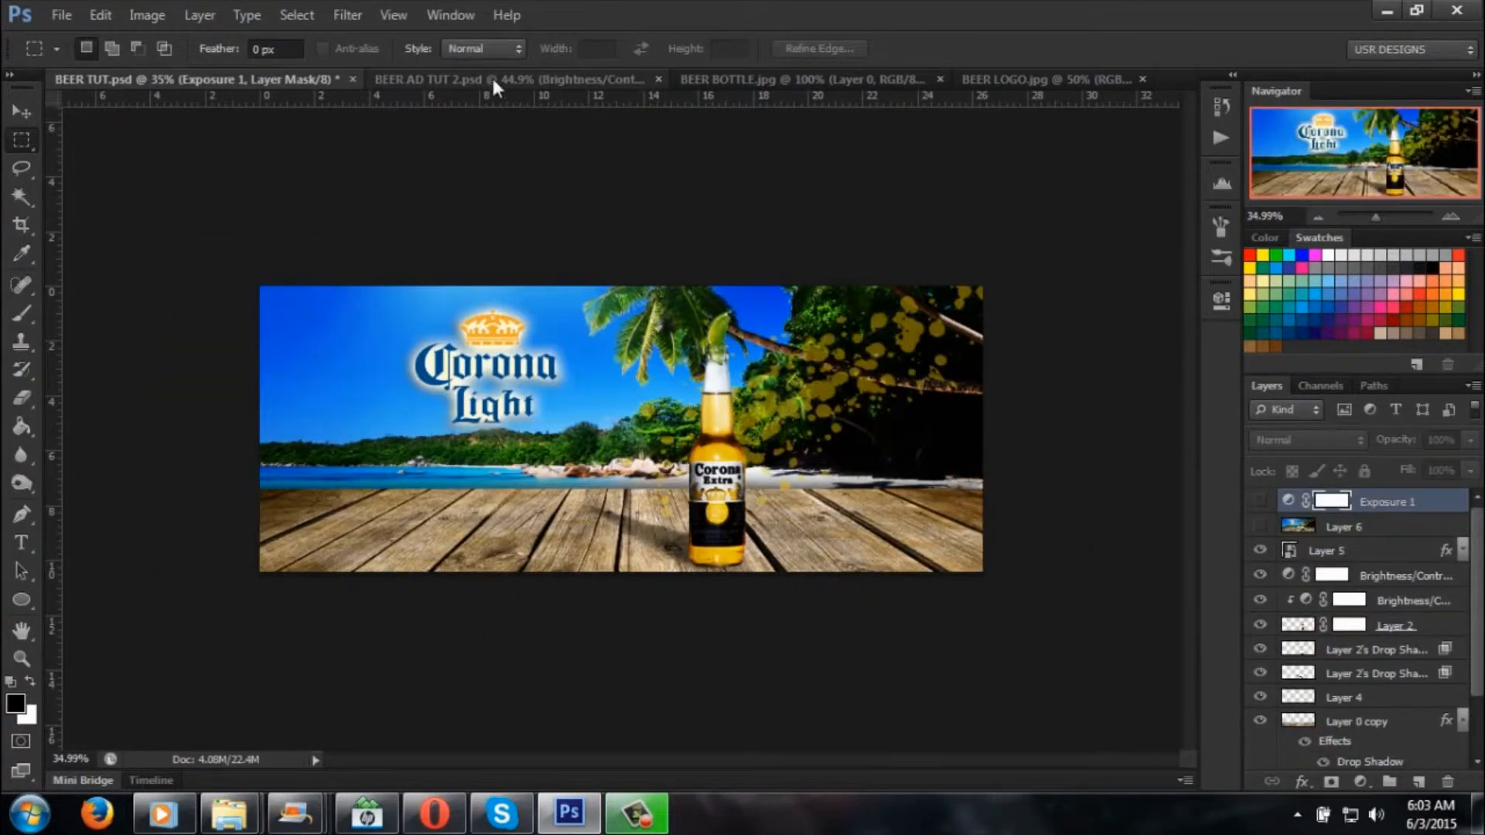
pyautogui.click(810, 81)
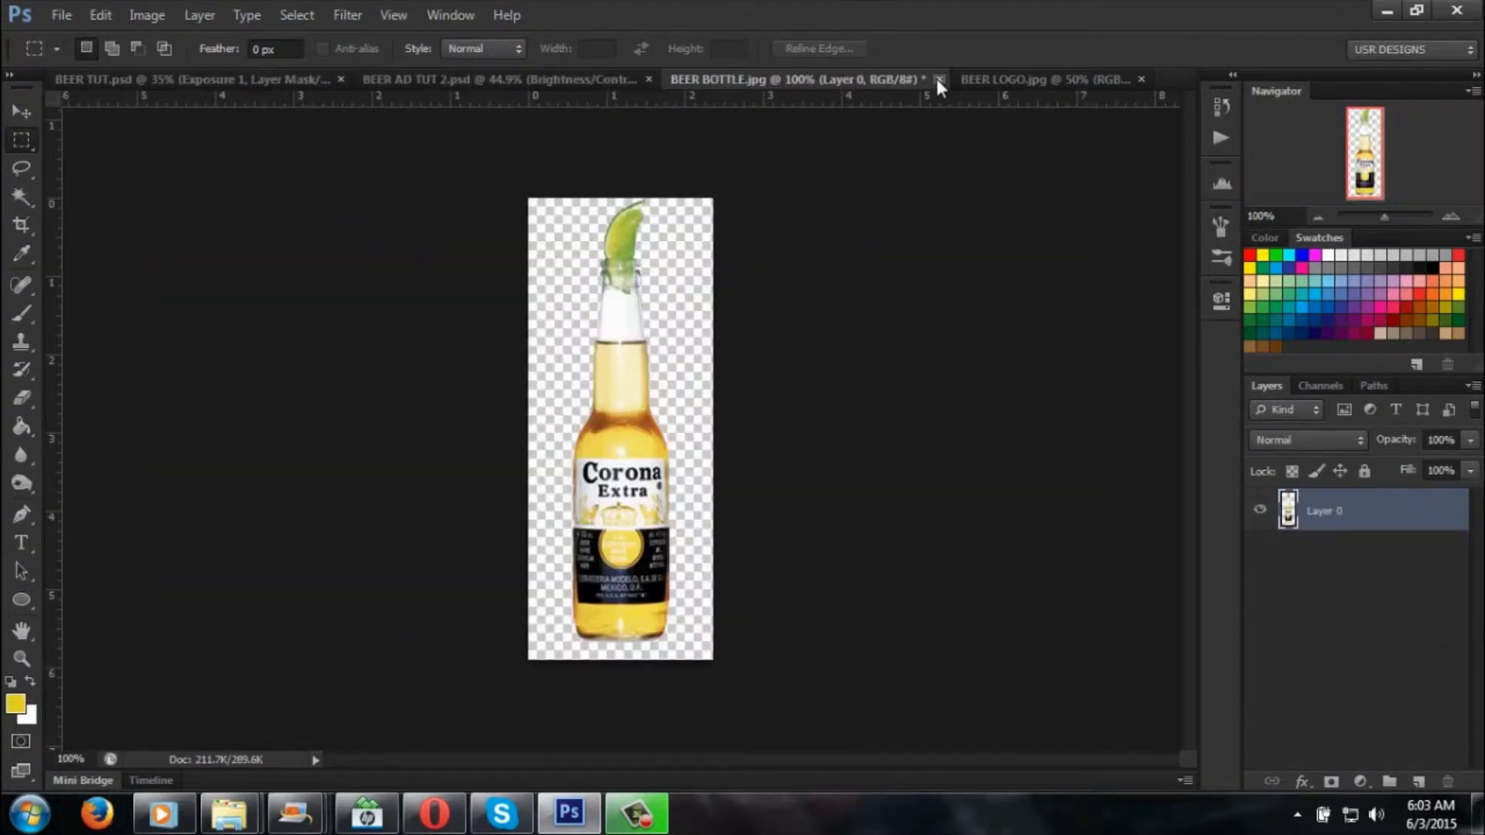
pyautogui.click(1030, 79)
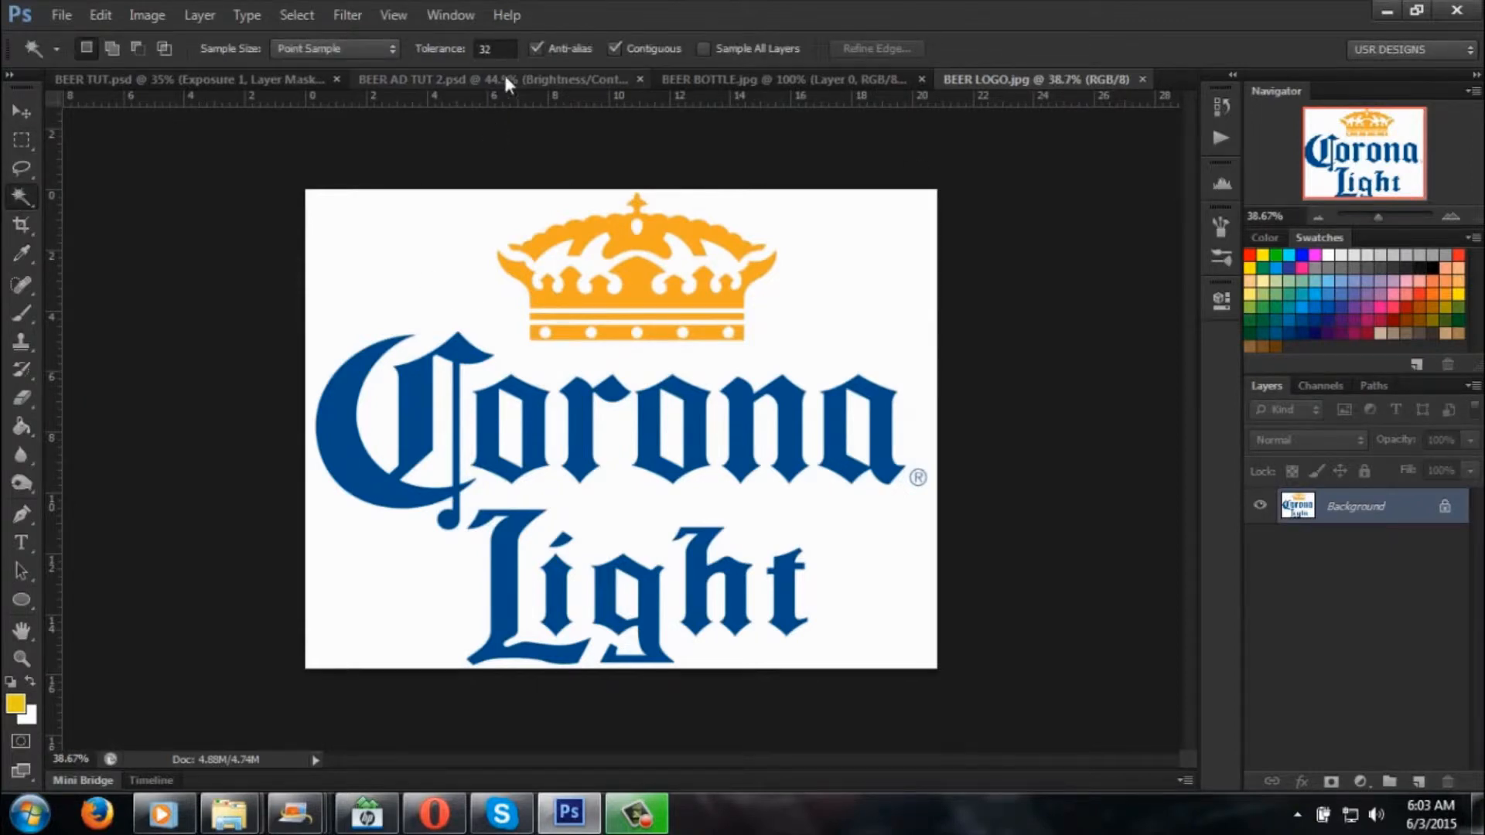
# Step: Remove the Corona Light logo's white background, leaving the lettering on transparency
pyautogui.click(647, 269)
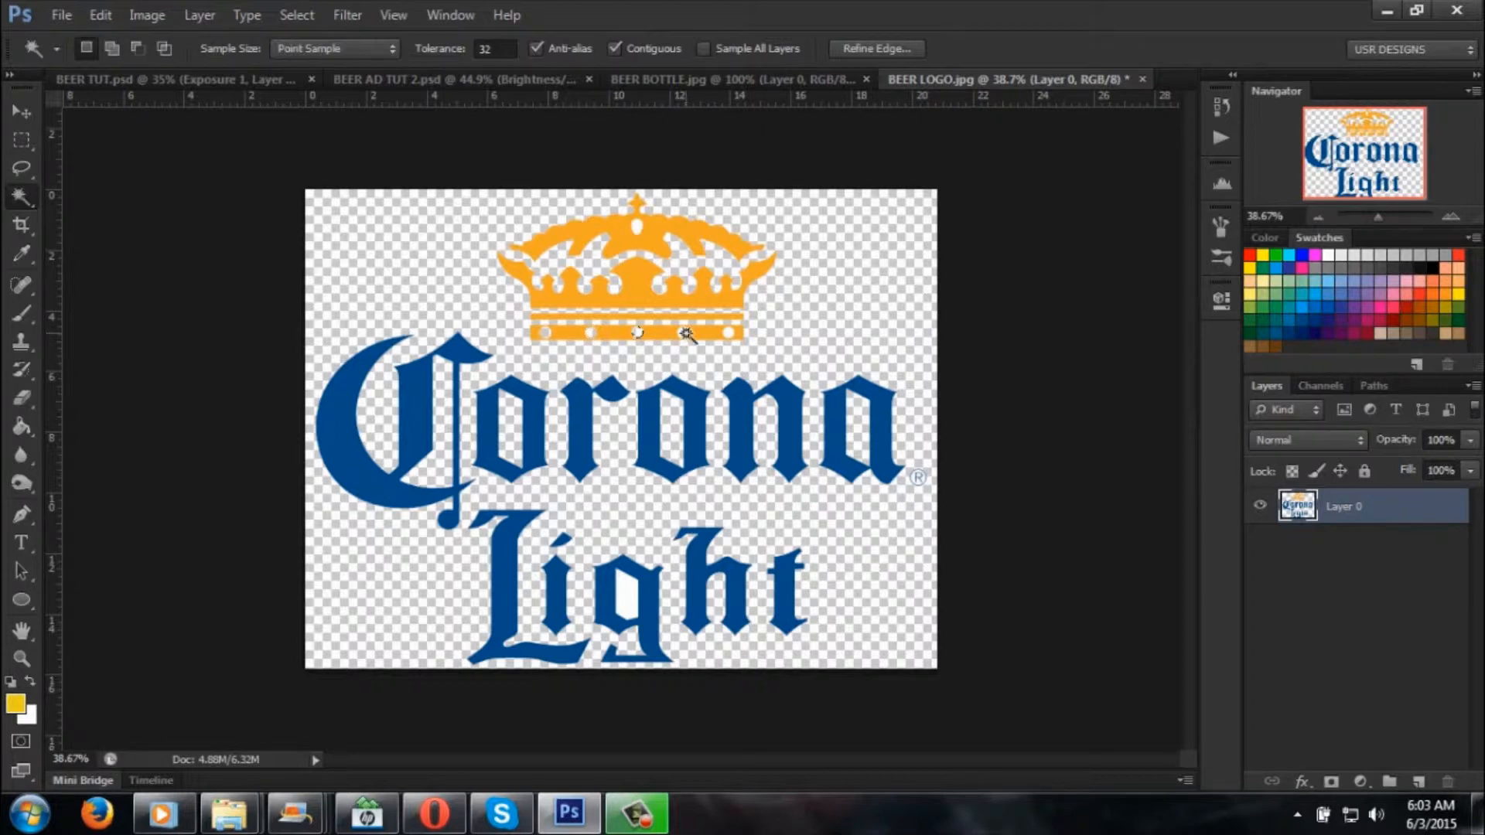
pyautogui.moveTo(740, 359)
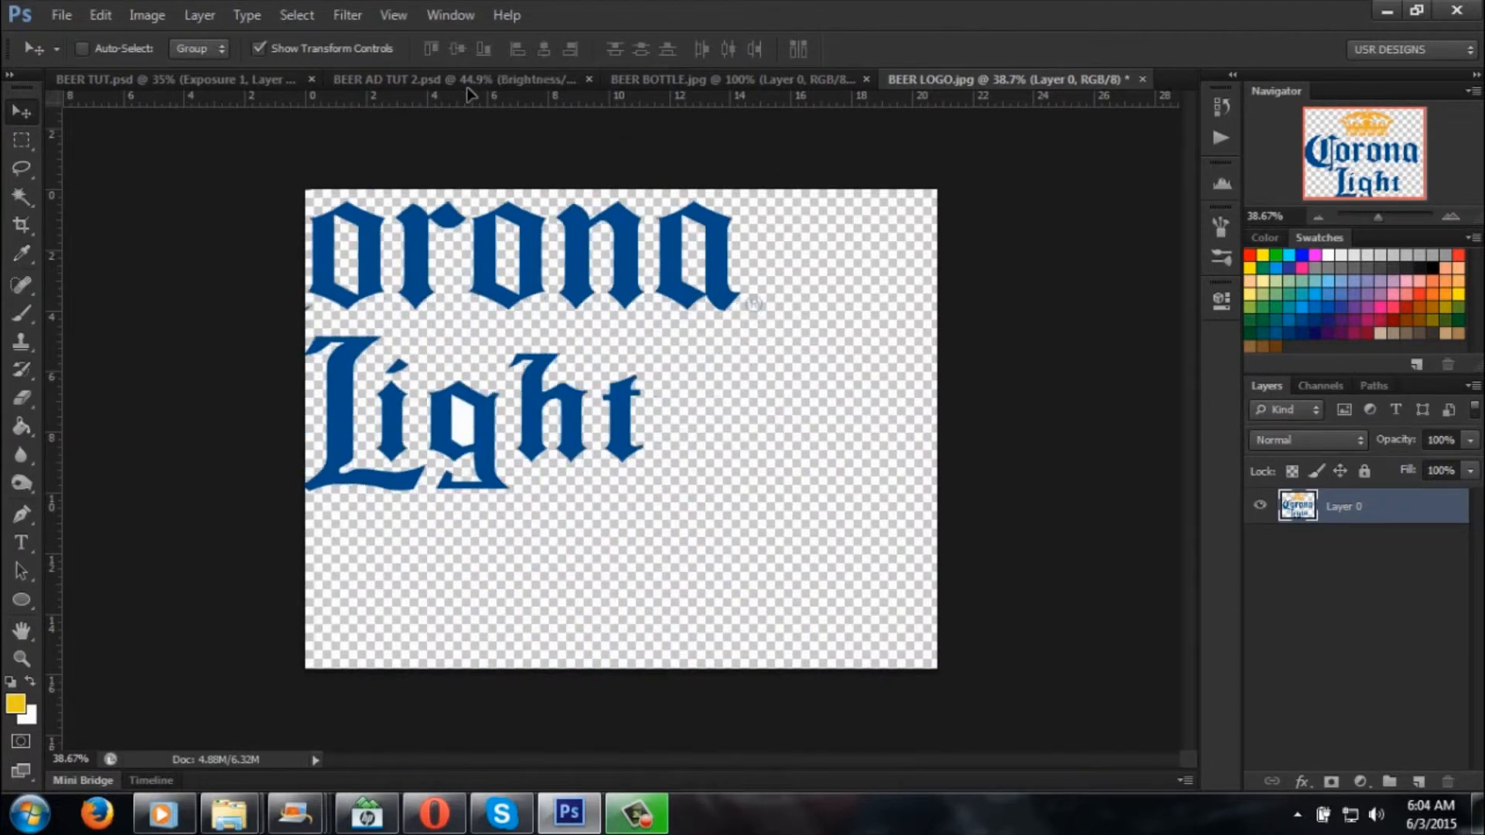
# Step: Rename the pasted layer LOGO, shrink the logo and place it in the upper-left sky
pyautogui.click(455, 78)
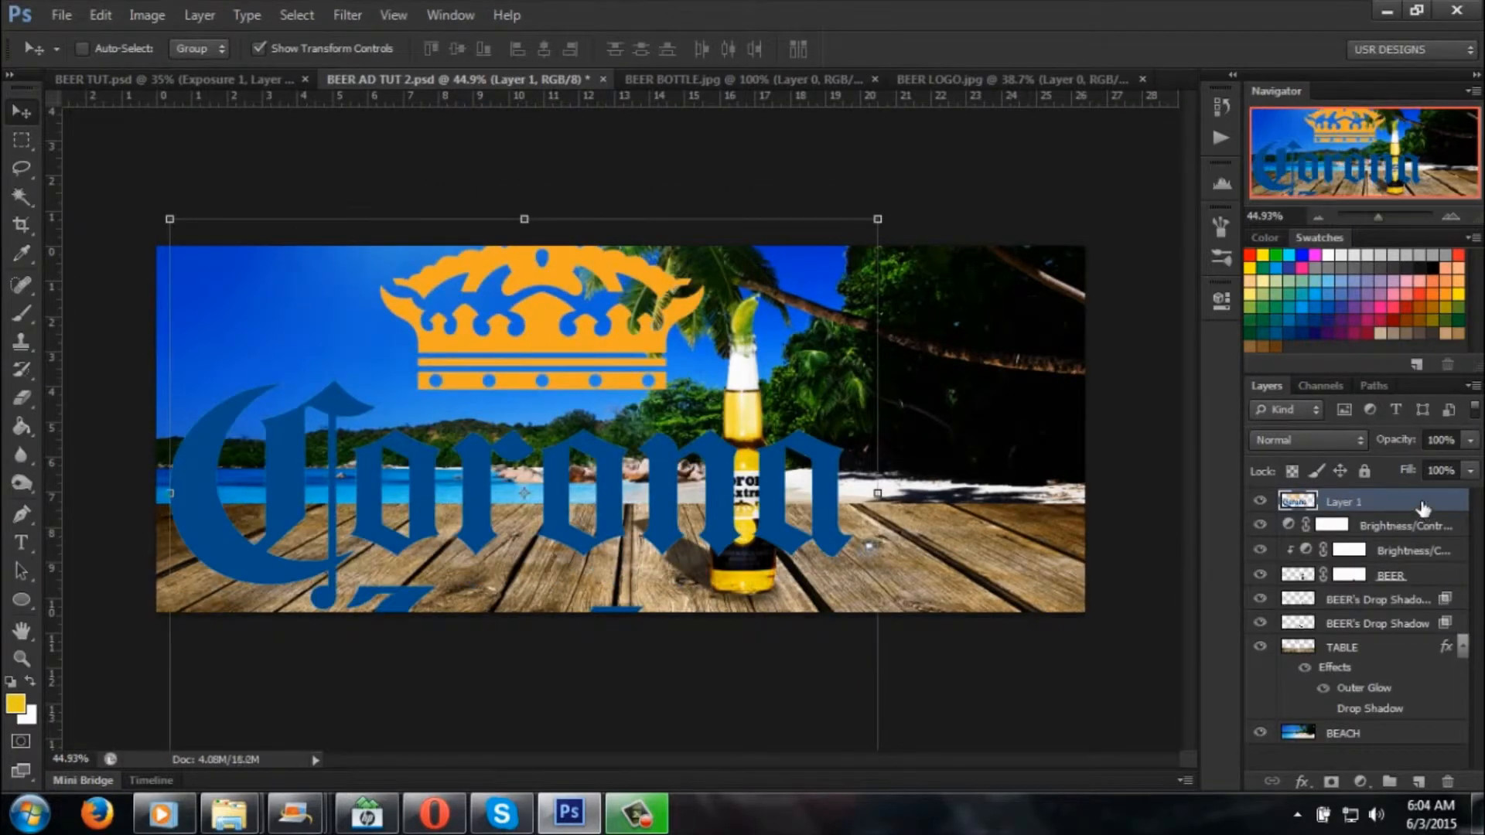
pyautogui.doubleClick(1342, 501)
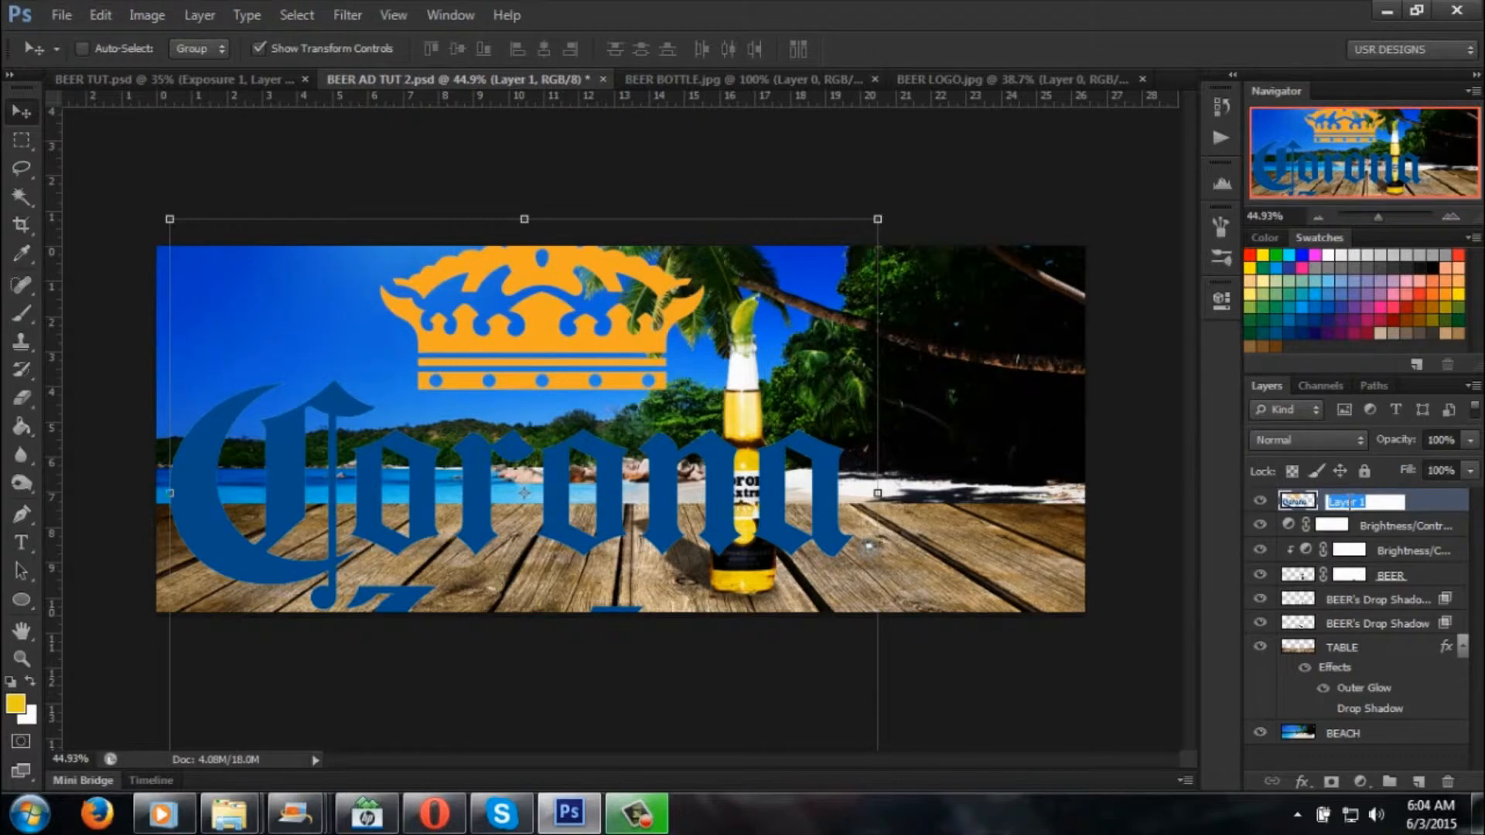
pyautogui.write('LOGO')
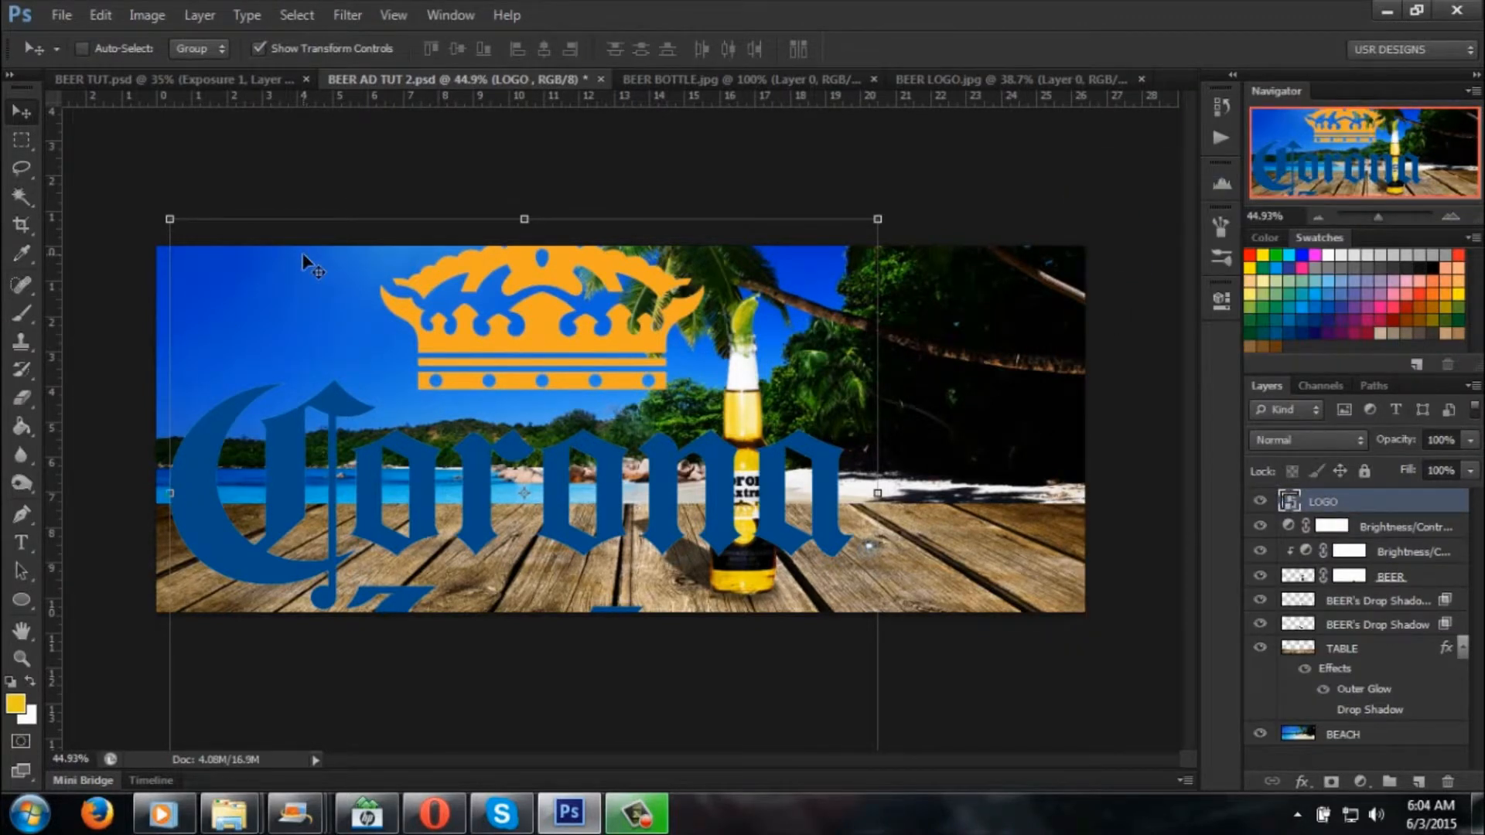
pyautogui.press('Ctrl+t')
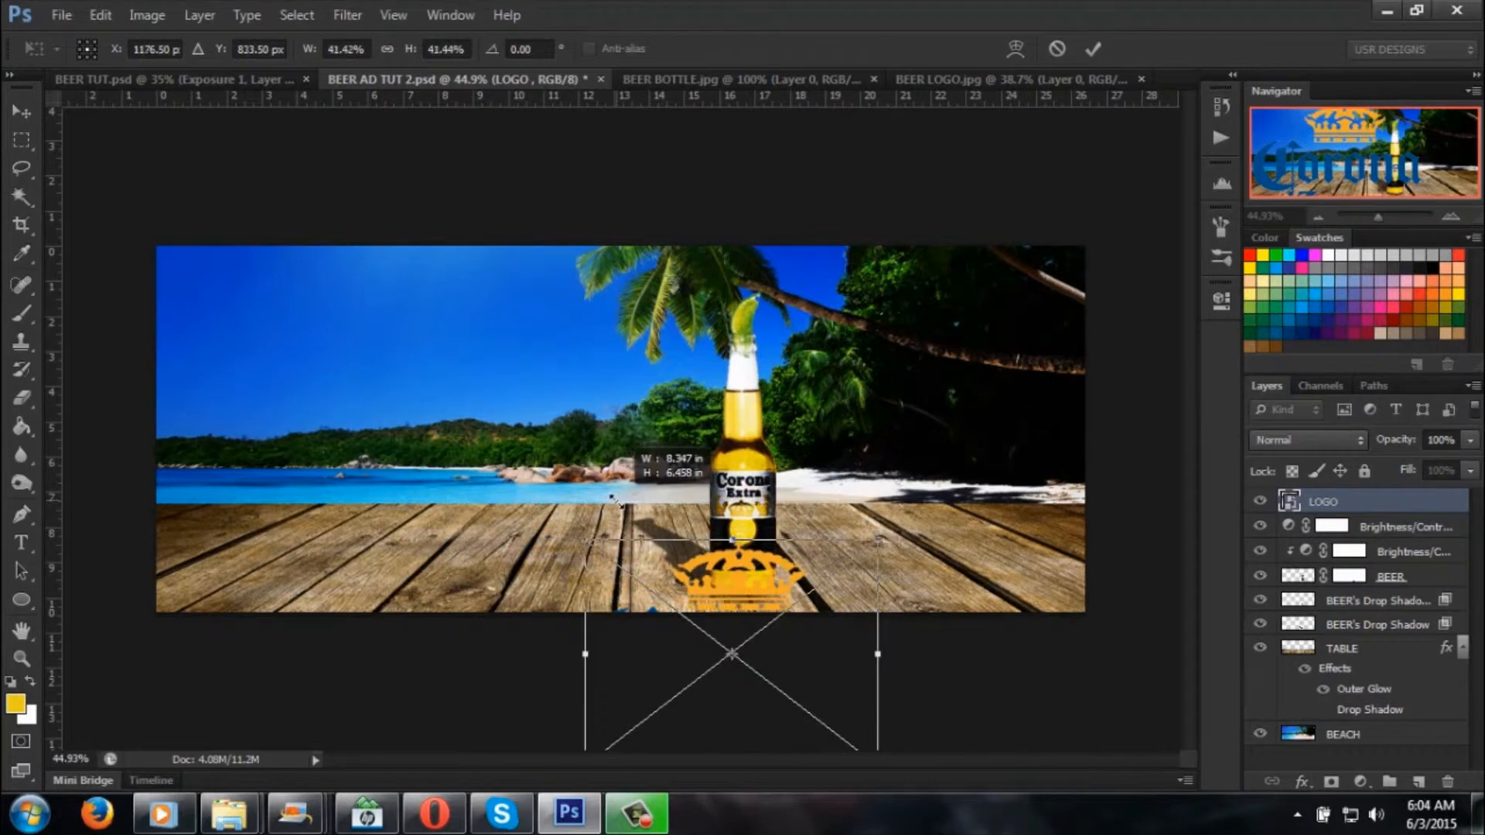
pyautogui.moveTo(732, 653); pyautogui.dragTo(459, 378)
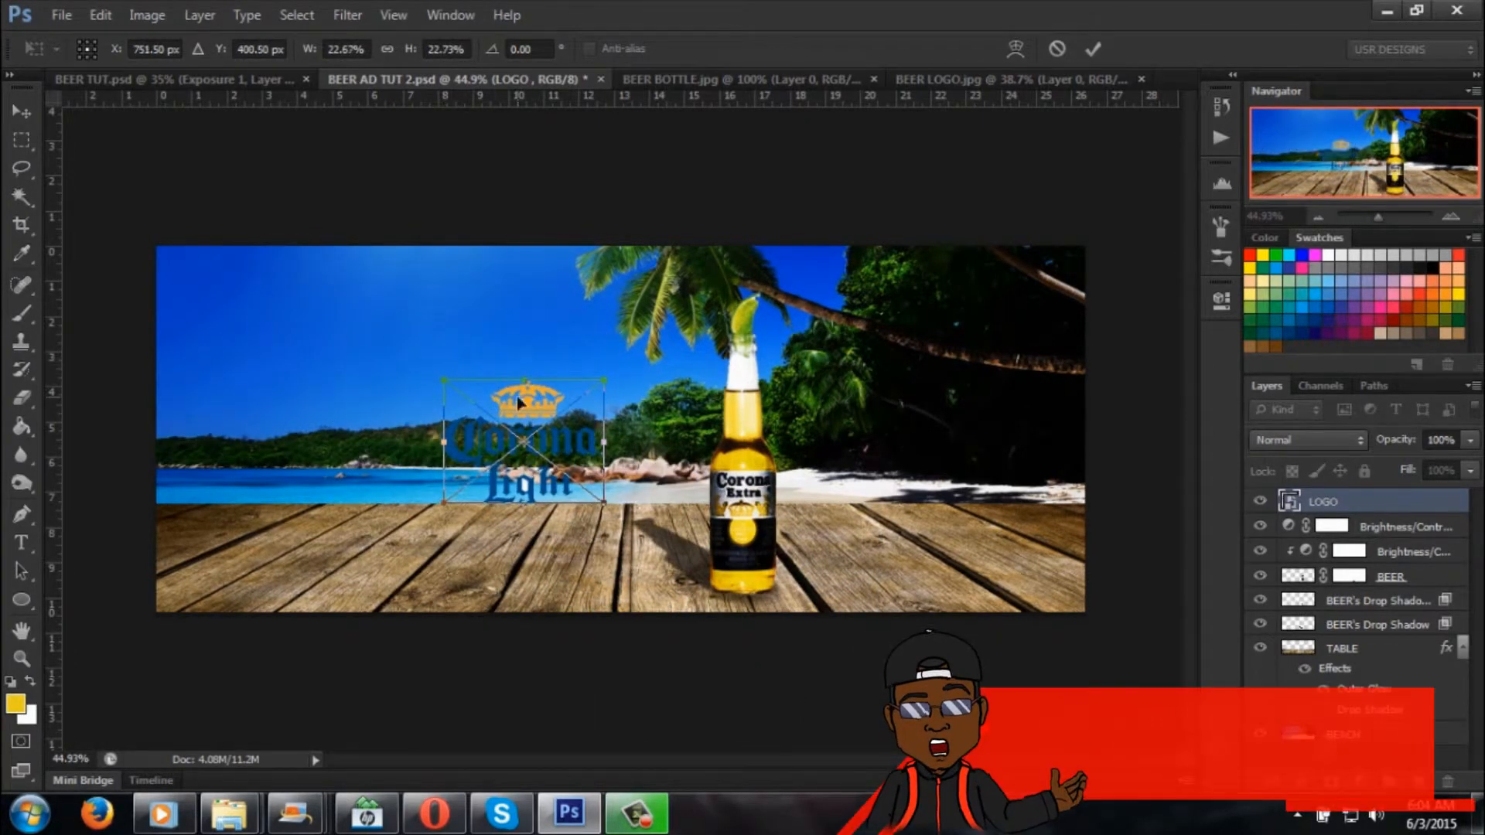
pyautogui.moveTo(521, 441); pyautogui.dragTo(384, 340)
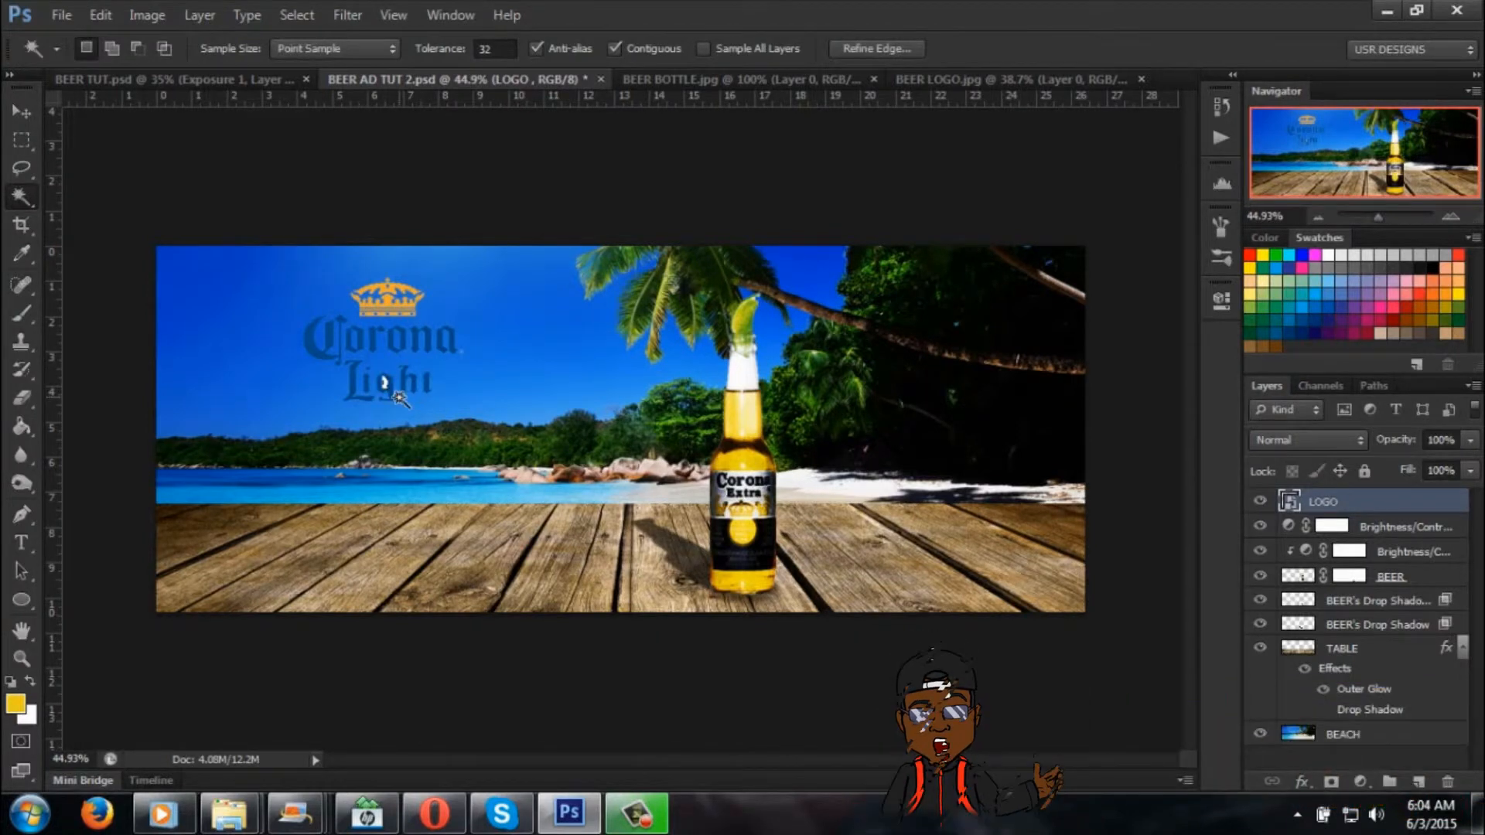
pyautogui.click(395, 399)
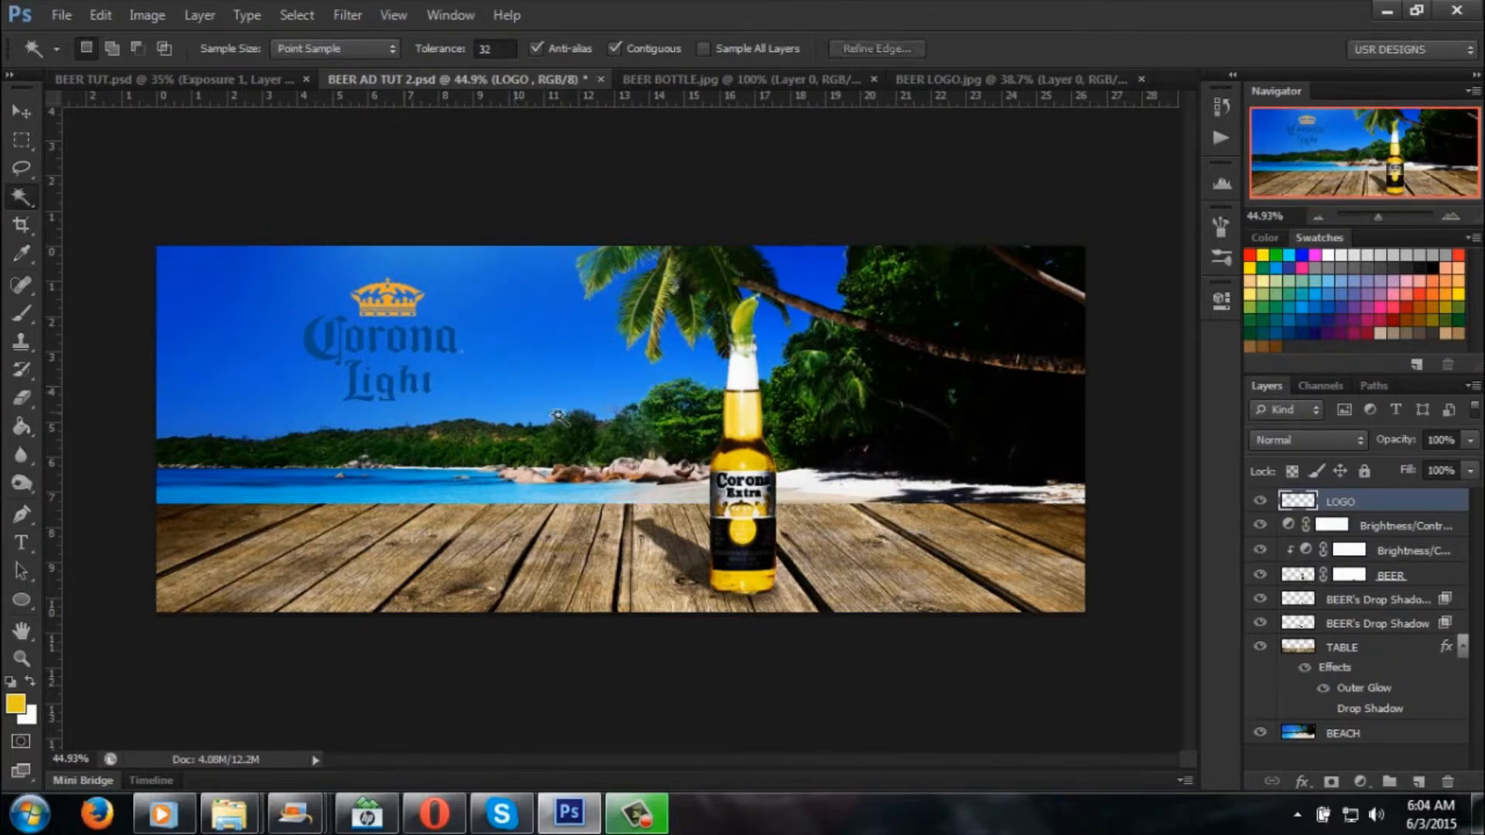
pyautogui.moveTo(341, 336)
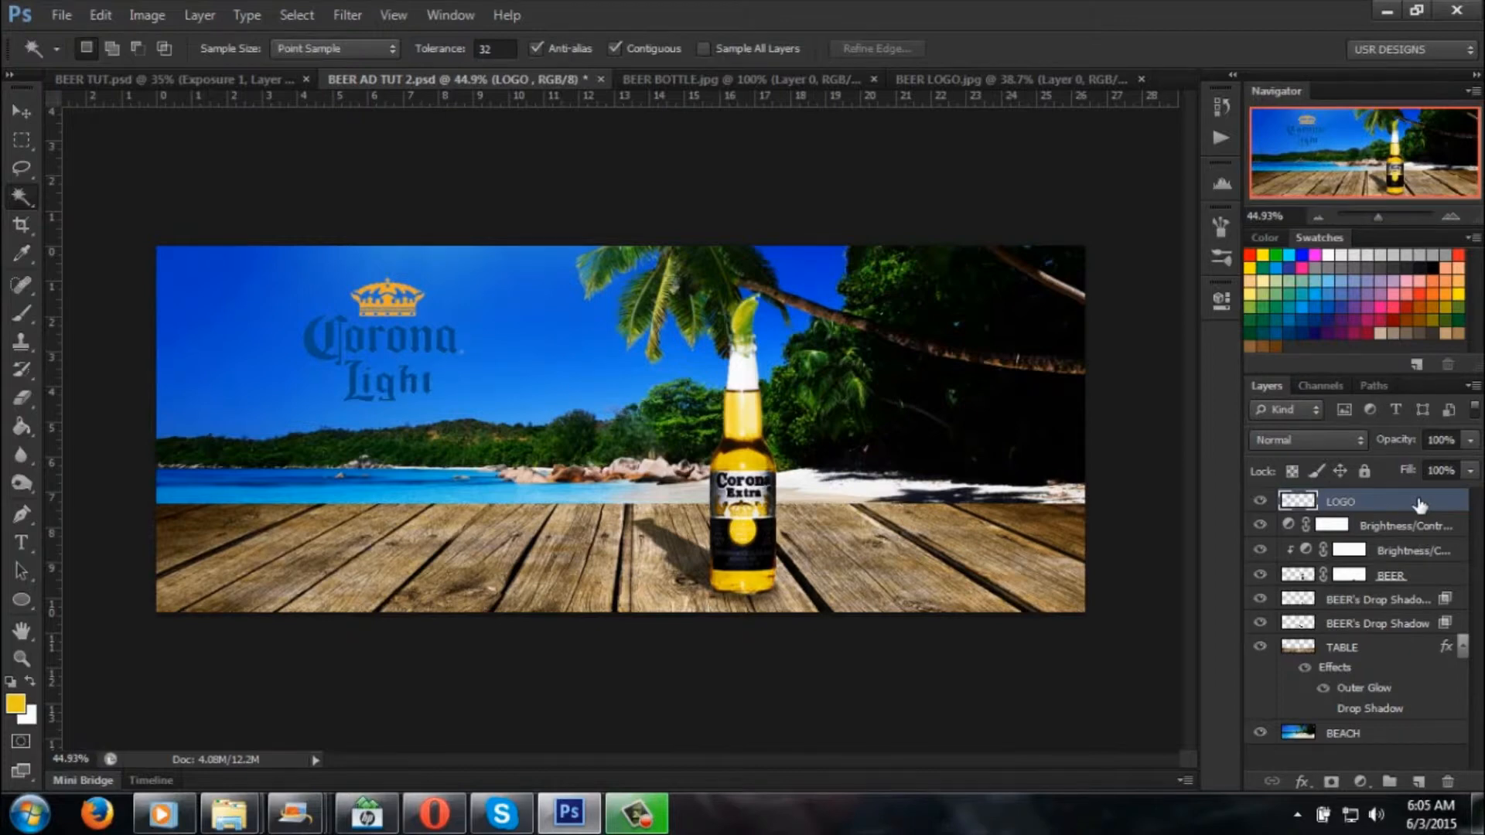
# Step: Give the LOGO layer a soft pale outer glow, 24 px size with adjusted opacity
pyautogui.doubleClick(1378, 501)
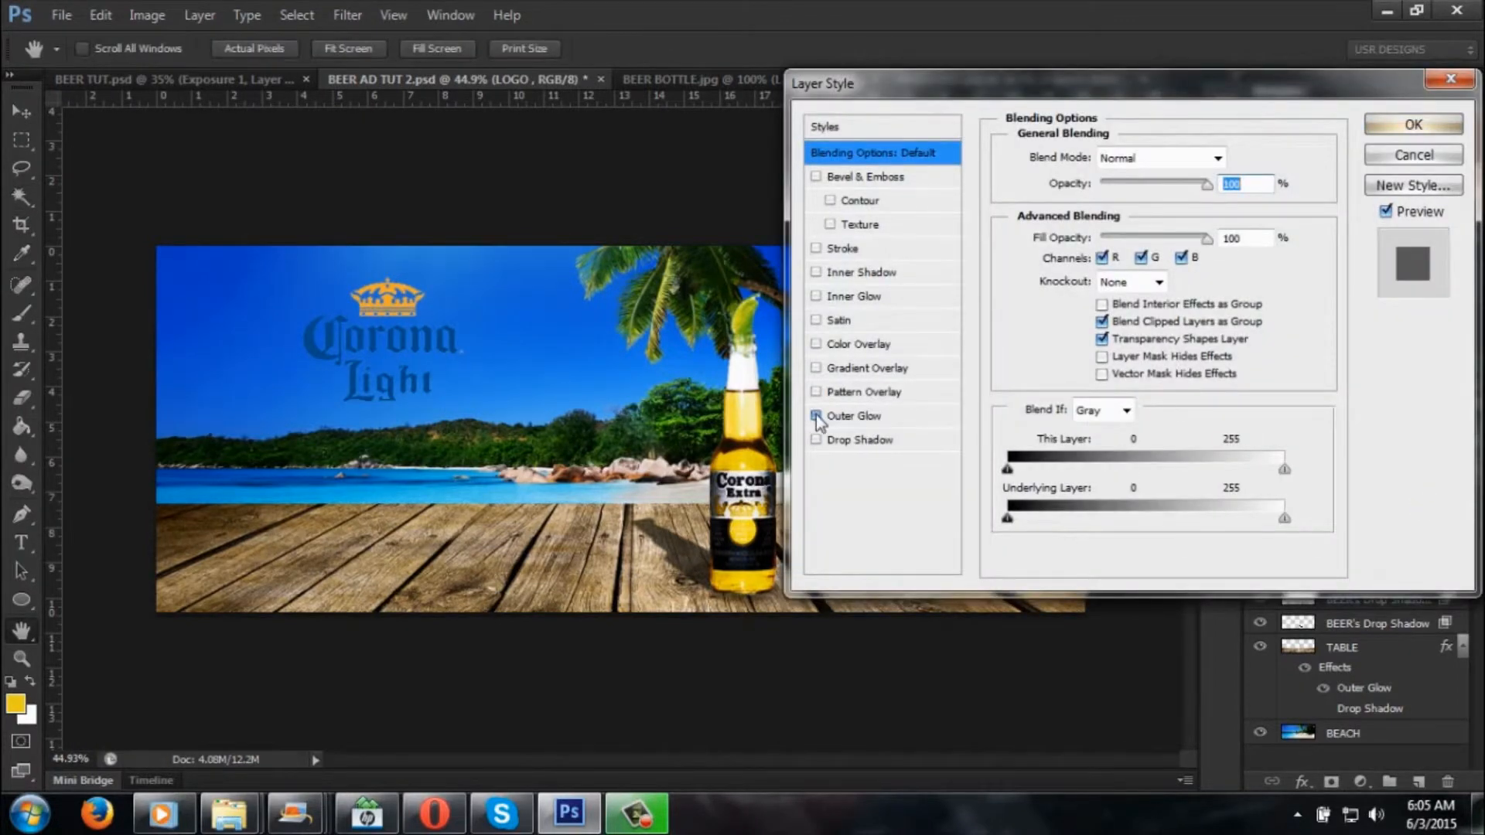
pyautogui.click(815, 416)
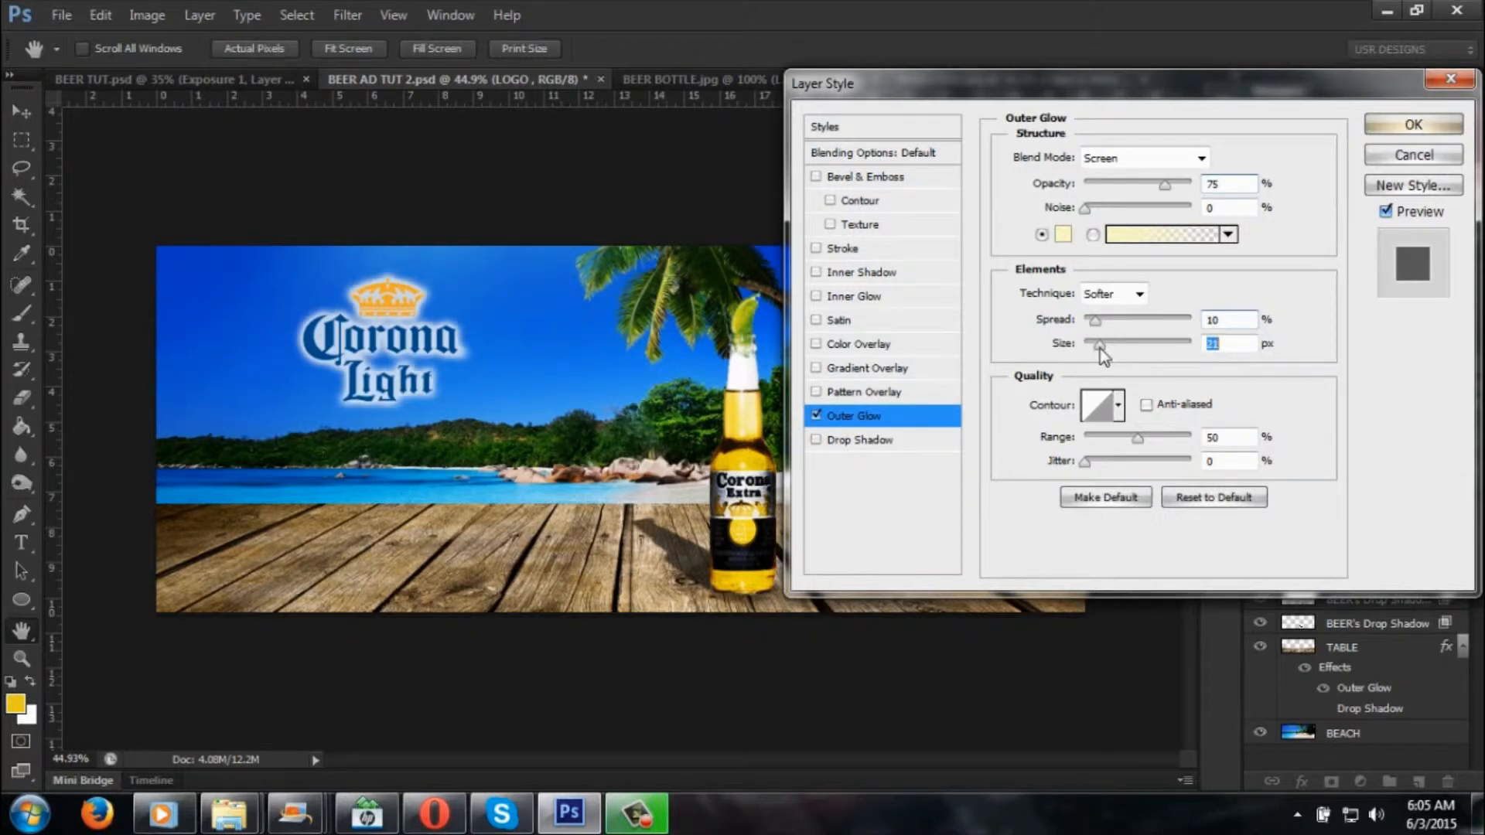
pyautogui.moveTo(1099, 344); pyautogui.dragTo(1098, 343)
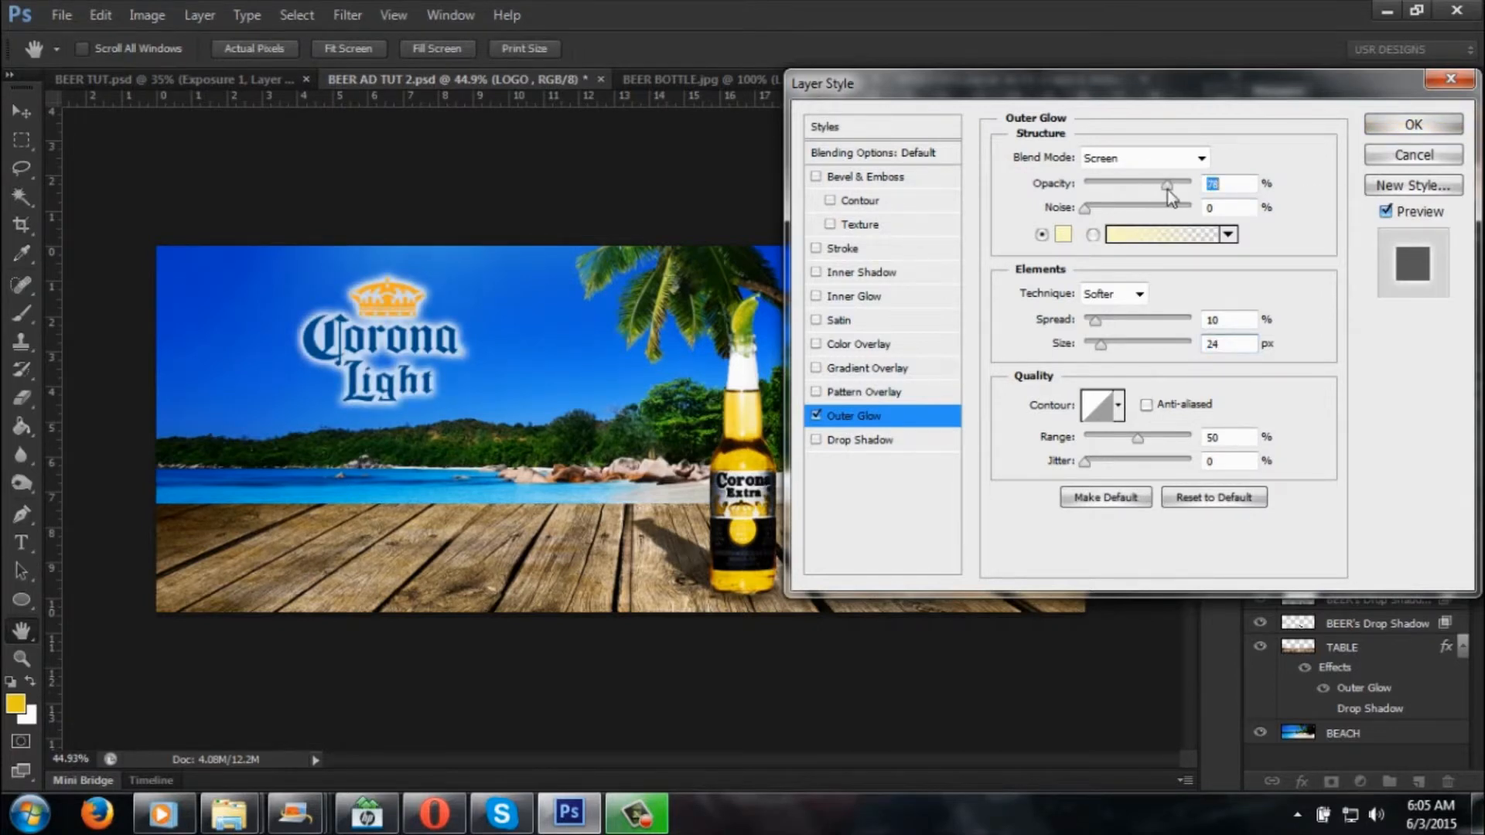
pyautogui.moveTo(1166, 184); pyautogui.dragTo(1177, 184)
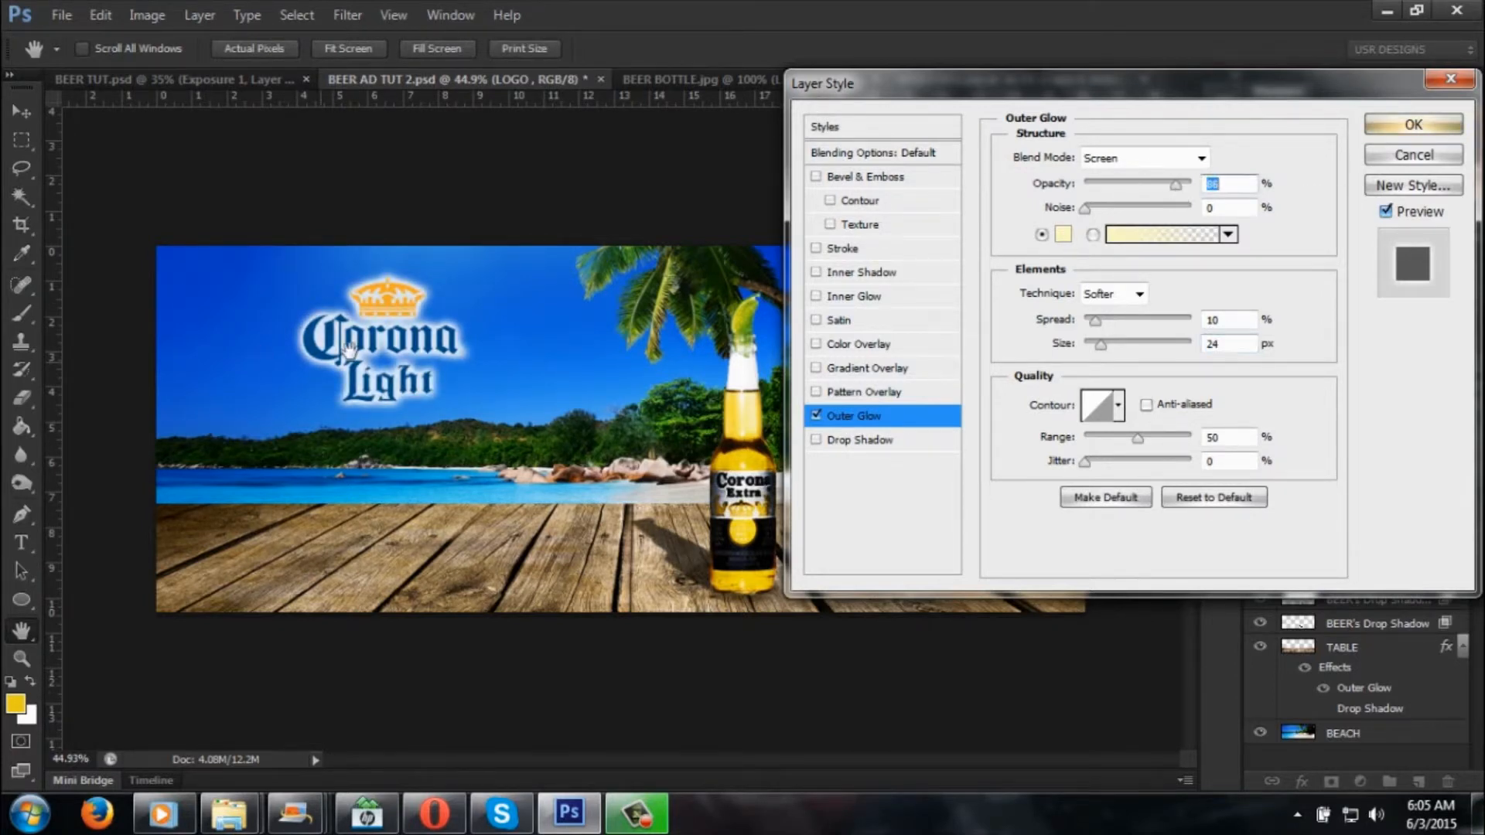
pyautogui.click(1422, 124)
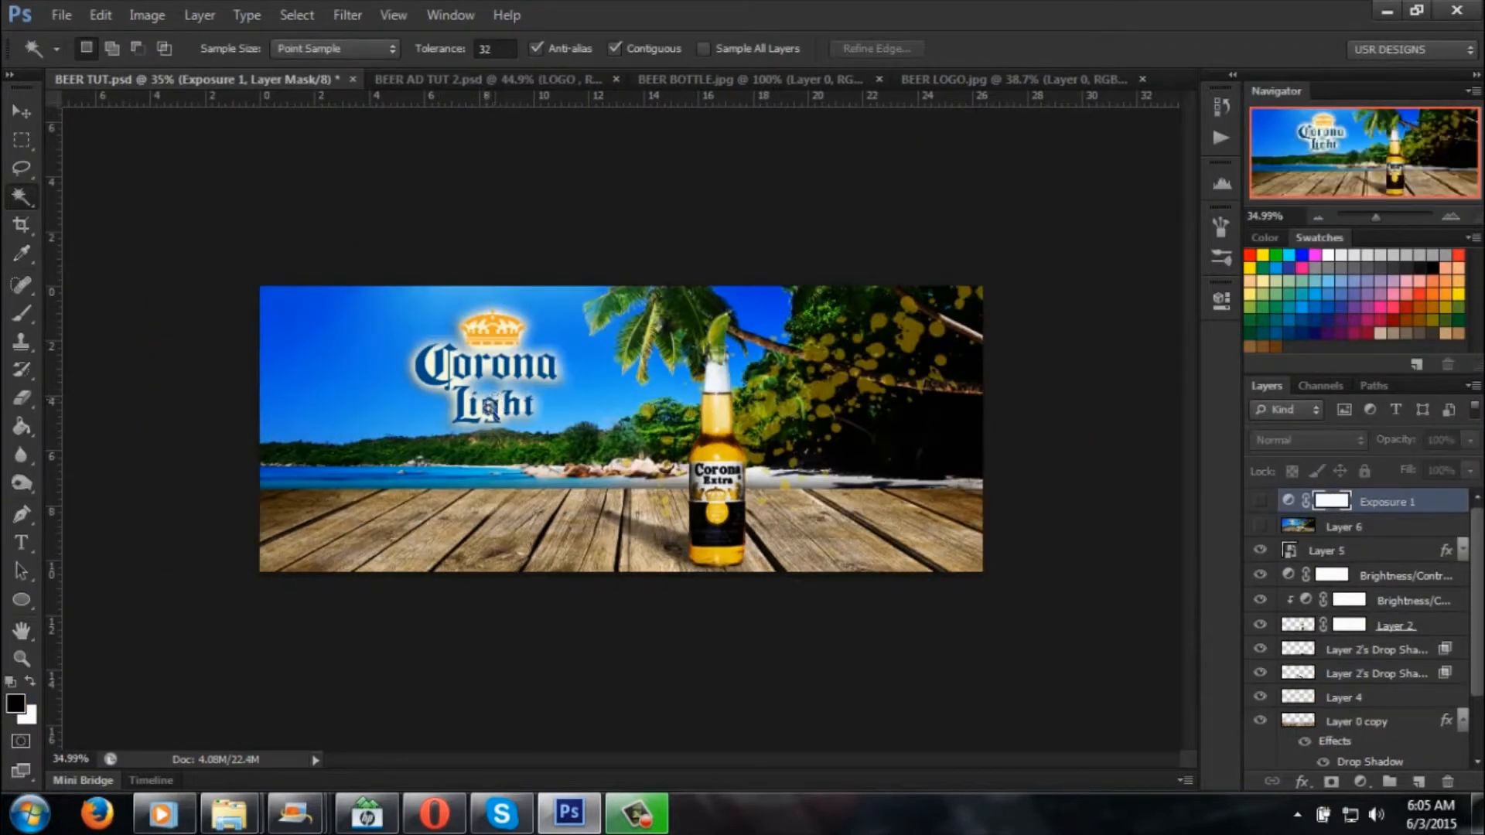
# Step: Back in the BEER AD TUT 2 document, use Apply Image with Layer: Merged to fill the new top layer
pyautogui.click(495, 78)
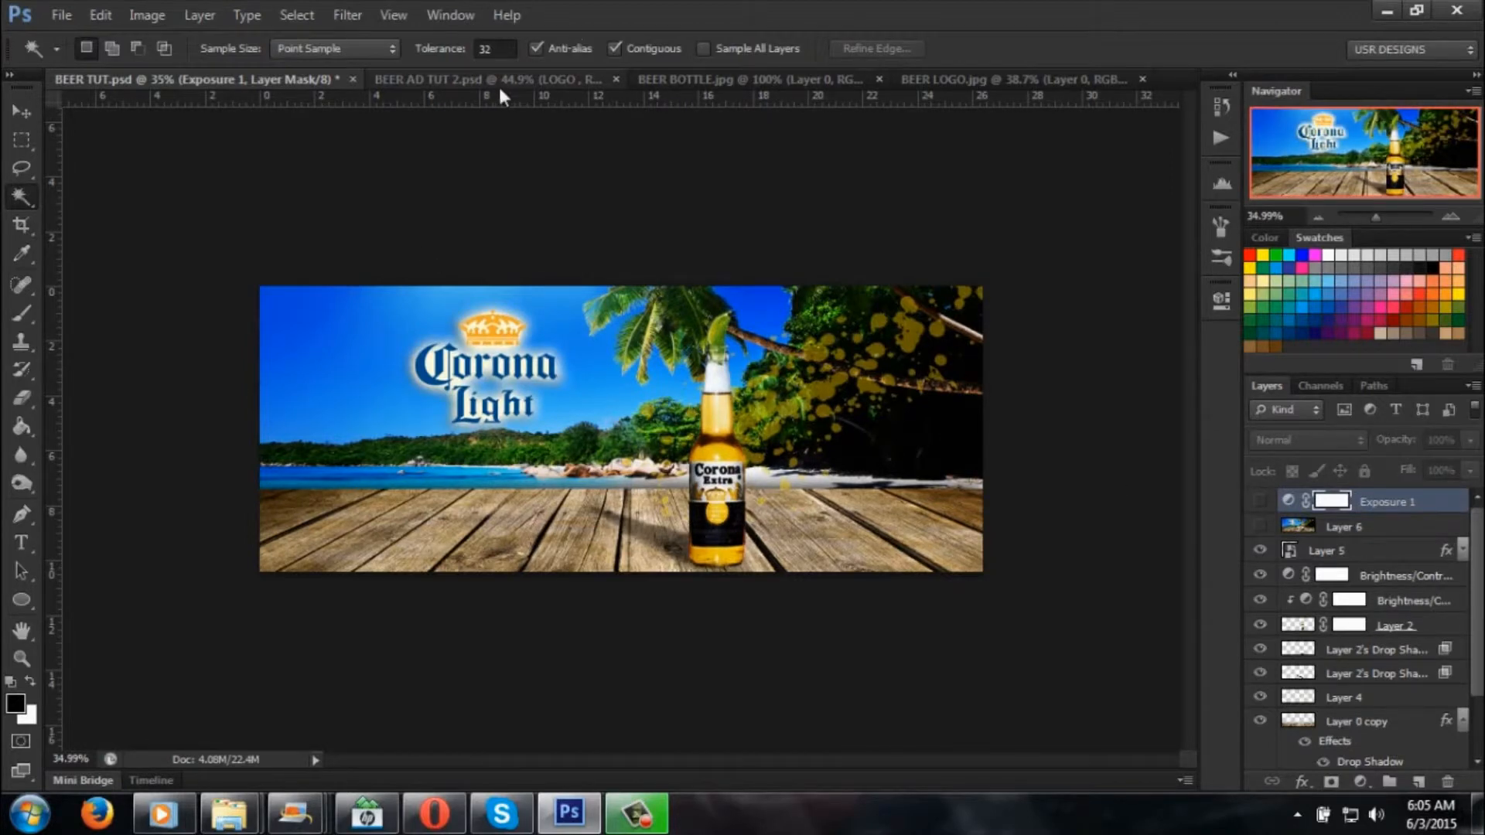
pyautogui.click(493, 79)
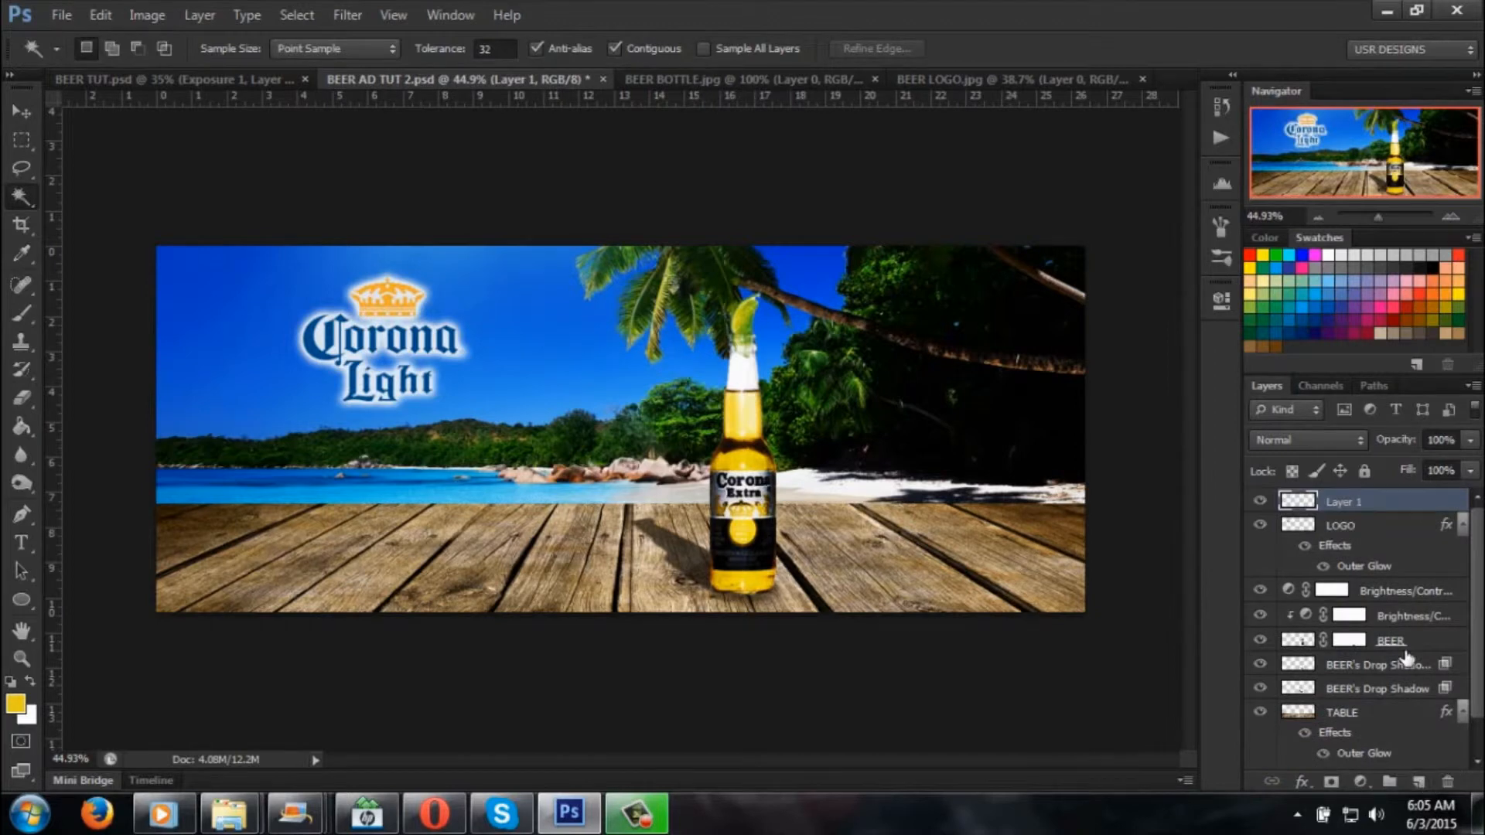
pyautogui.click(148, 15)
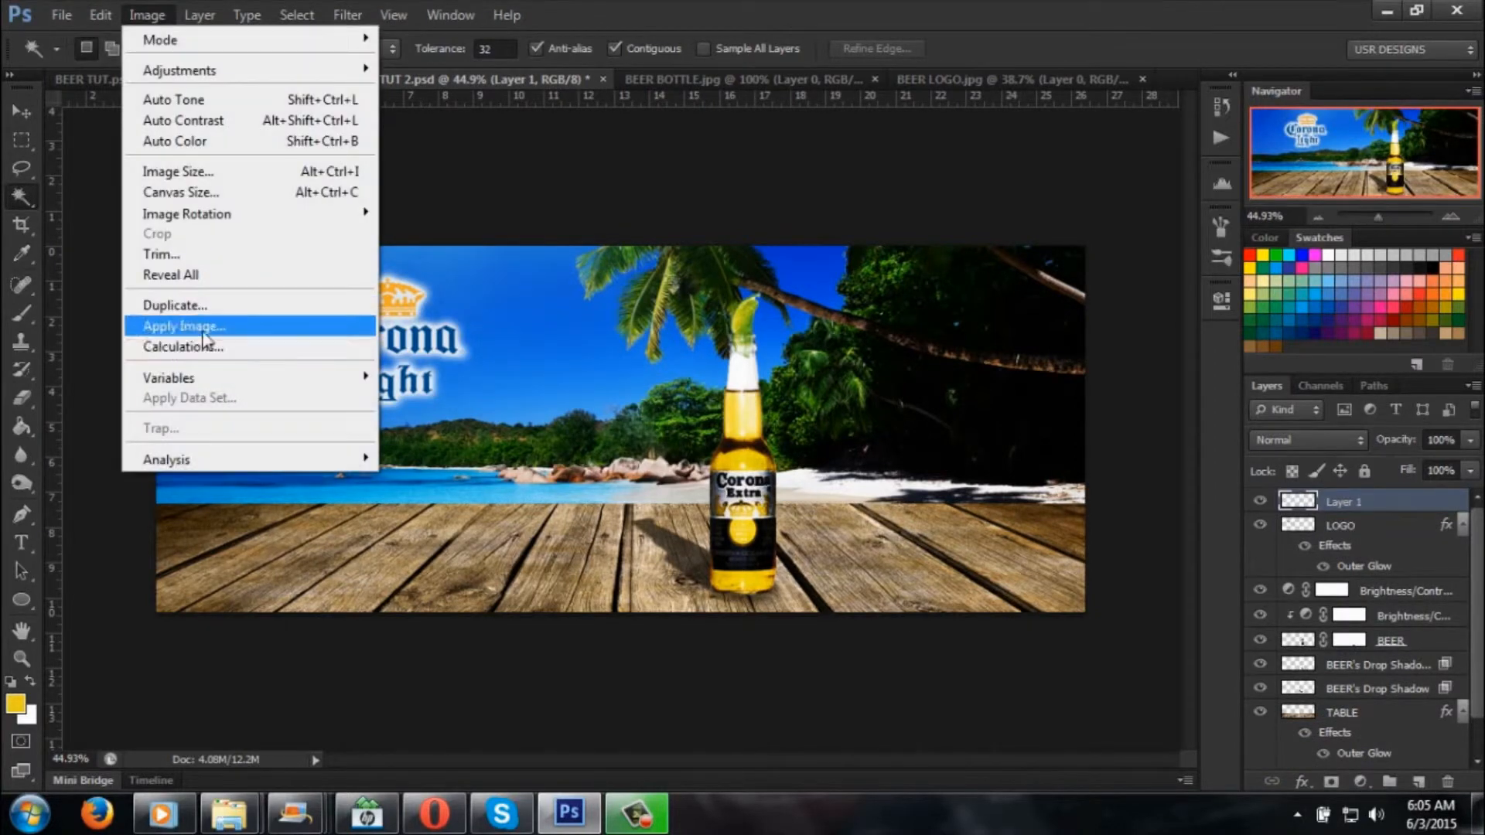
pyautogui.click(183, 324)
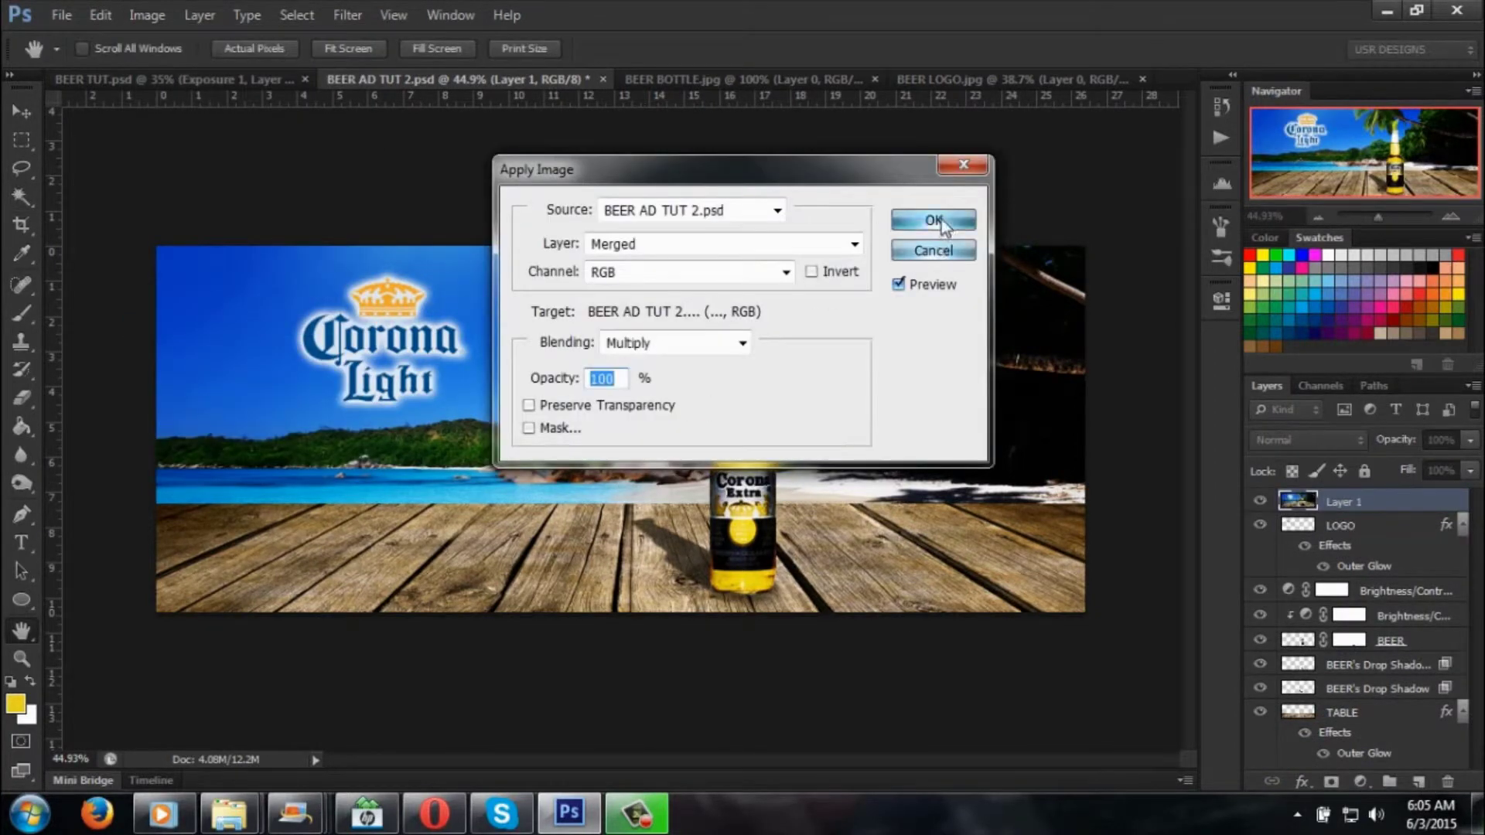
pyautogui.click(933, 220)
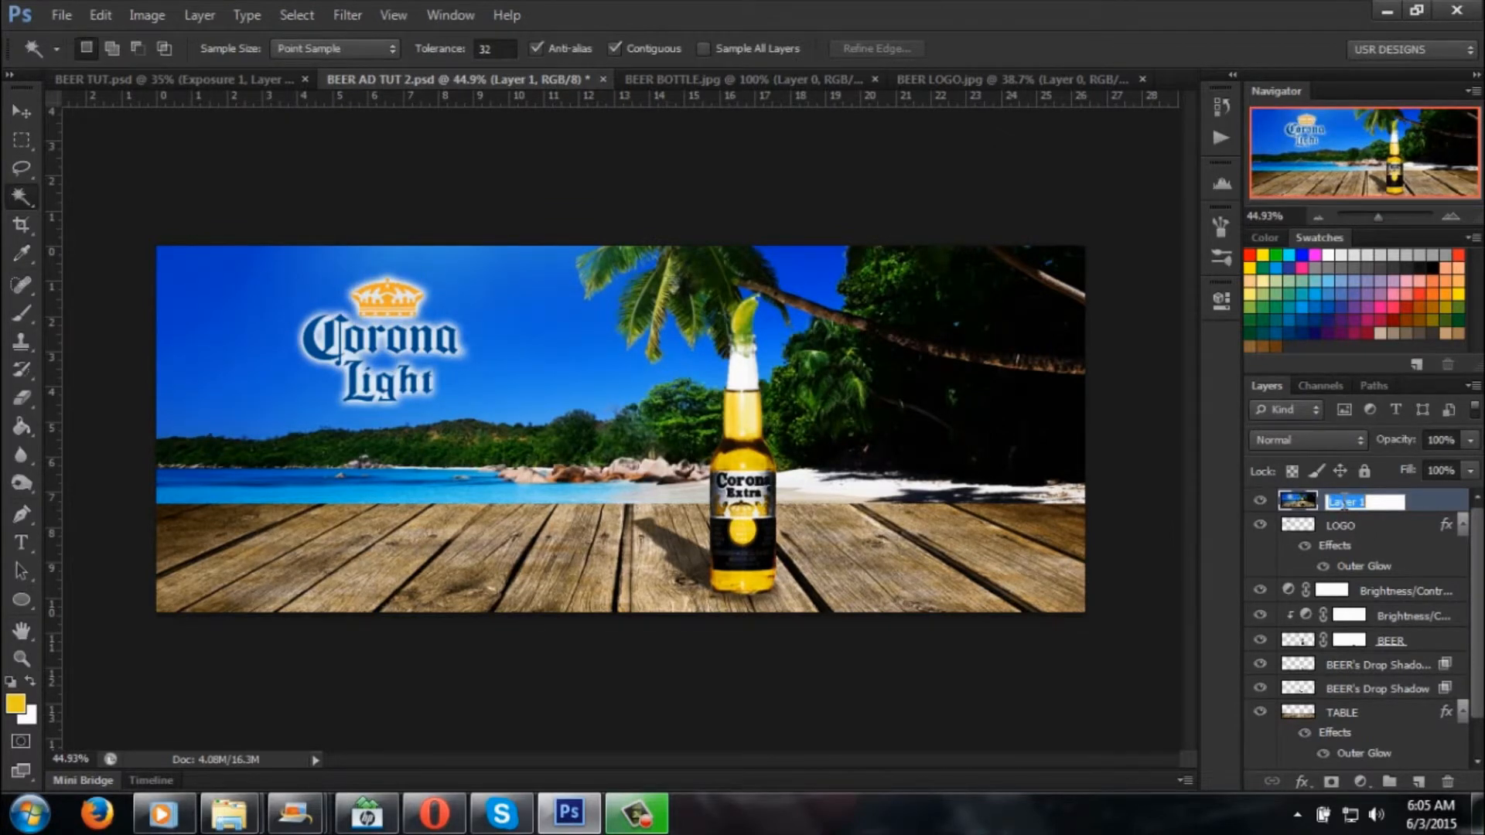
# Step: Name the merged top layer 'LAST'
pyautogui.write('F')
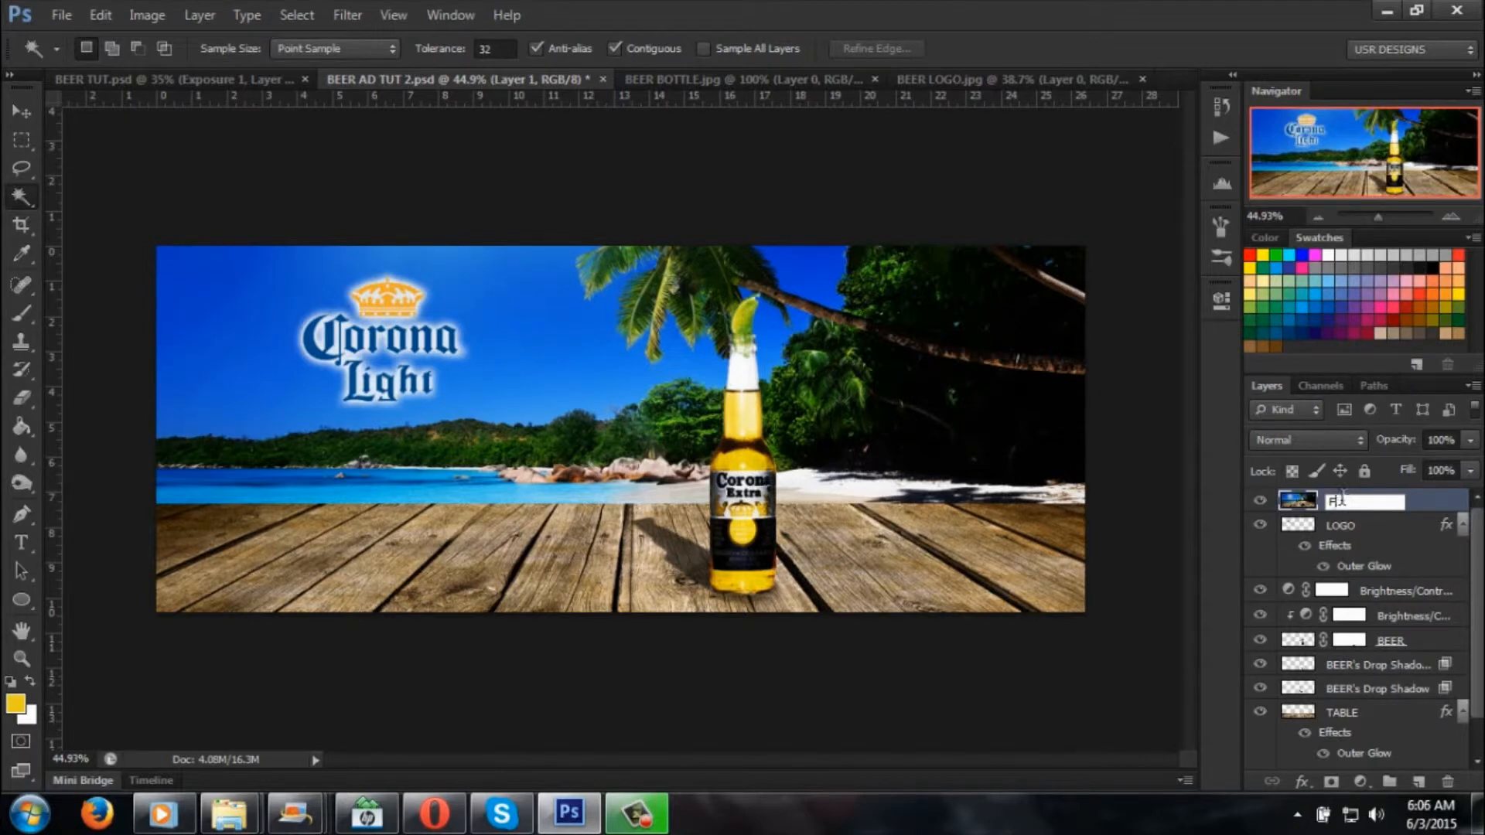
pyautogui.write('LAST')
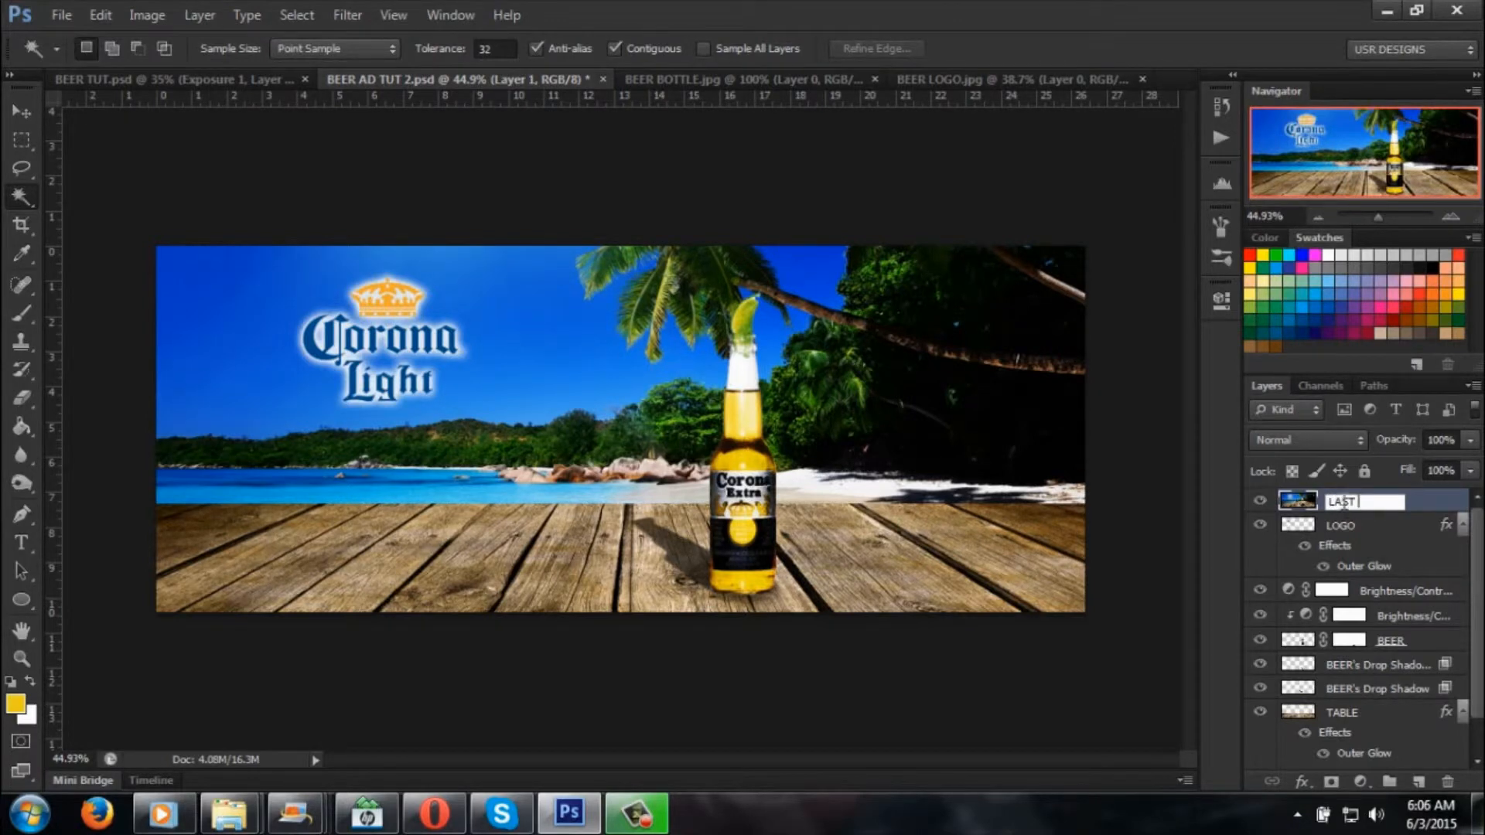
pyautogui.press('Enter')
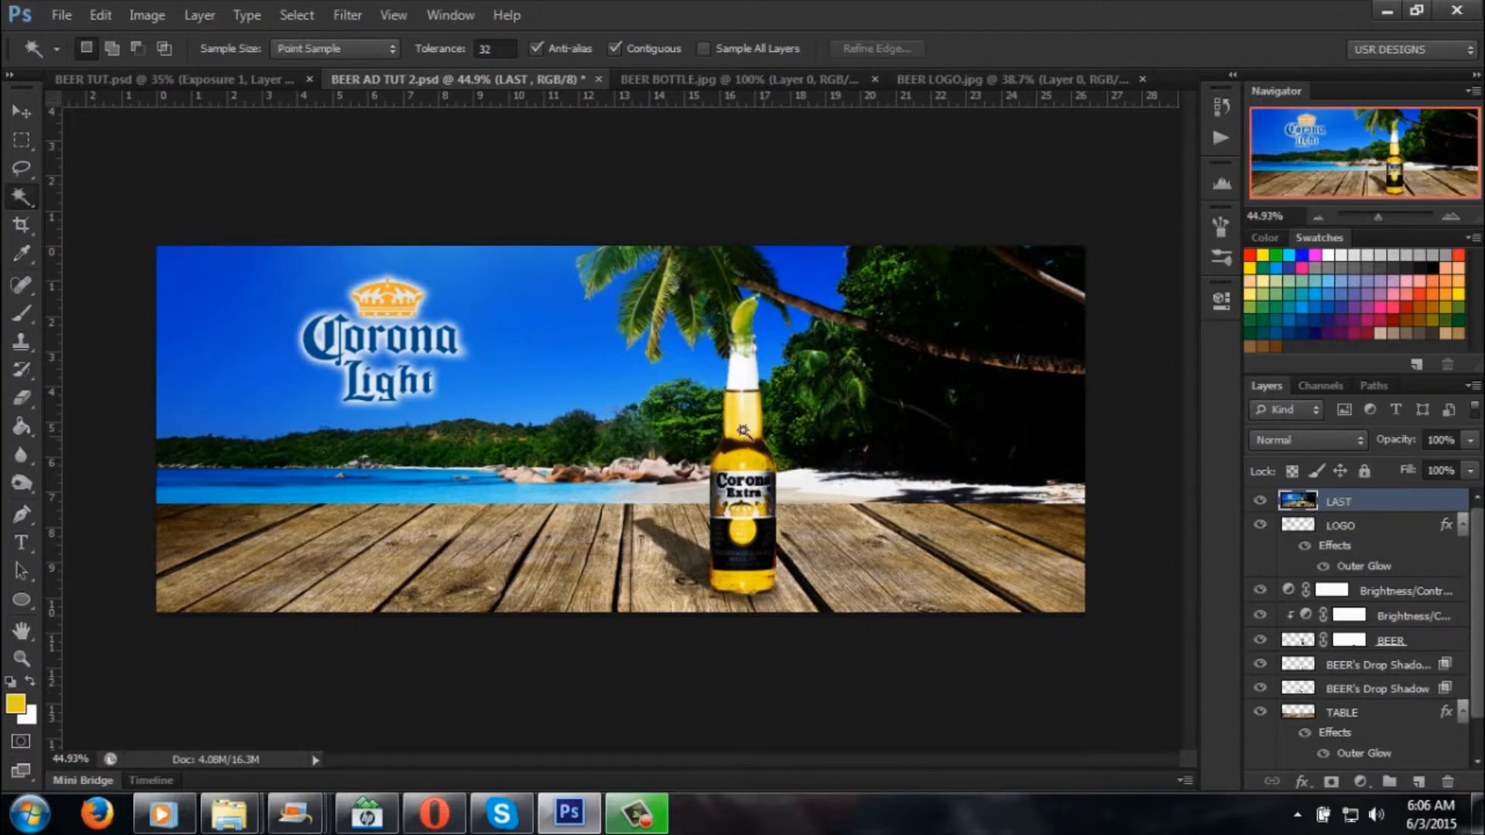
pyautogui.moveTo(739, 444)
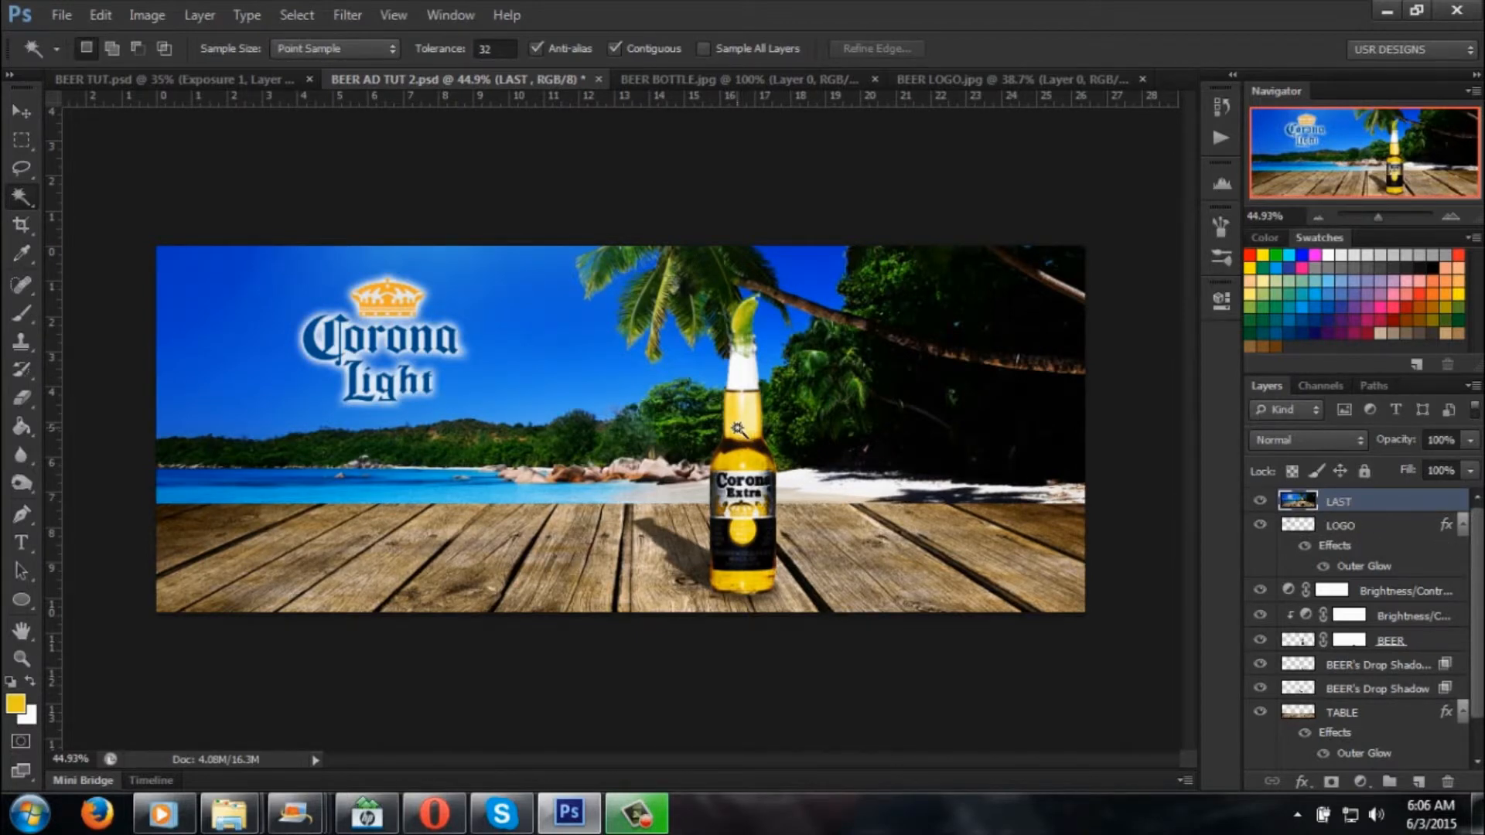
pyautogui.scroll(-3)
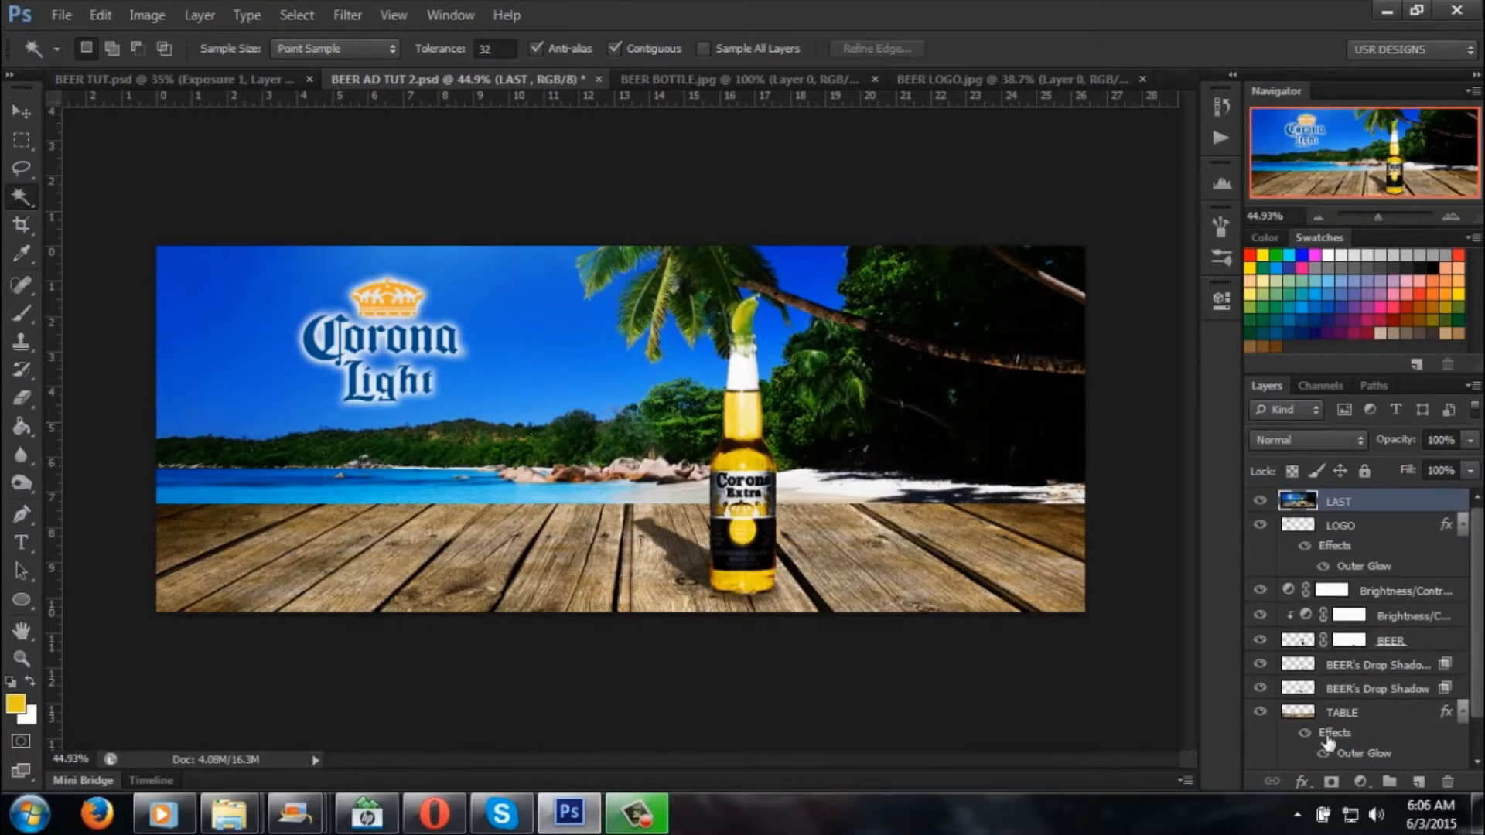
# Step: Add an Exposure adjustment layer set to +0.31 exposure and 0.92 gamma correction
pyautogui.click(1344, 779)
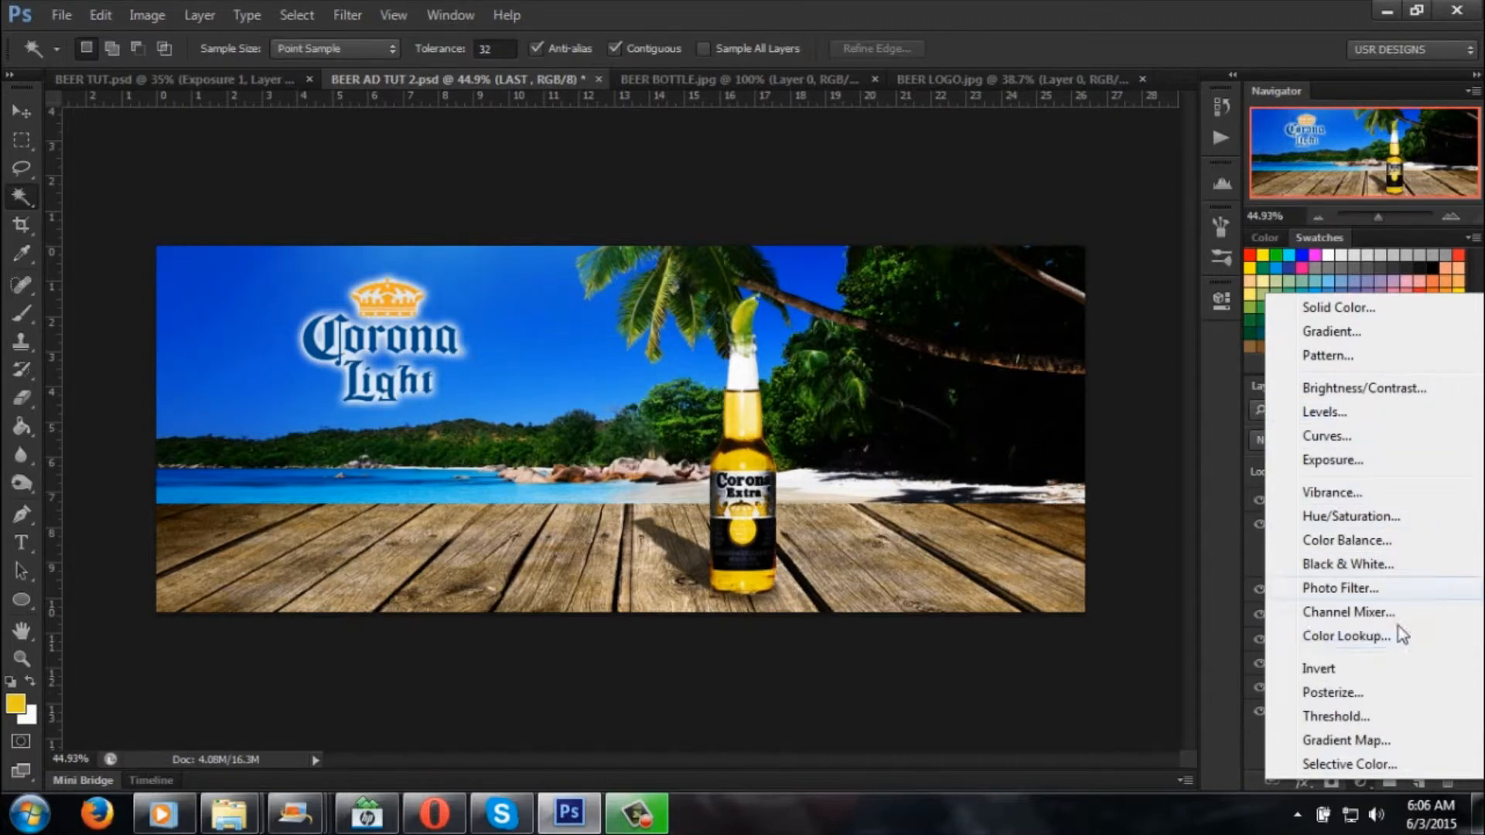
pyautogui.moveTo(1354, 470)
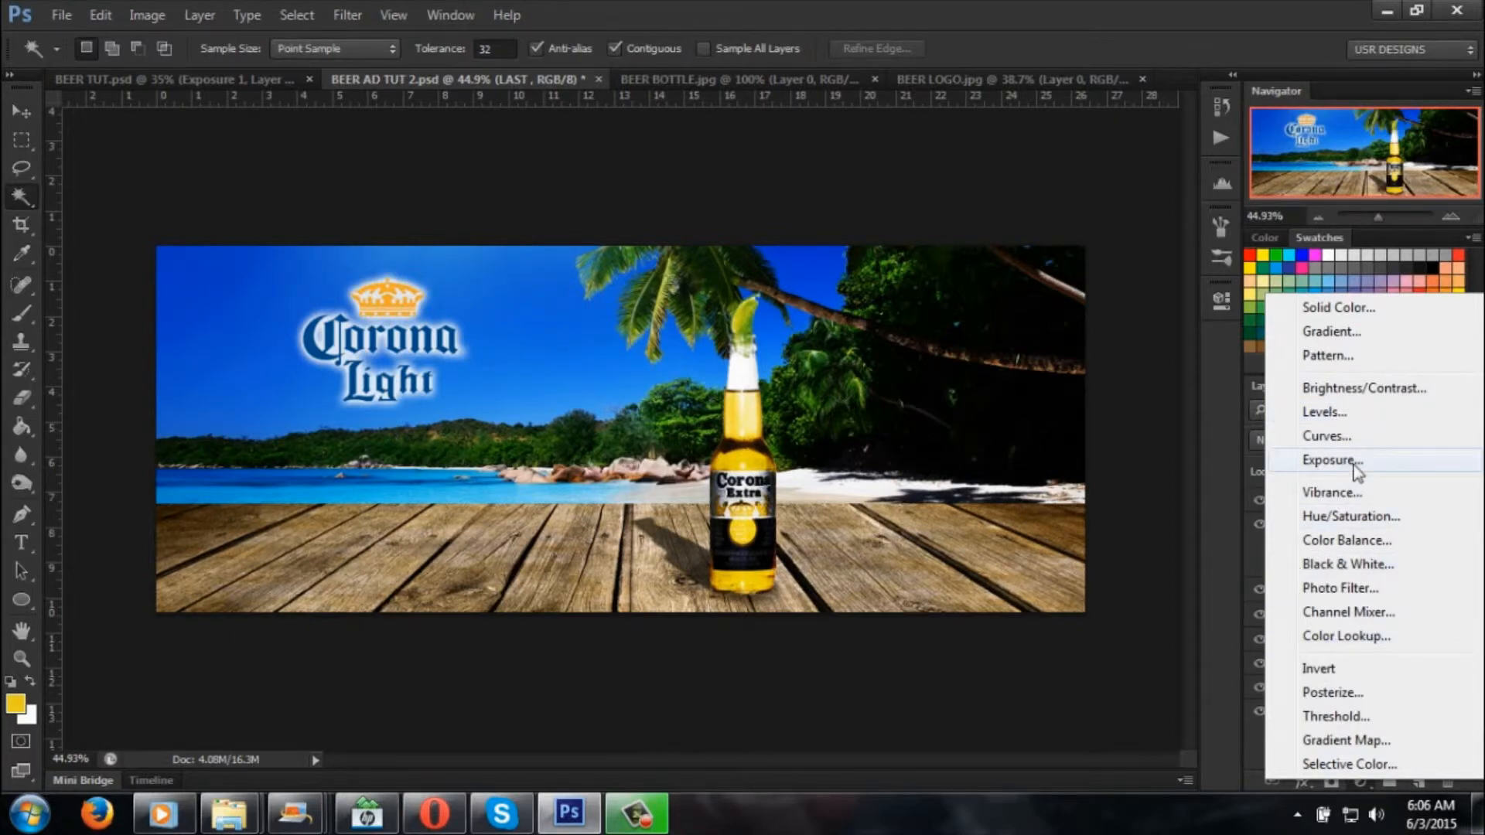
pyautogui.click(1330, 460)
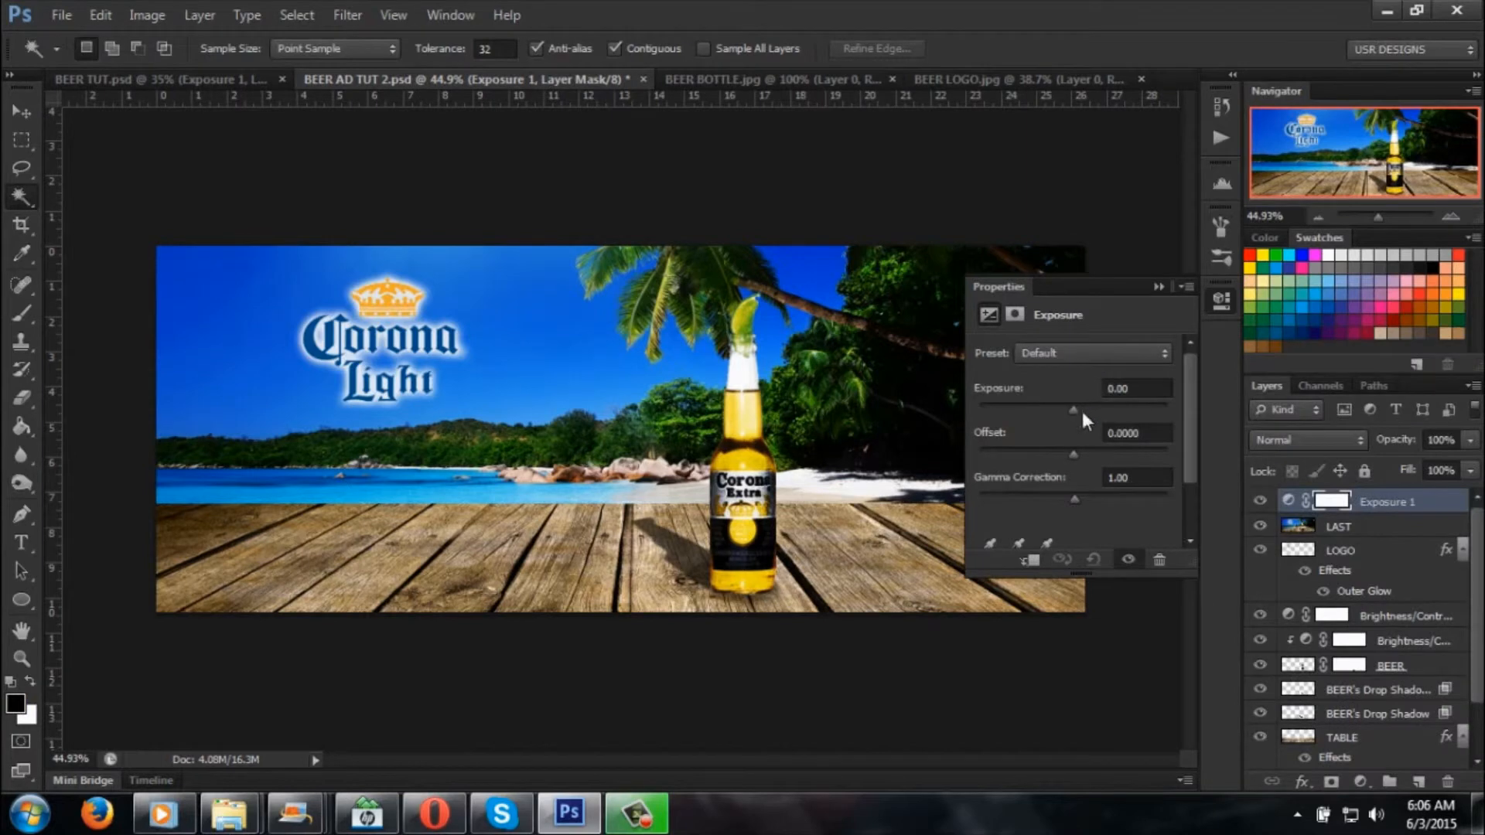
pyautogui.moveTo(1074, 409); pyautogui.dragTo(1080, 408)
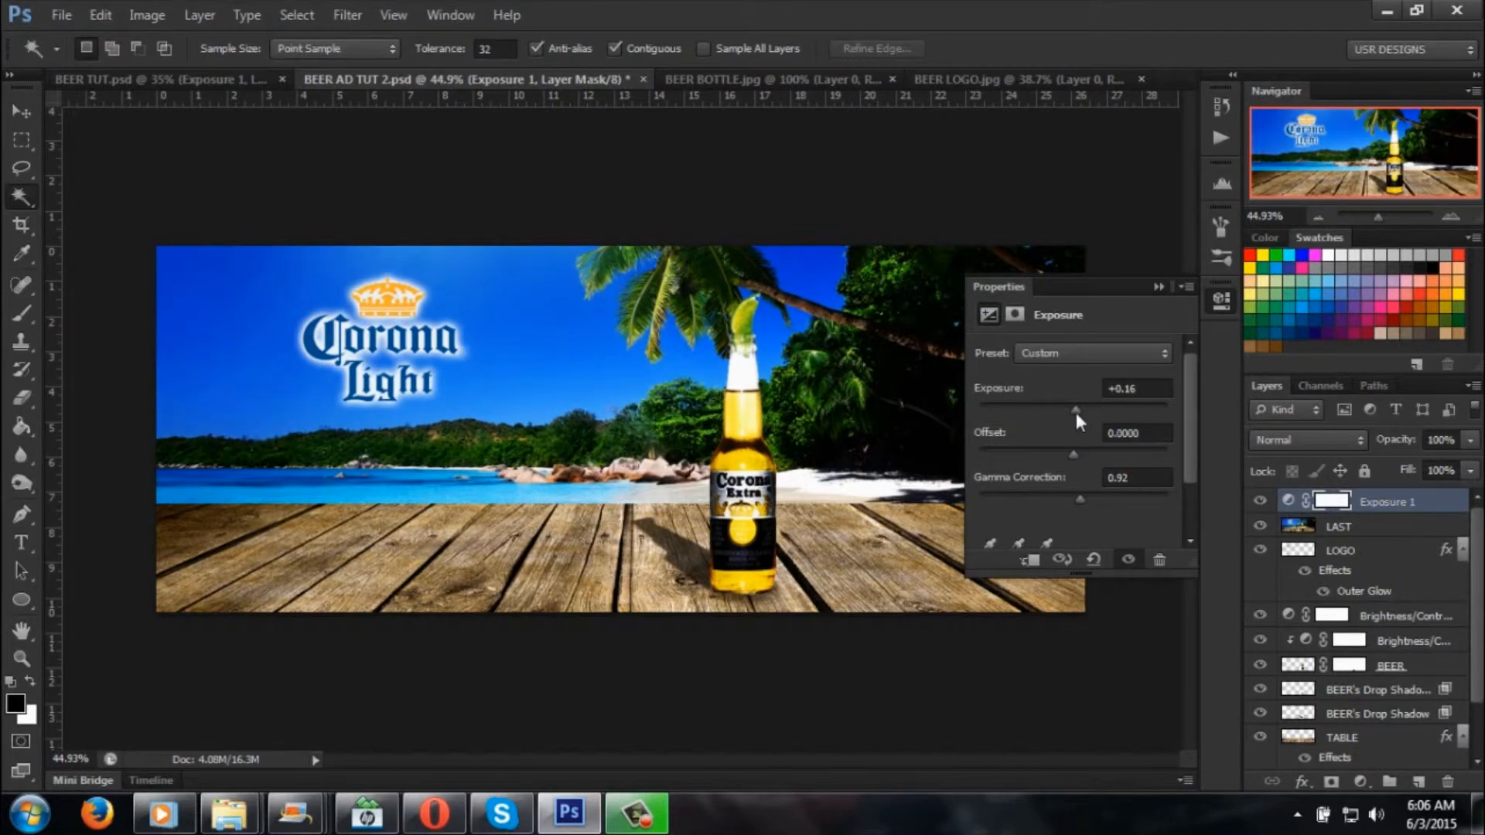
pyautogui.moveTo(1075, 420); pyautogui.dragTo(1080, 410)
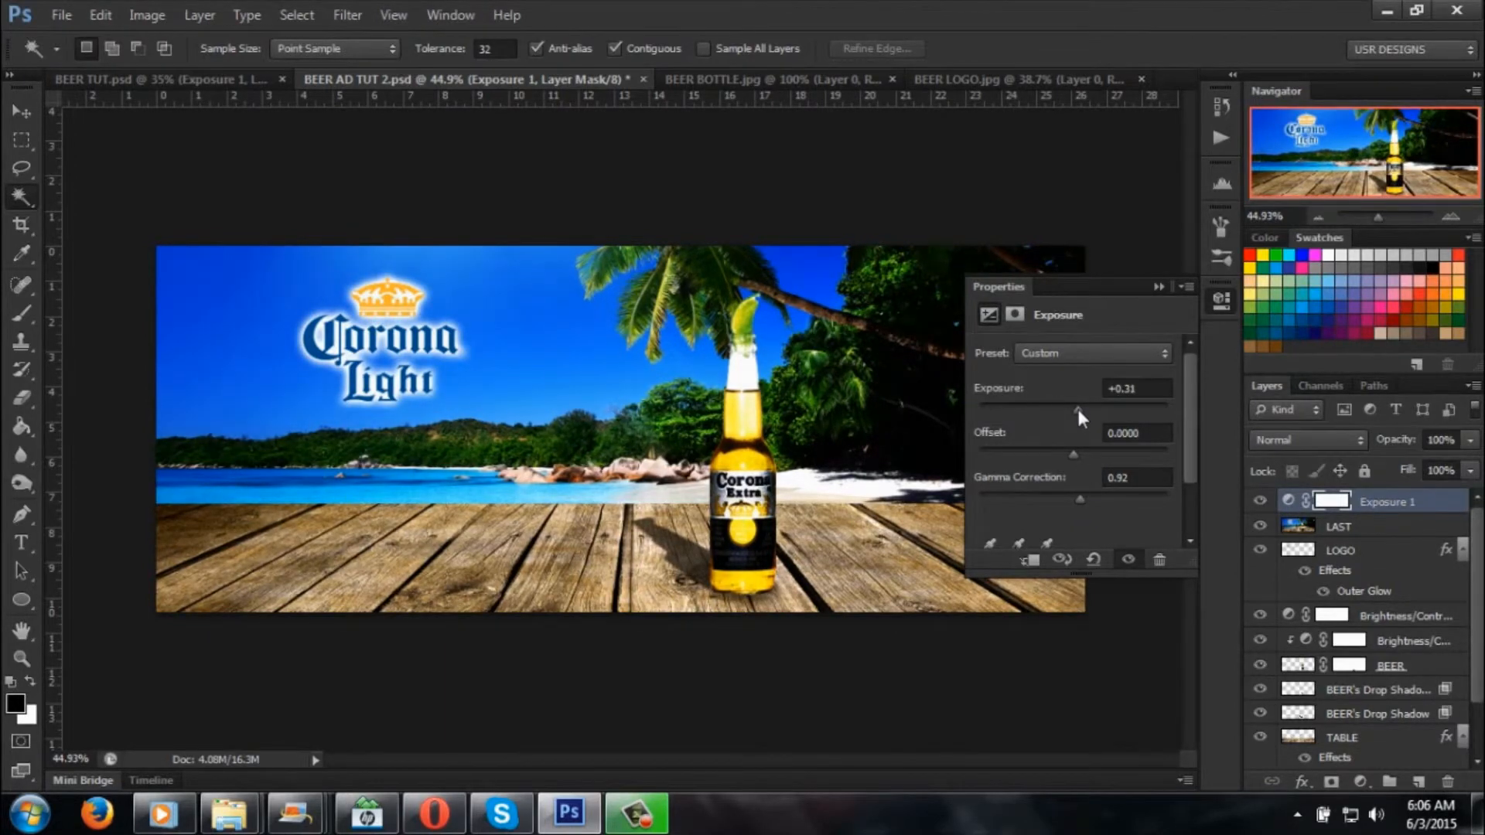
pyautogui.moveTo(254, 586)
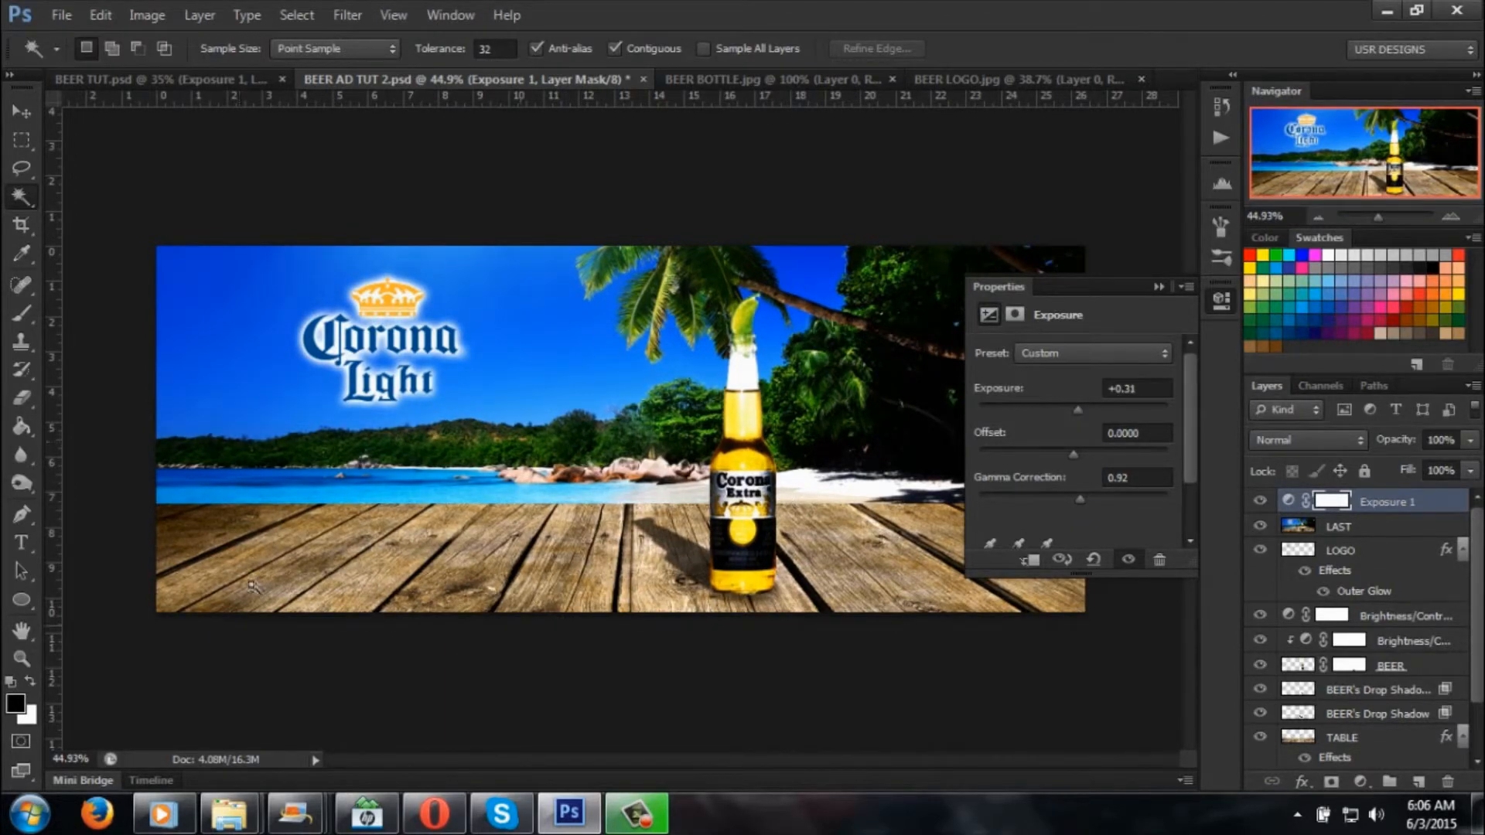
pyautogui.moveTo(817, 453)
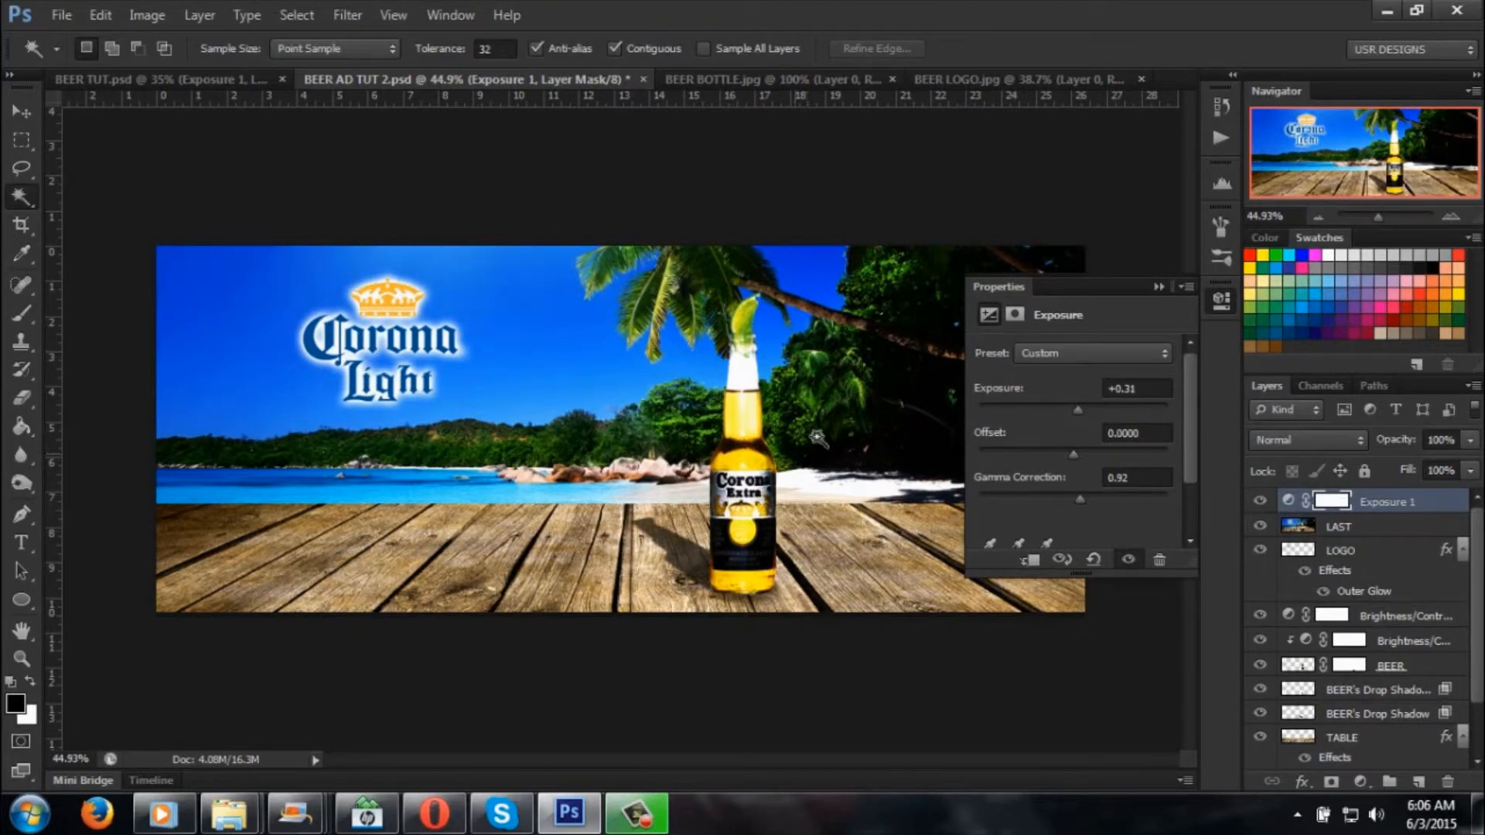
pyautogui.moveTo(1145, 318)
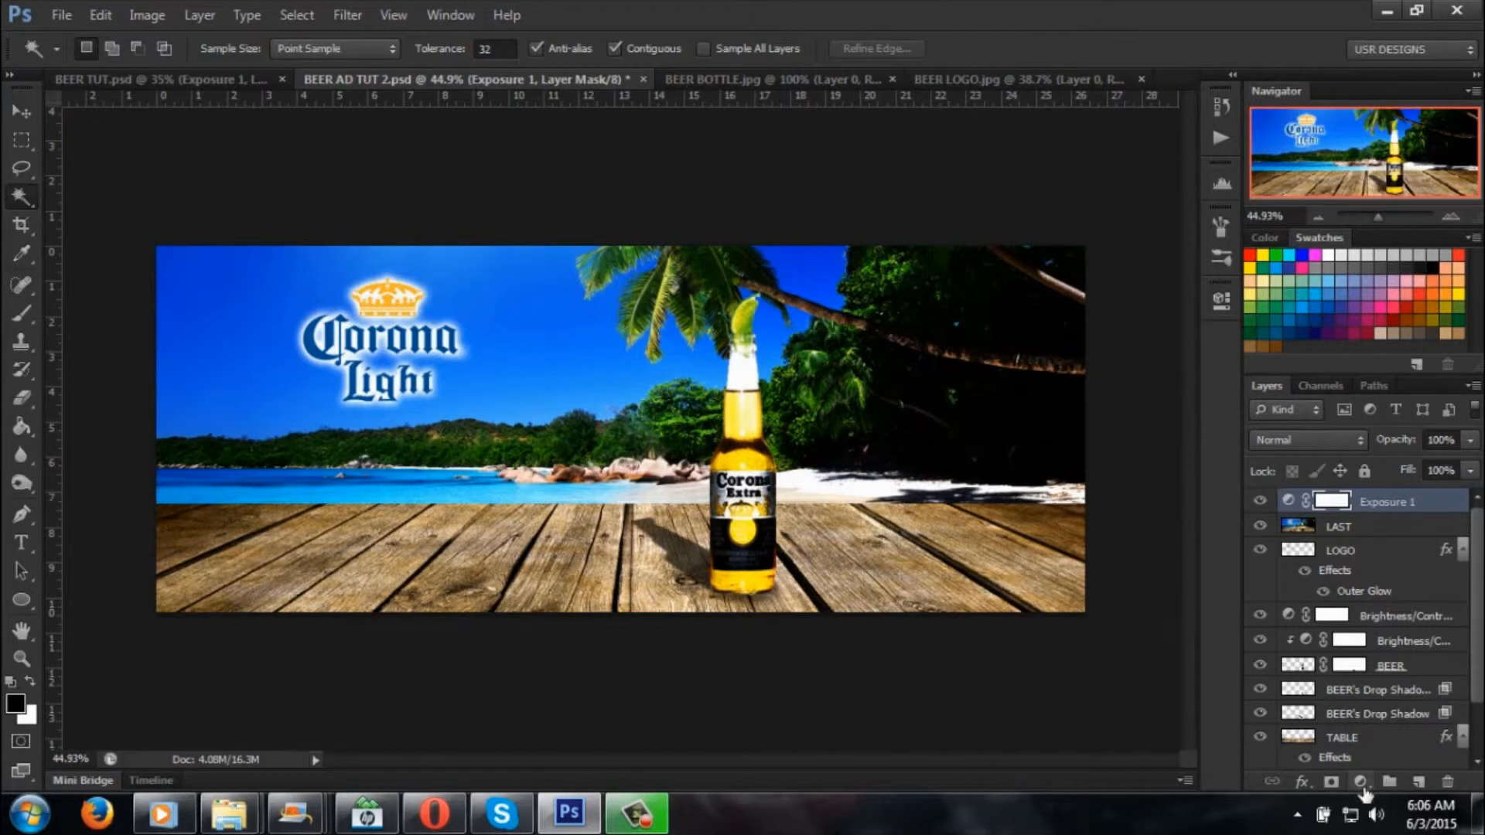
# Step: Add a Photo Filter layer and preview Warming, Cooling, Green, Deep Red and Underwater tints
pyautogui.click(1364, 780)
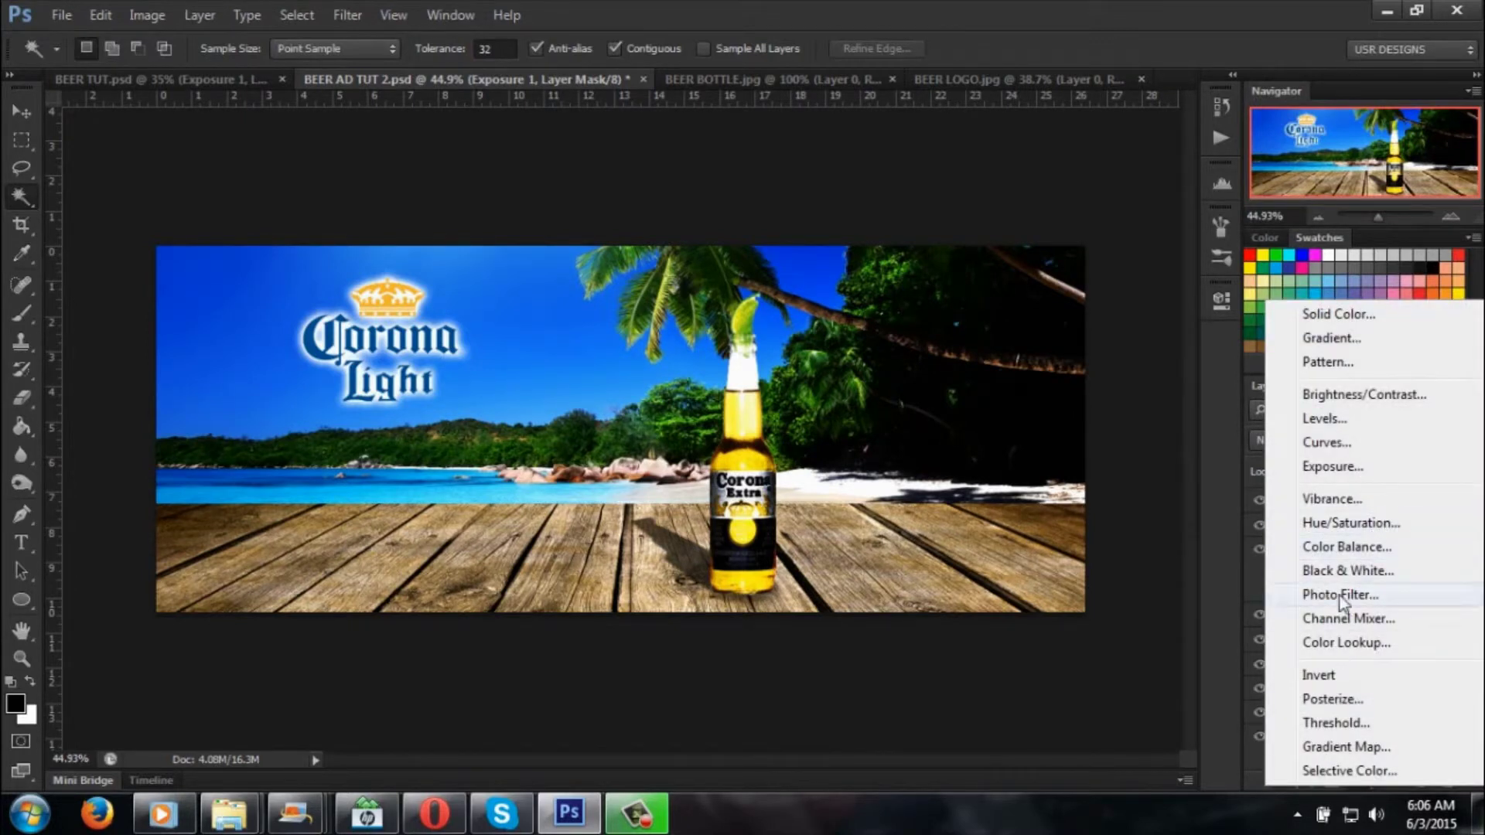
pyautogui.click(1338, 594)
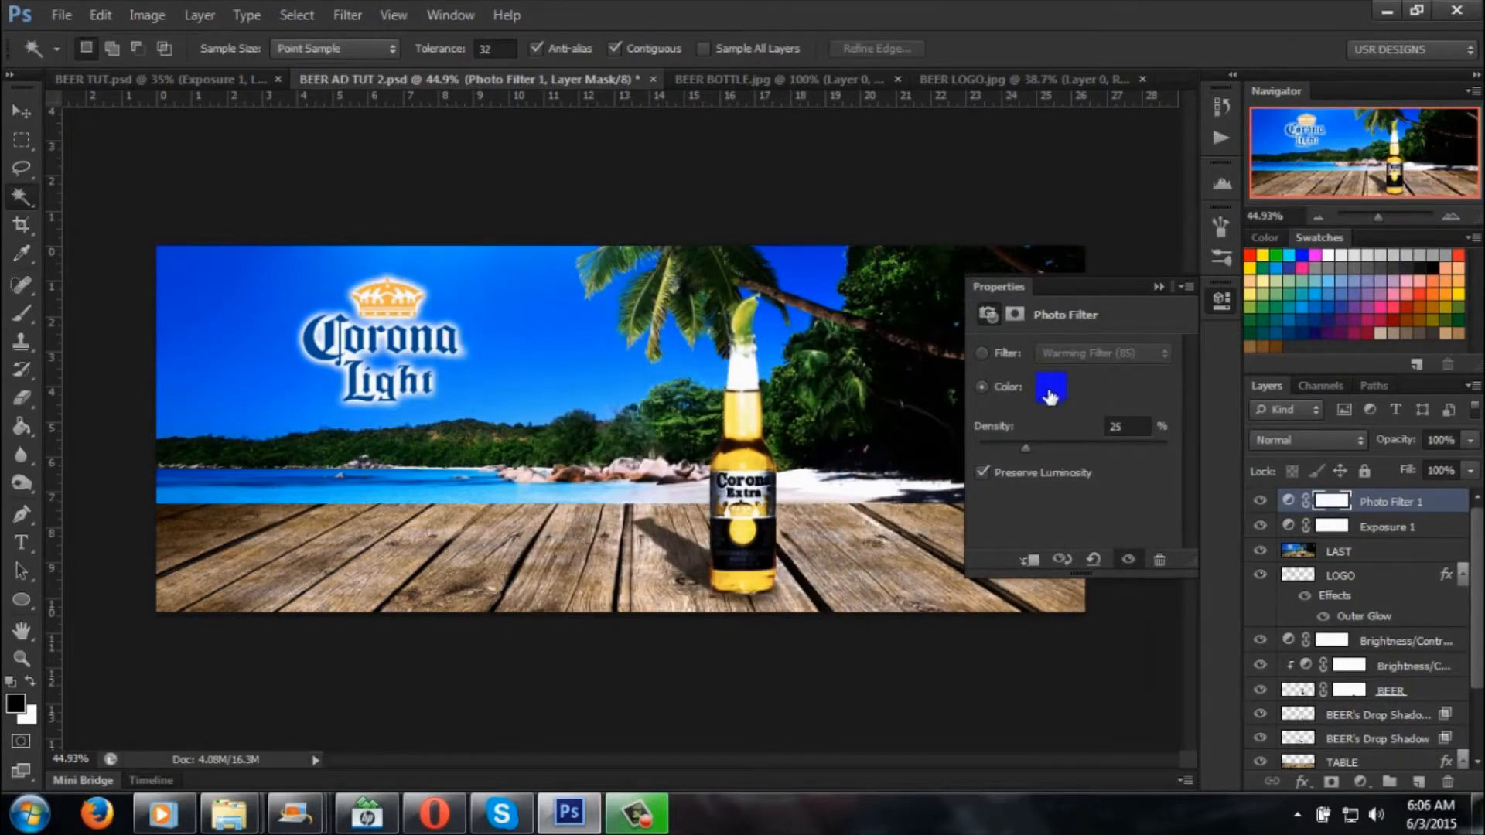
pyautogui.click(1049, 383)
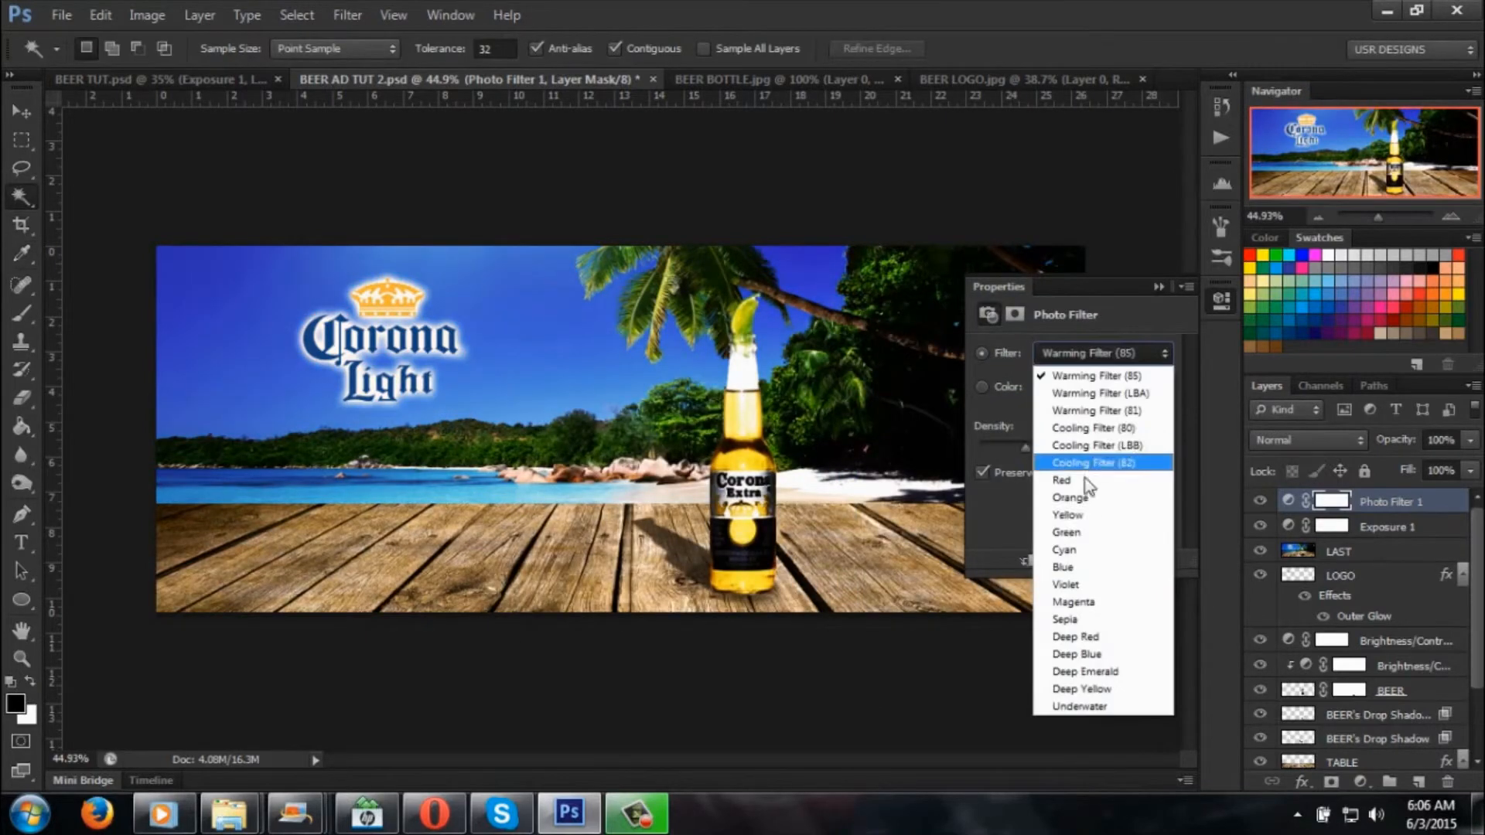
pyautogui.click(1098, 394)
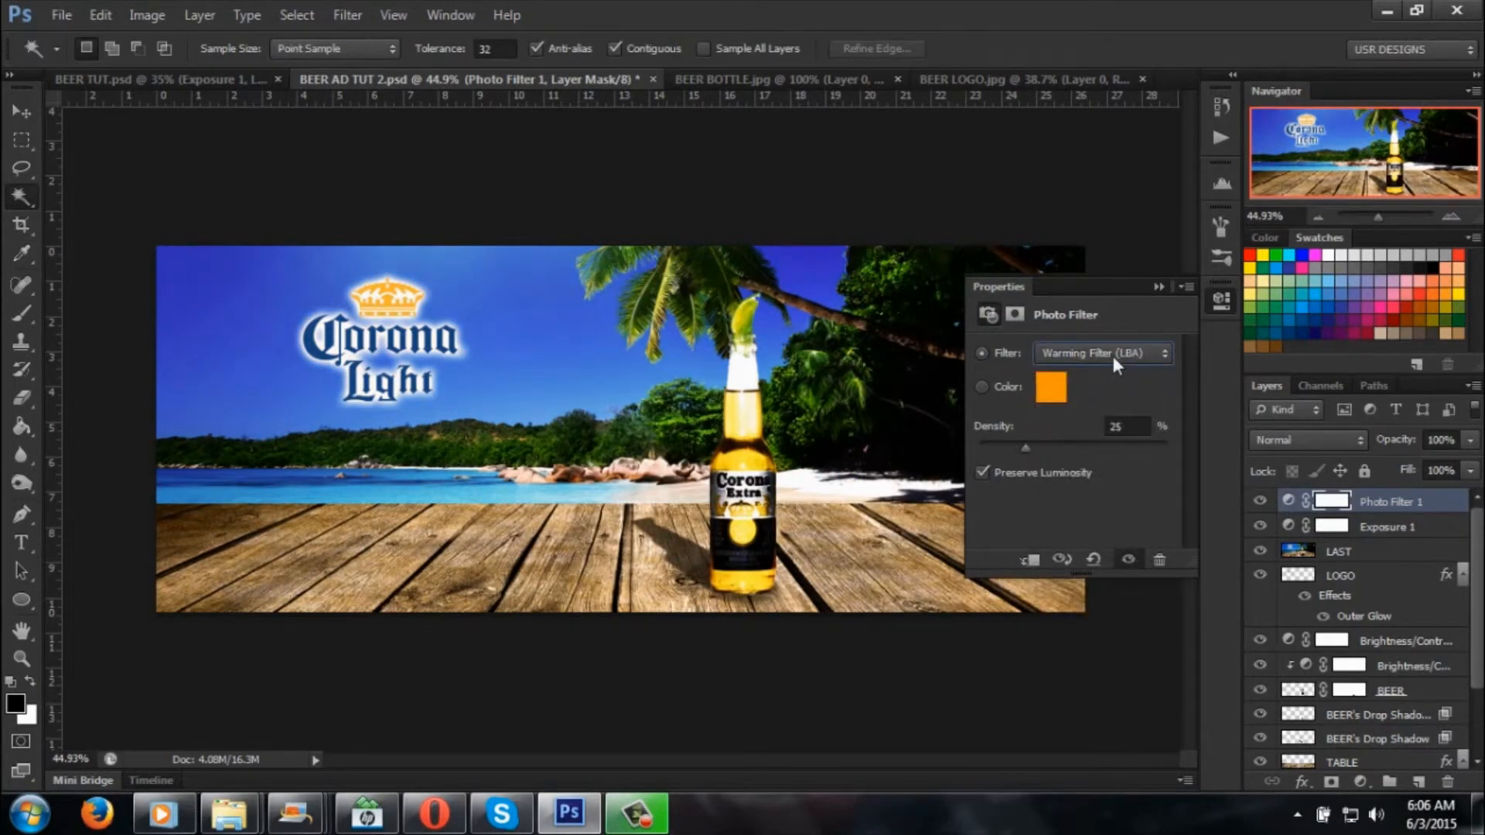
pyautogui.click(1101, 353)
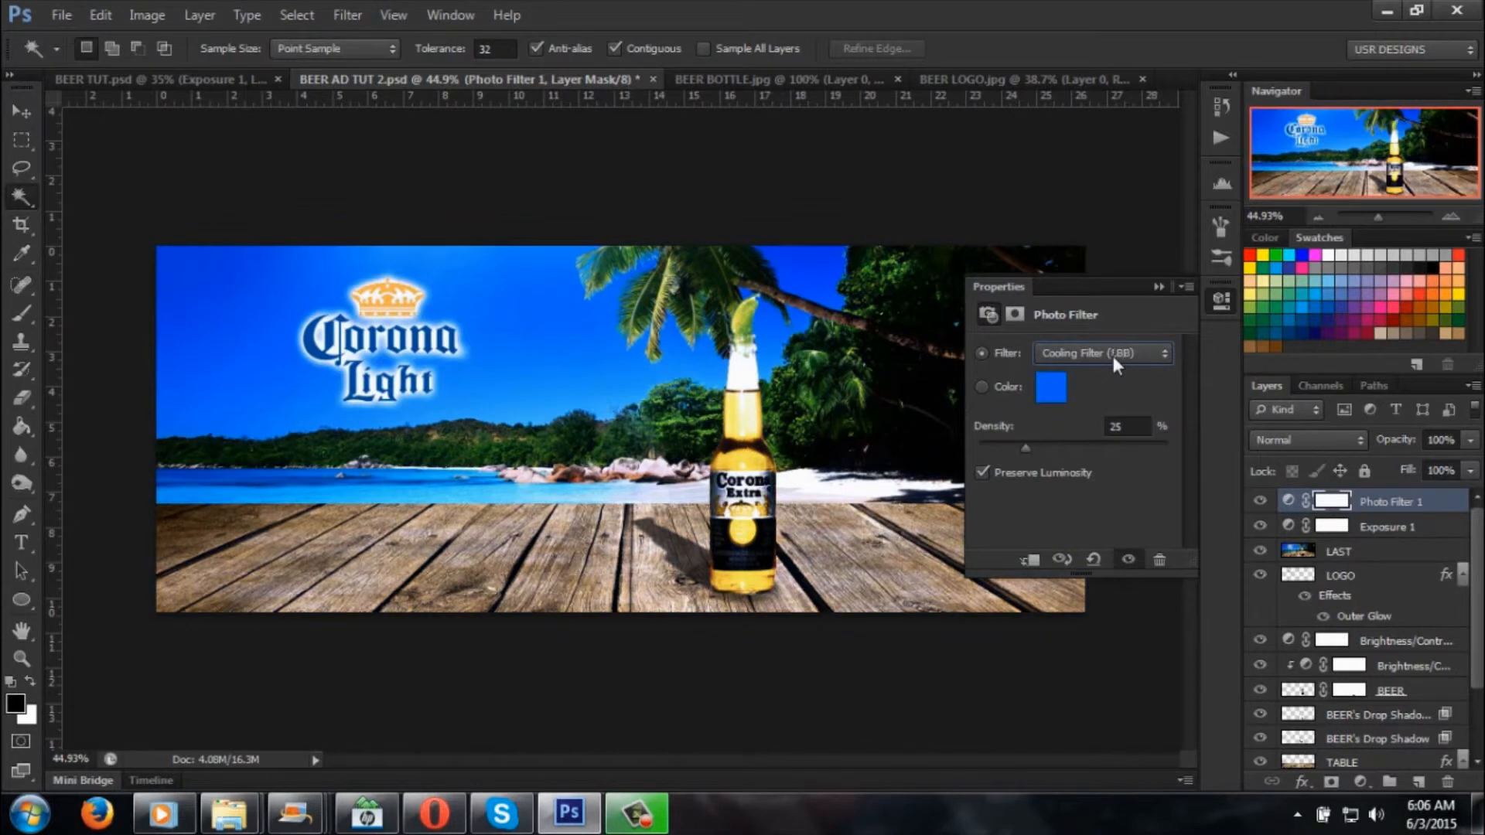
pyautogui.click(1103, 353)
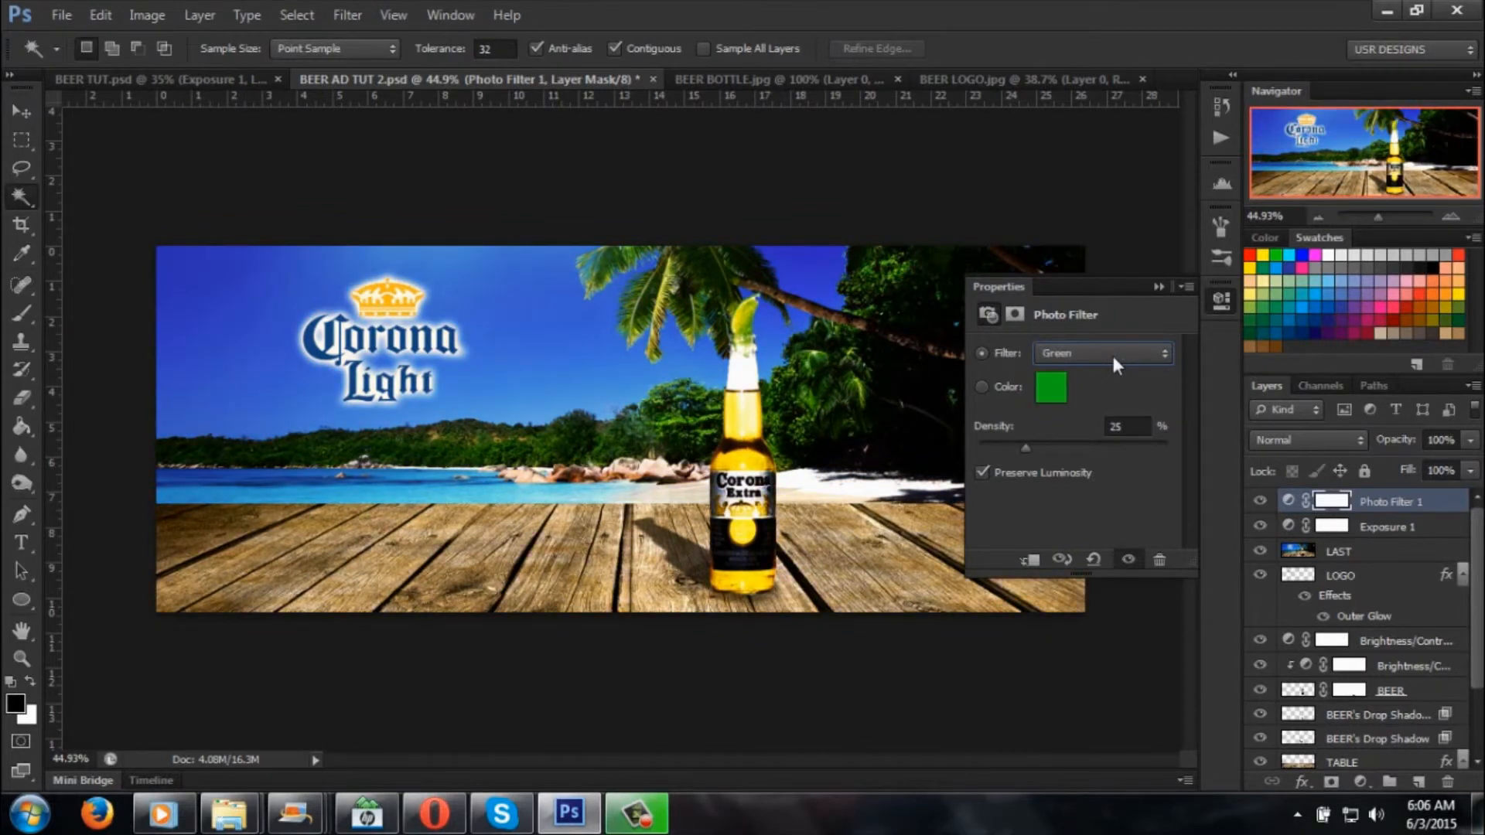
pyautogui.click(1102, 353)
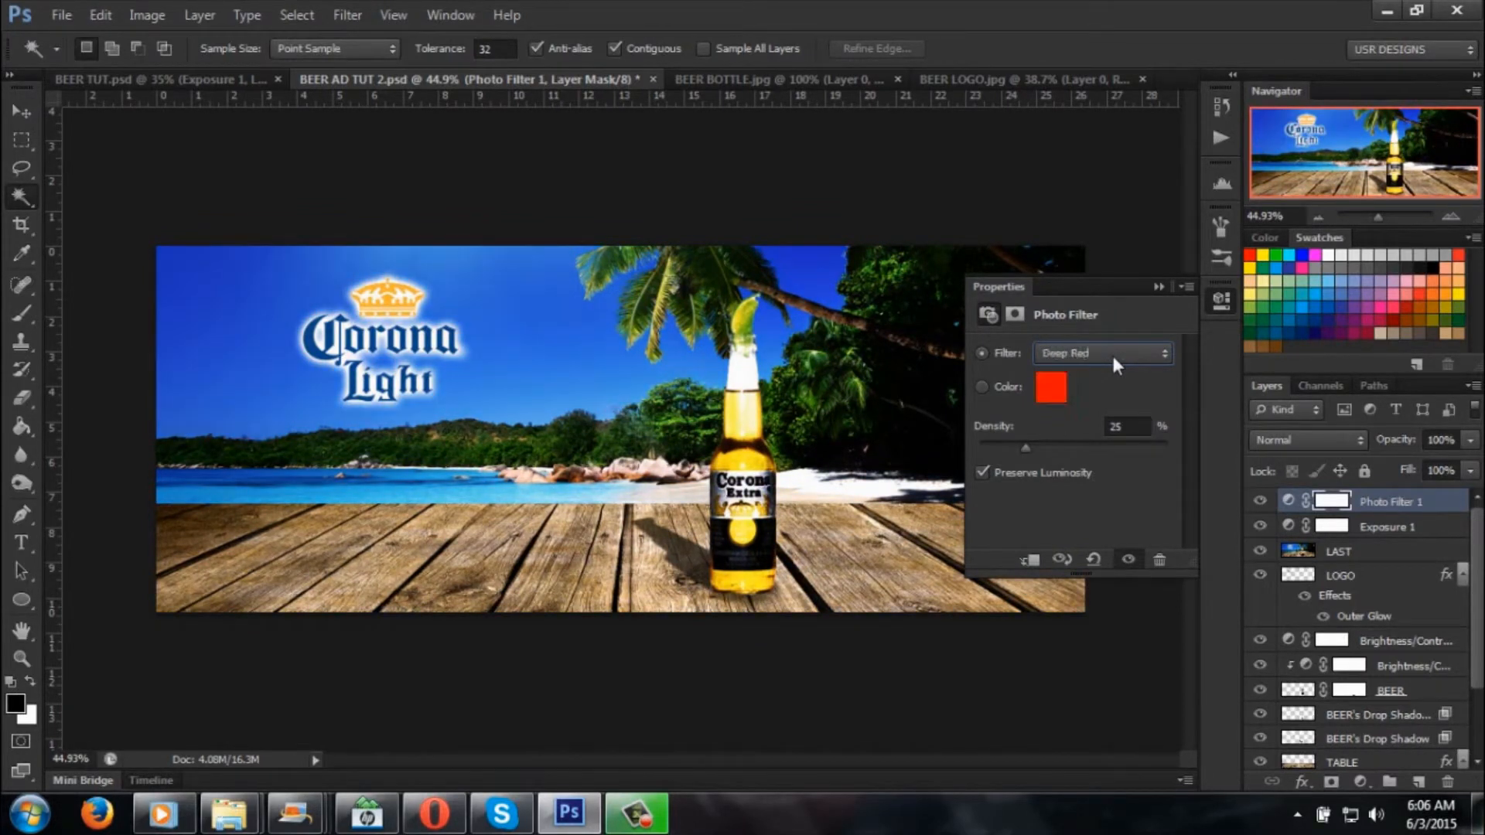
pyautogui.click(1103, 353)
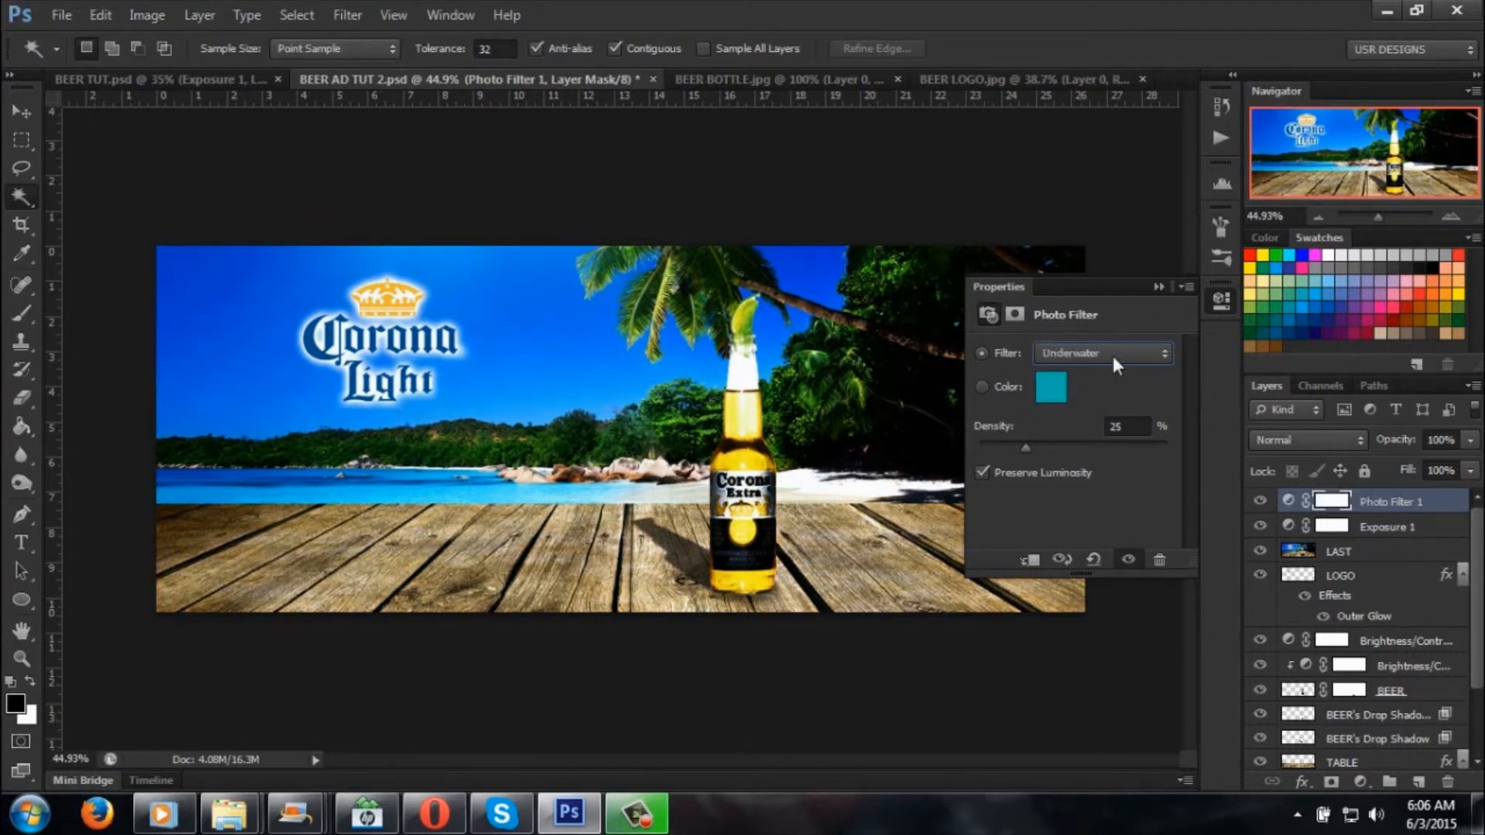
pyautogui.moveTo(1157, 294)
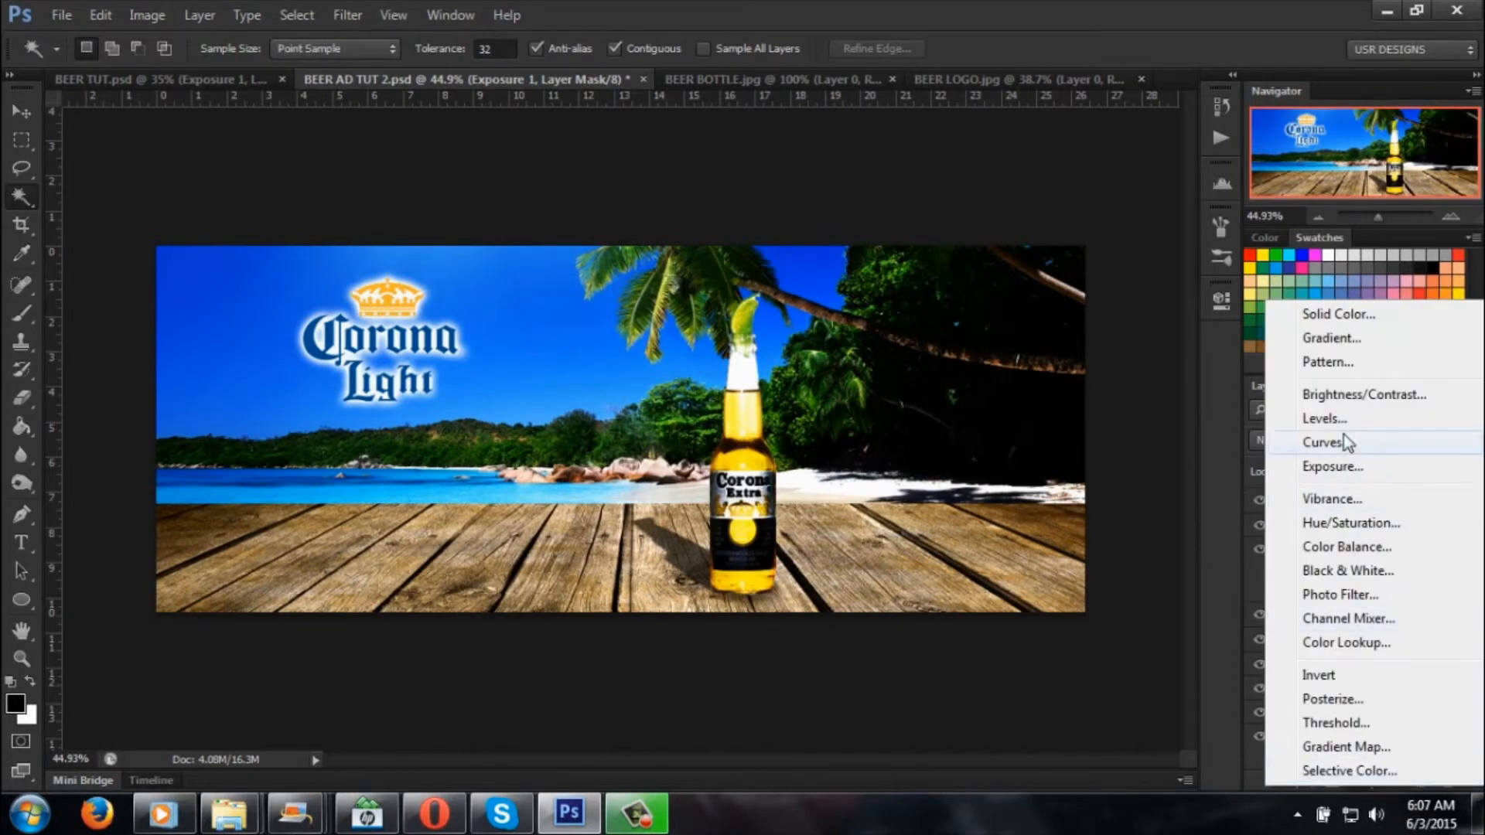
pyautogui.click(1321, 442)
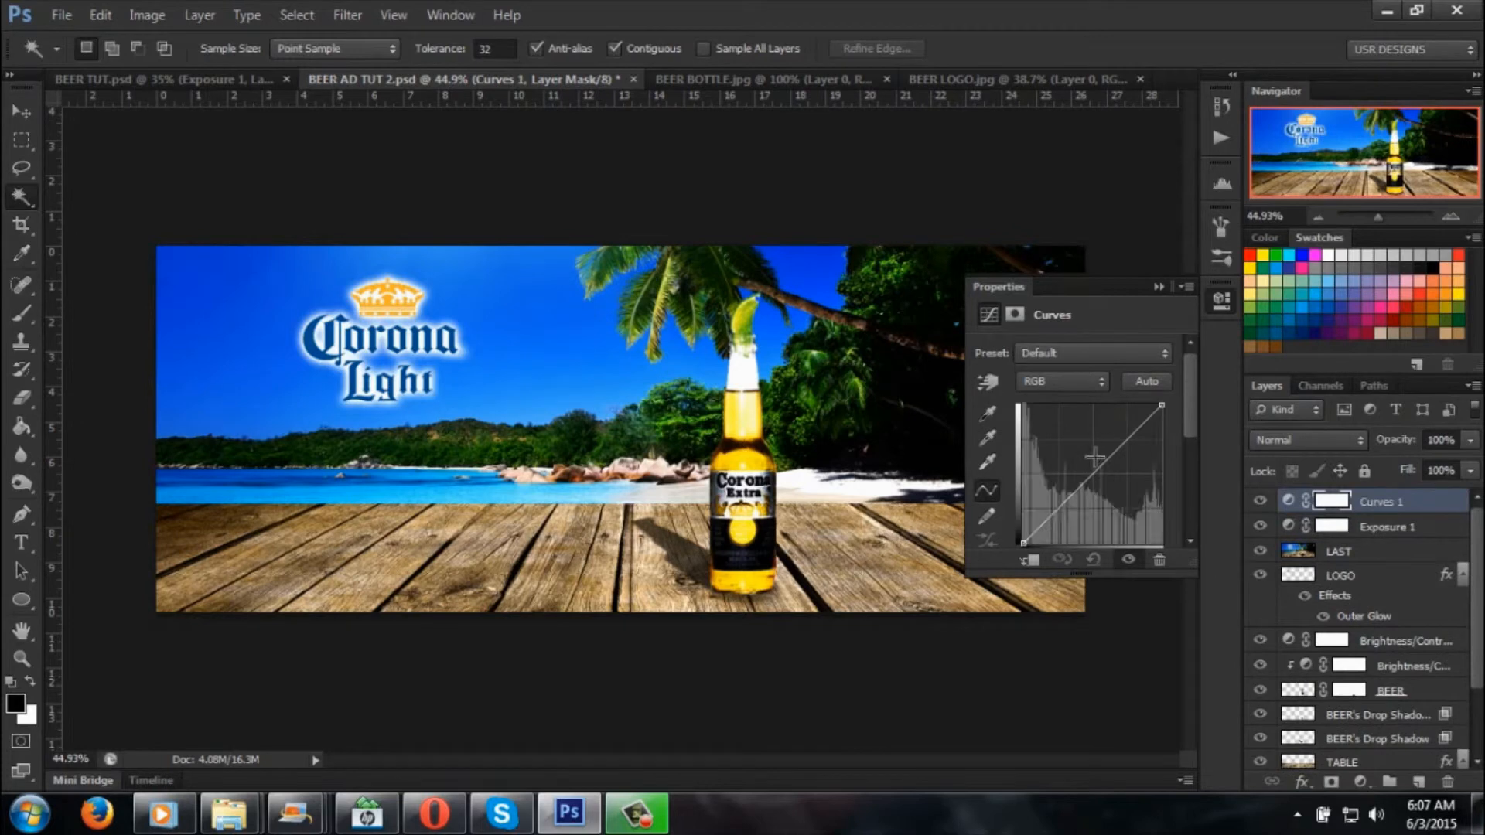
pyautogui.moveTo(1101, 522)
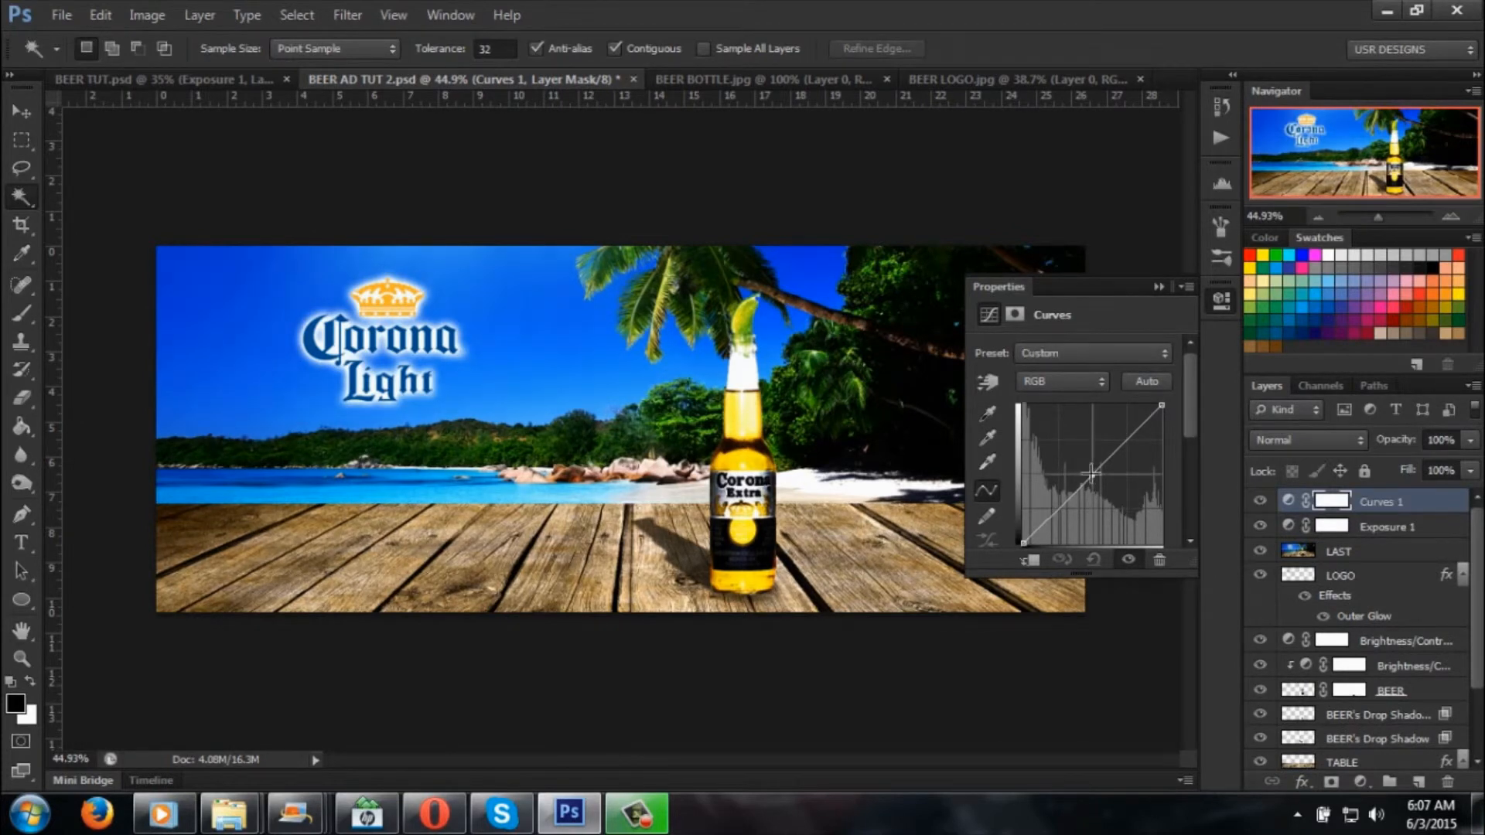
pyautogui.moveTo(1089, 473); pyautogui.dragTo(1123, 492)
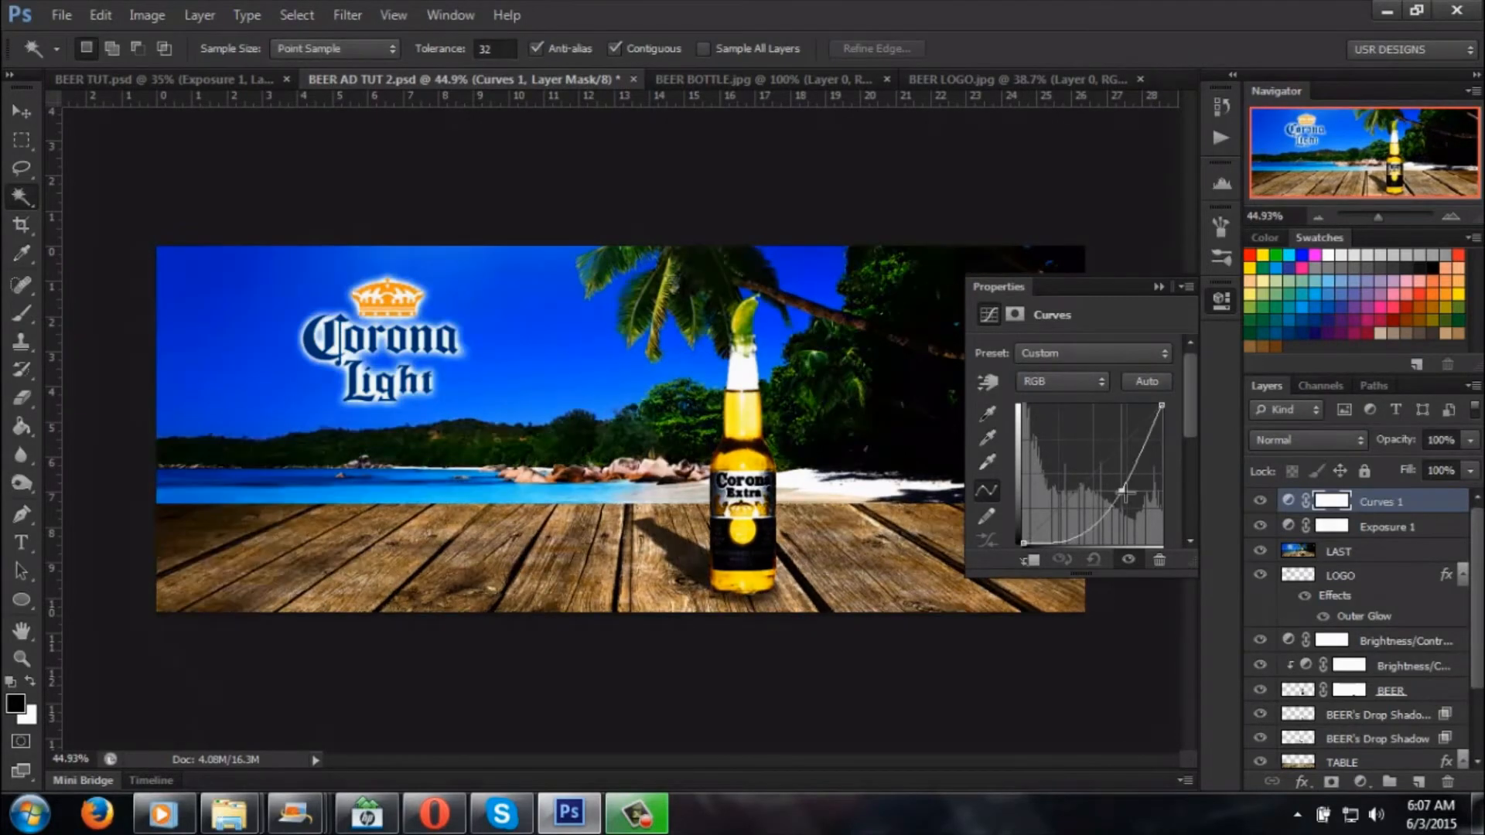
pyautogui.moveTo(1125, 490); pyautogui.dragTo(1117, 478)
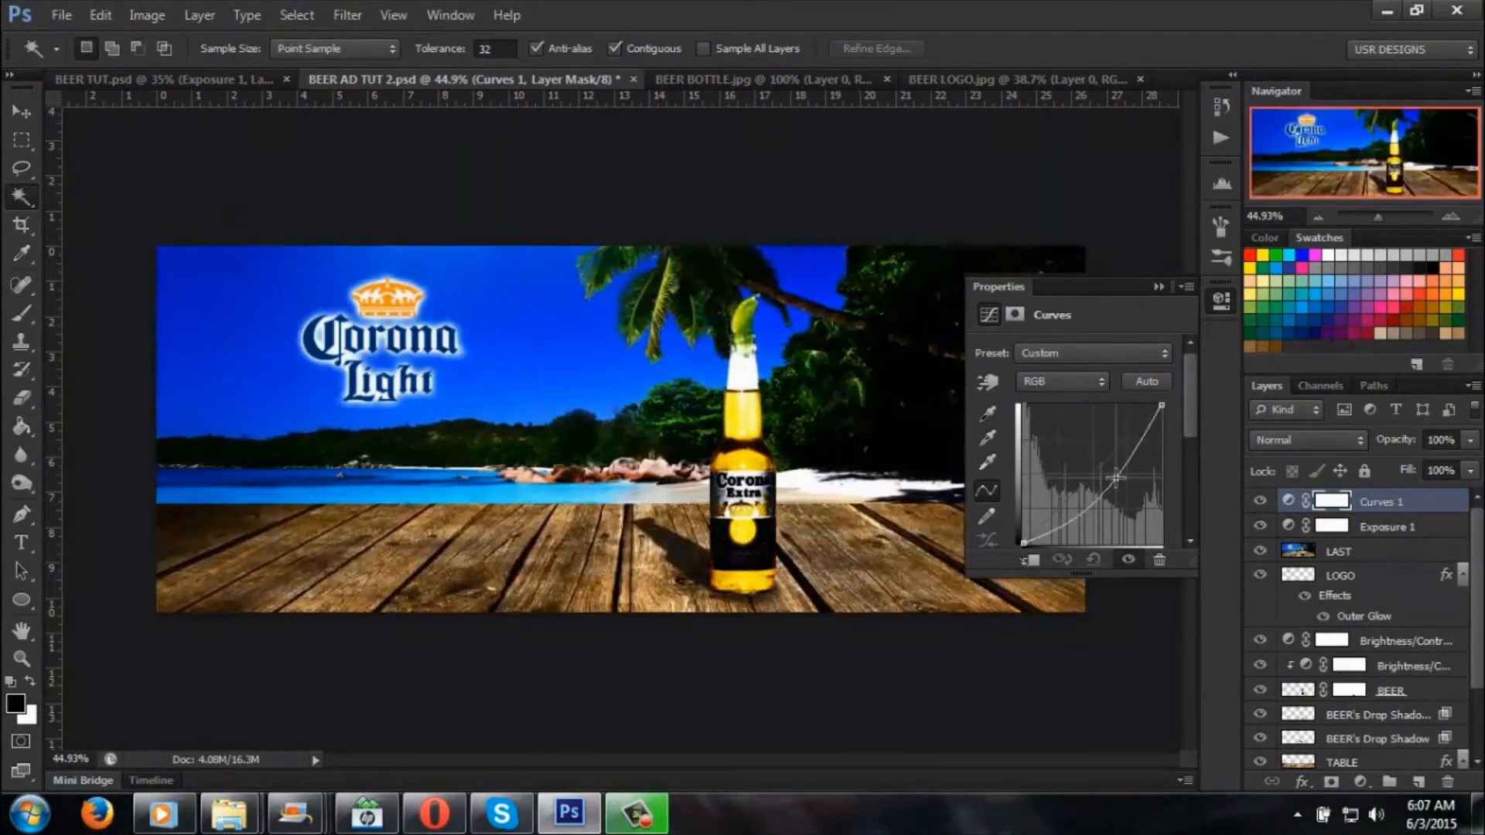
pyautogui.moveTo(1115, 477); pyautogui.dragTo(1094, 464)
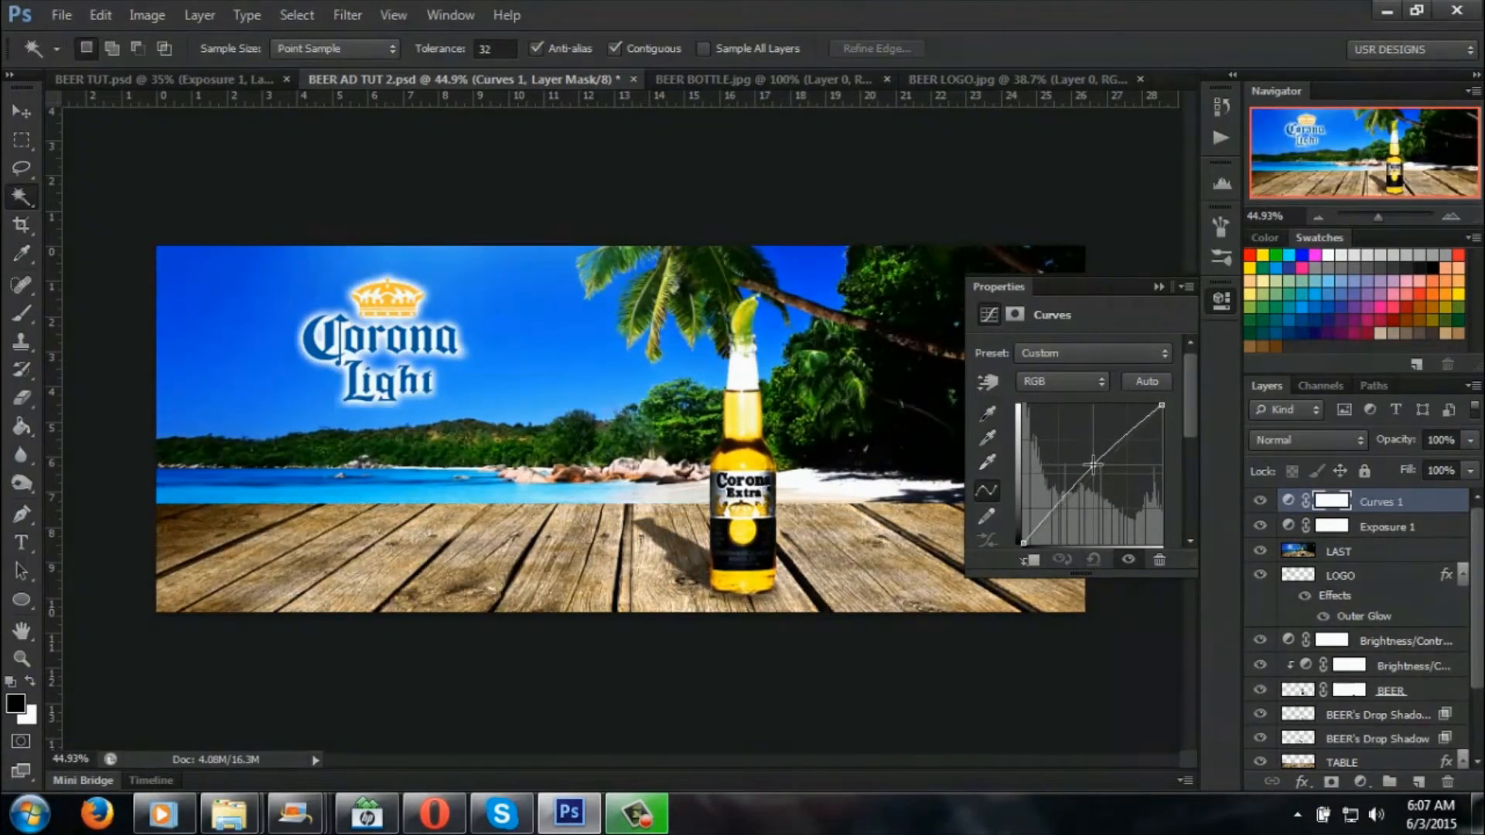
pyautogui.moveTo(1094, 466); pyautogui.dragTo(1089, 461)
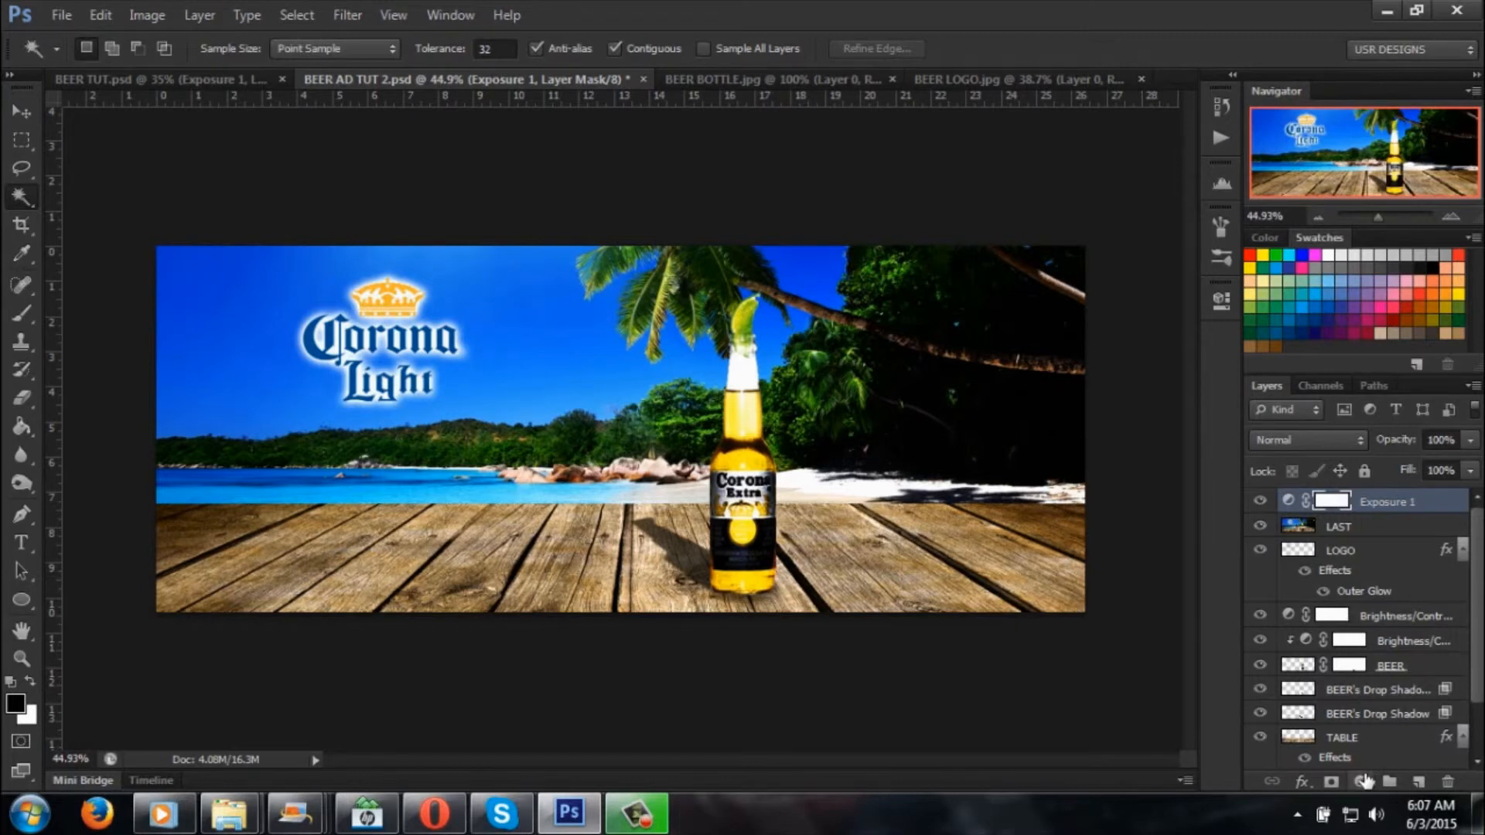
pyautogui.click(1362, 783)
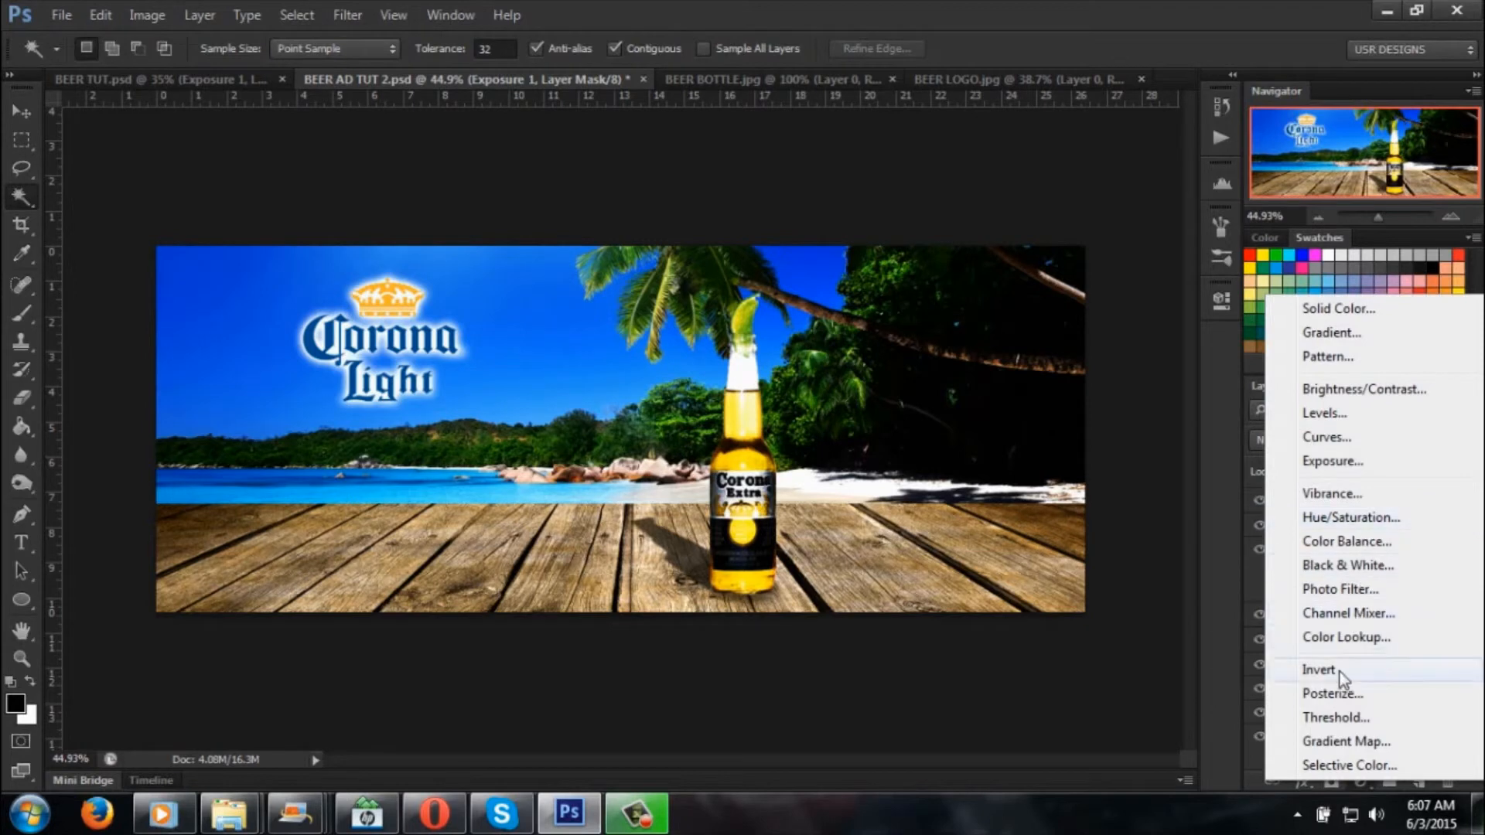
pyautogui.moveTo(1383, 464)
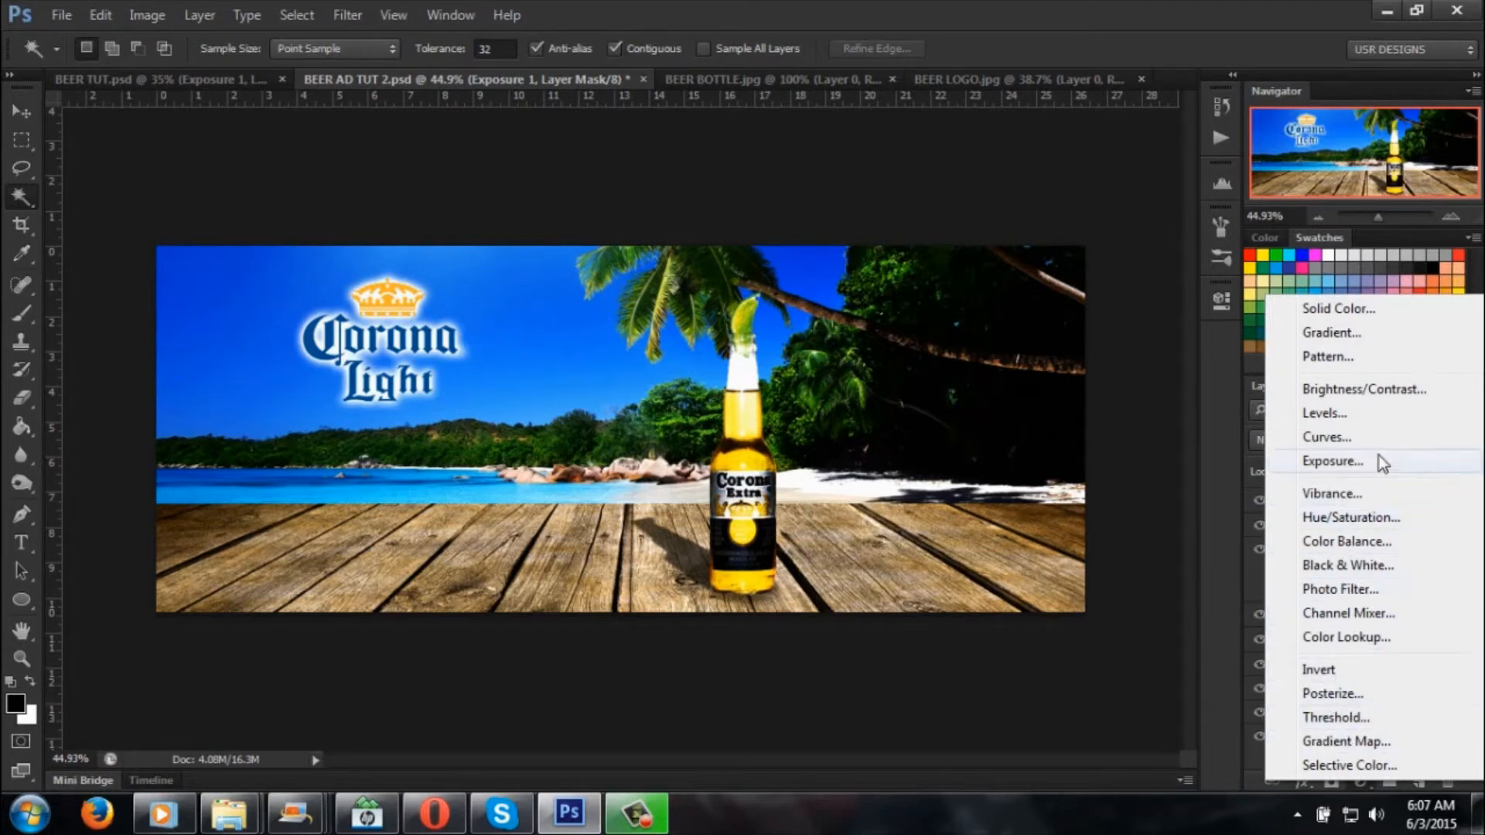
pyautogui.click(1333, 461)
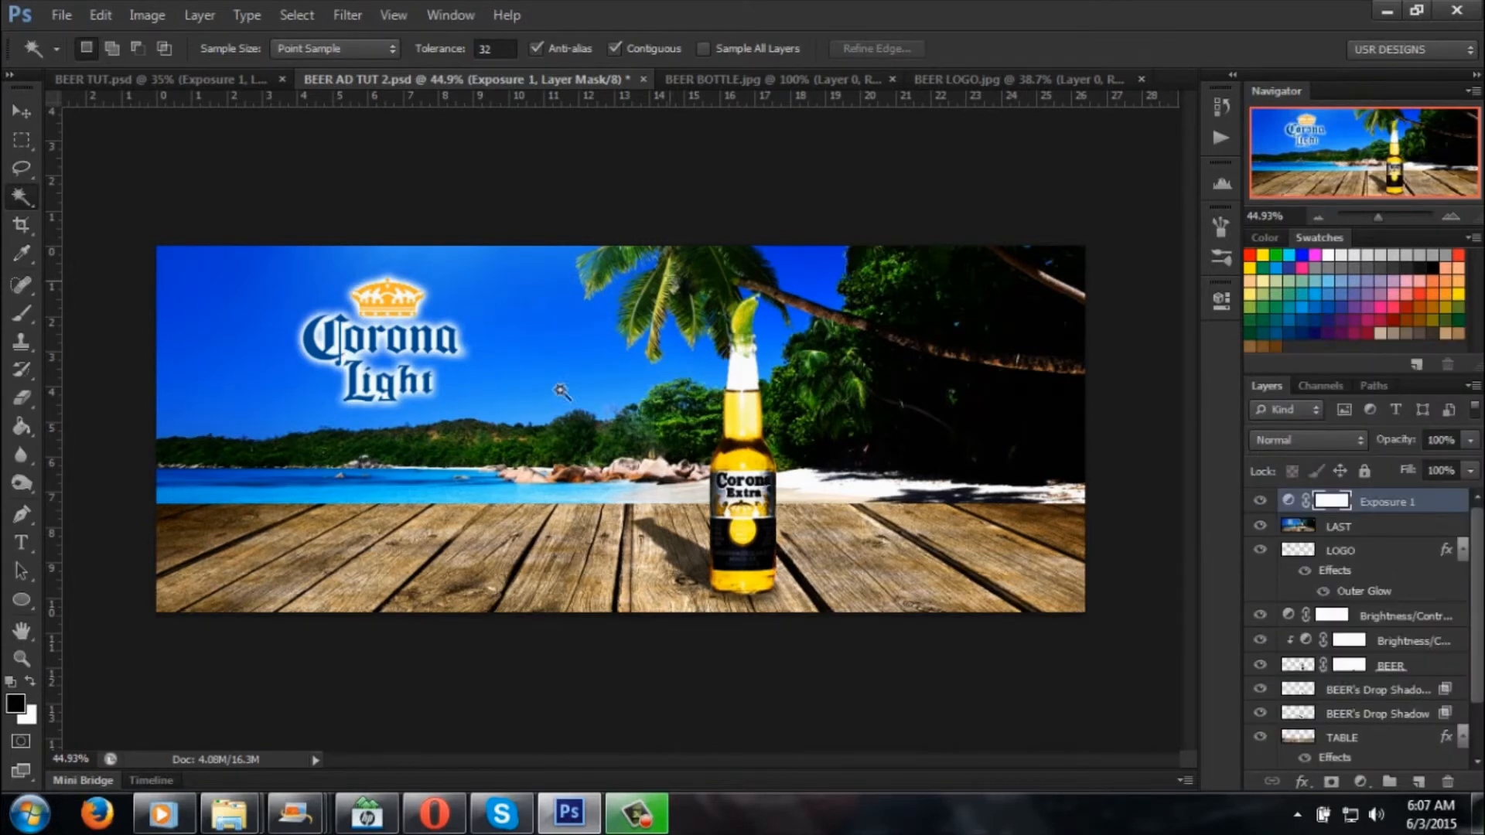
pyautogui.moveTo(303, 384)
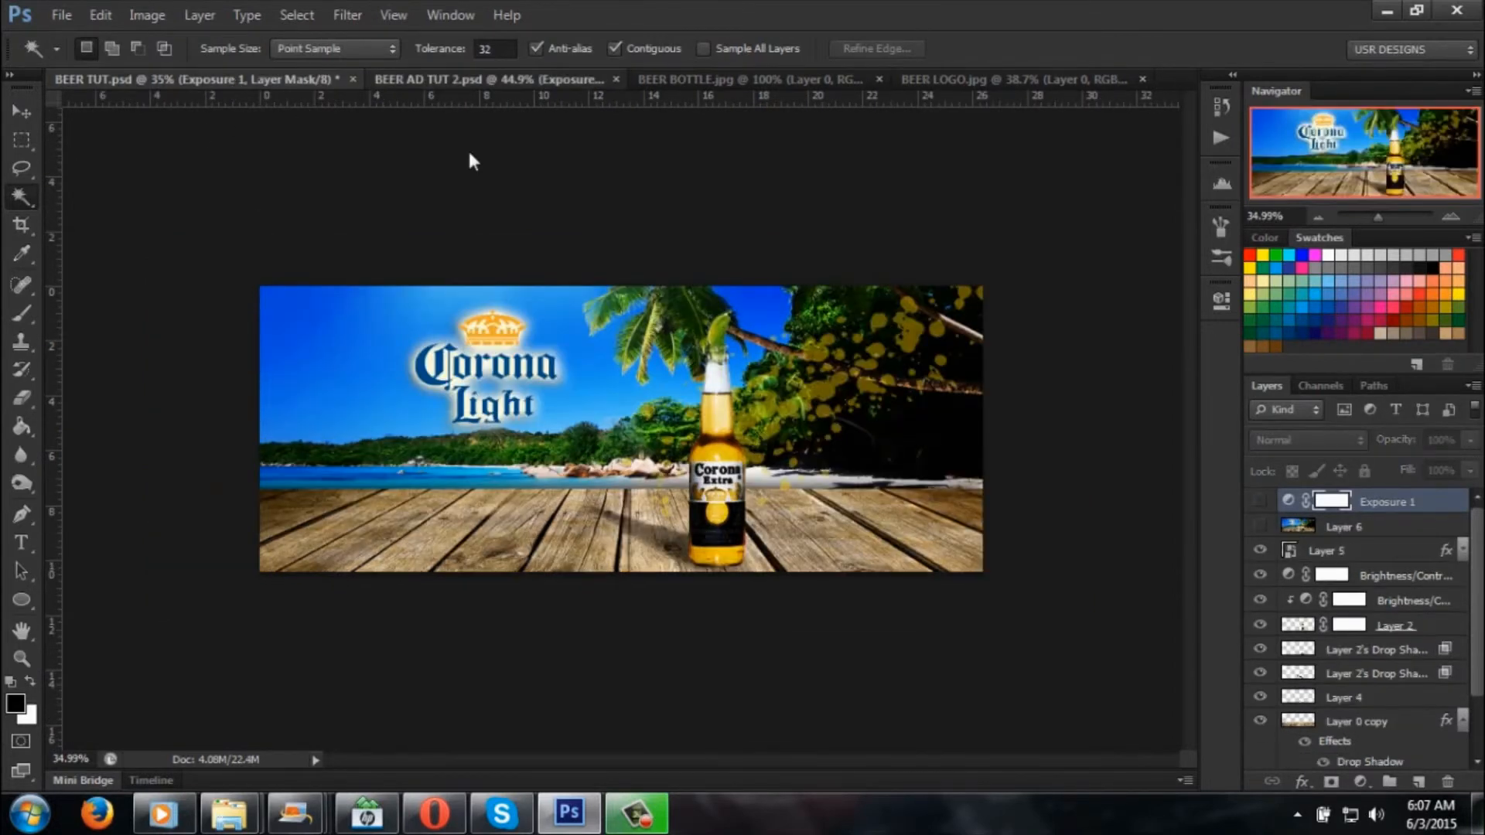
pyautogui.click(503, 79)
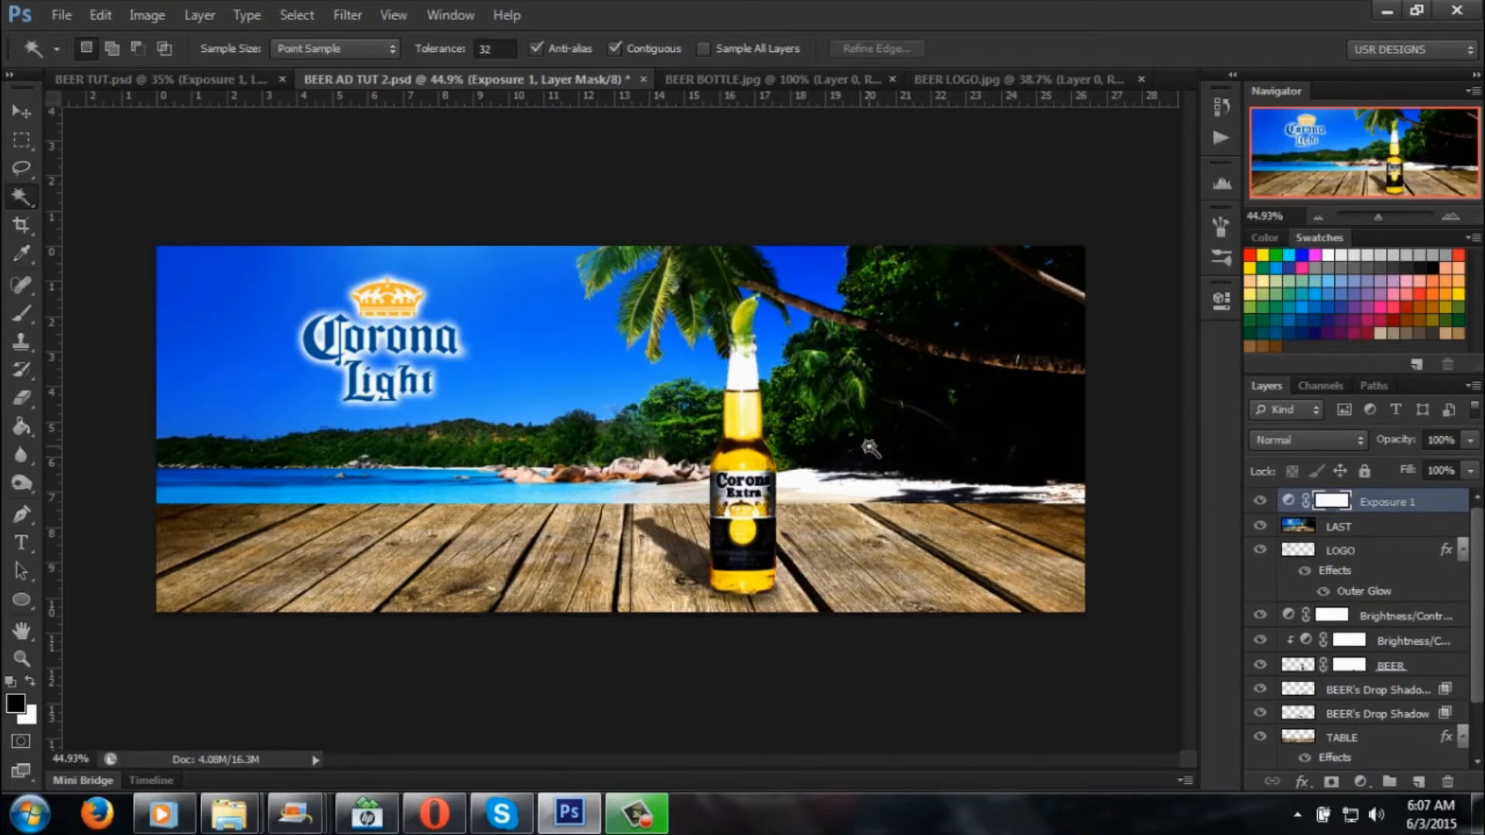